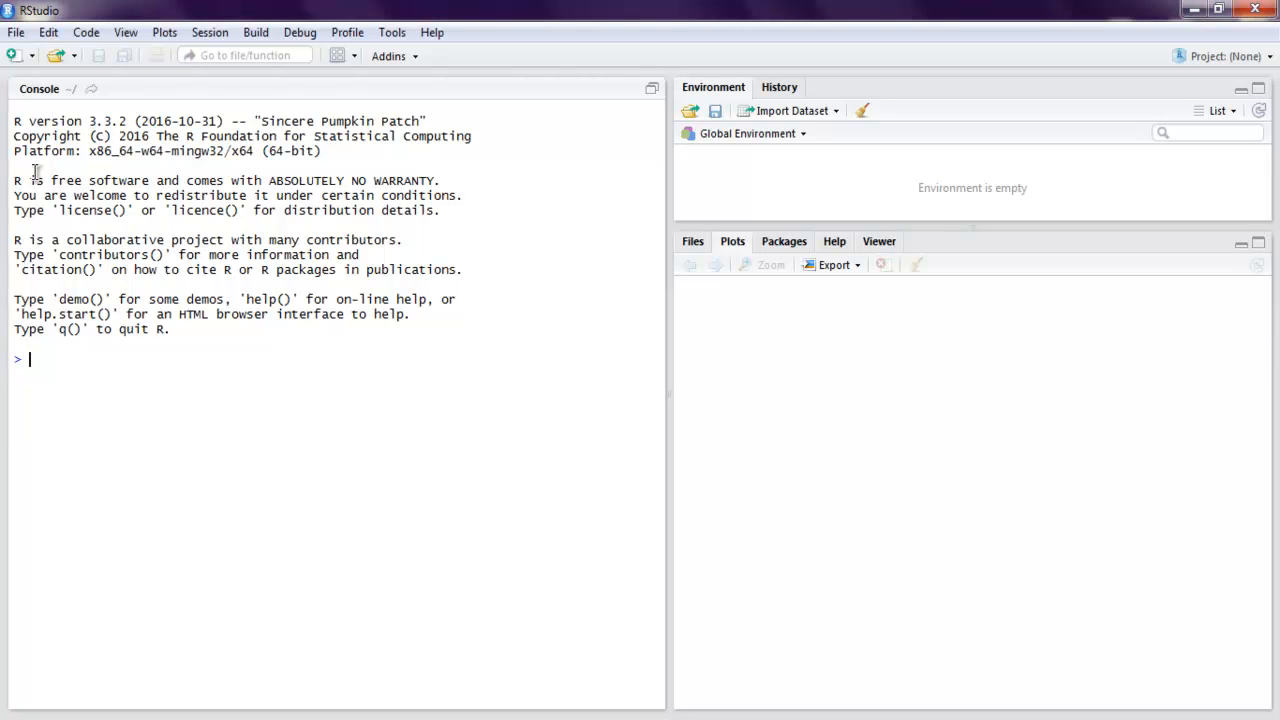
# - Create a new R script containing colors() on its first line
pyautogui.click(14, 54)
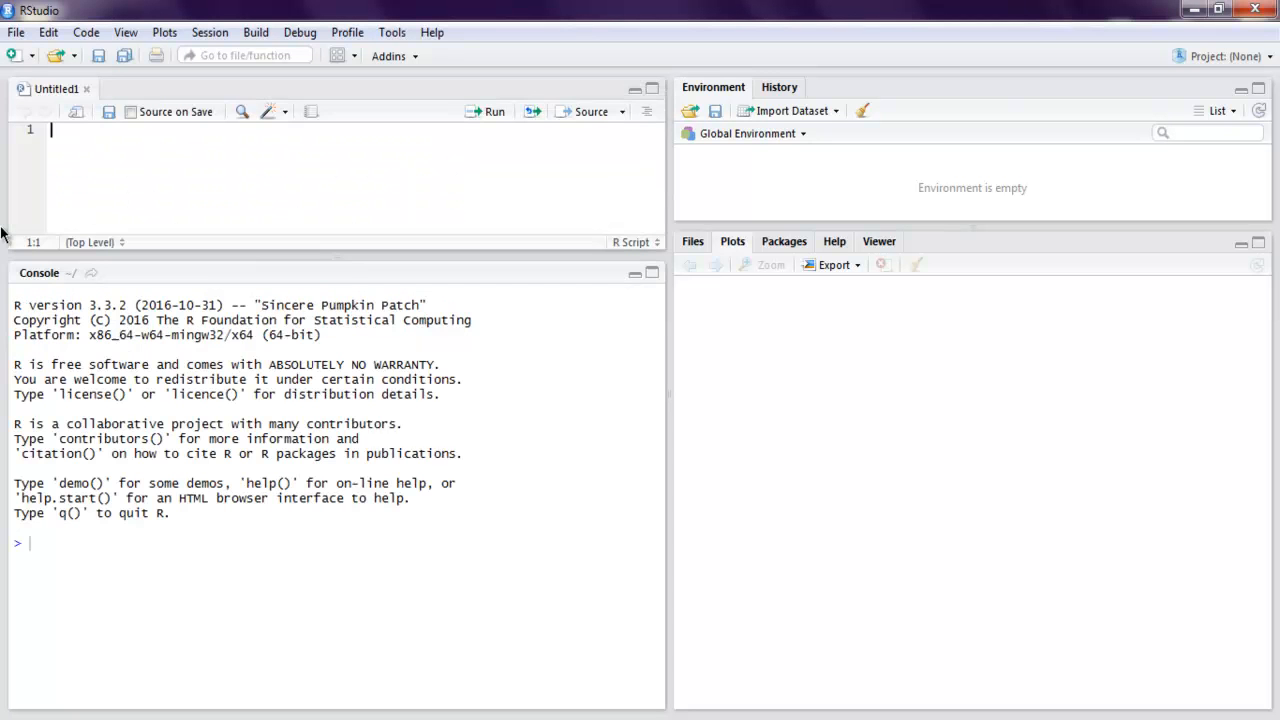
pyautogui.moveTo(103, 149)
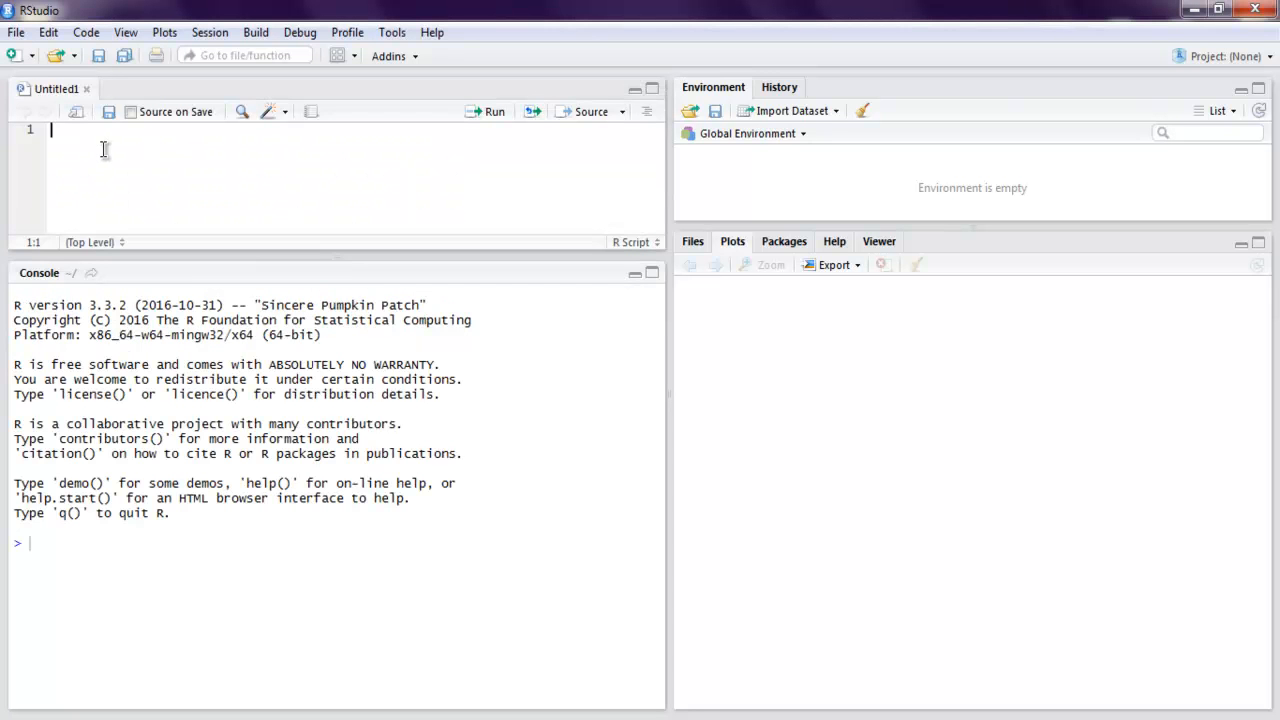
pyautogui.write('colors()')
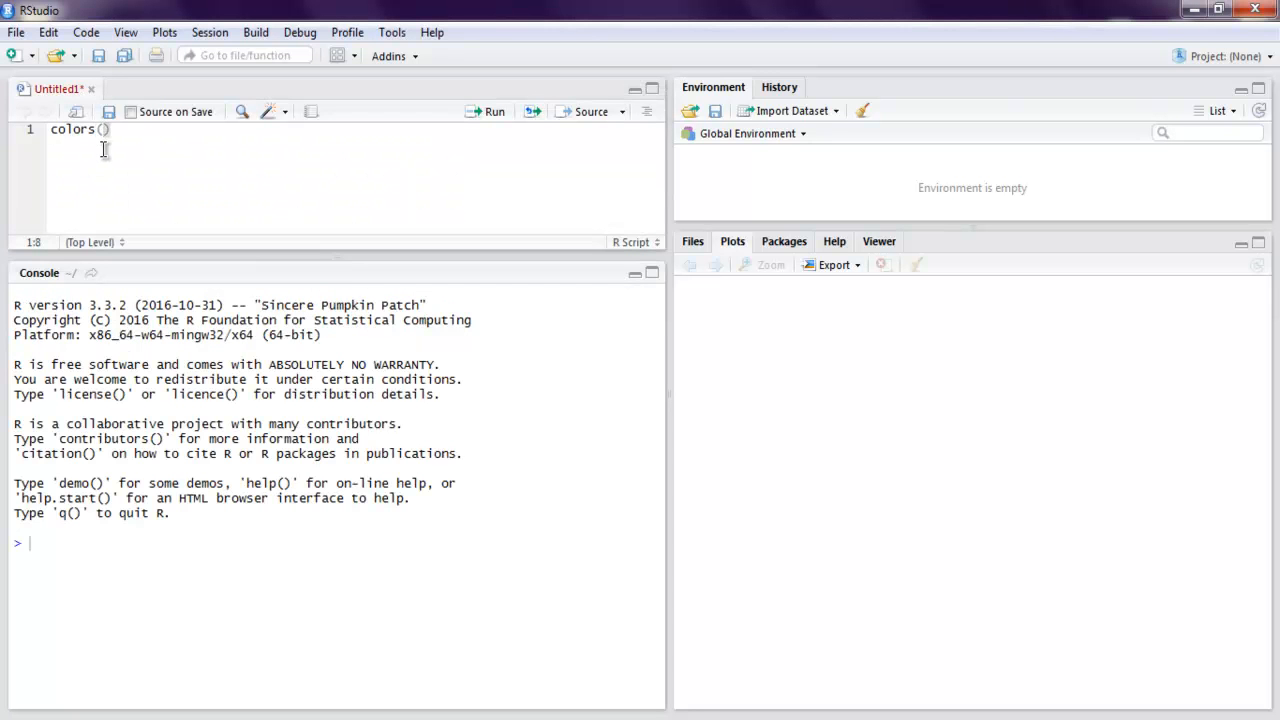
pyautogui.click(52, 130)
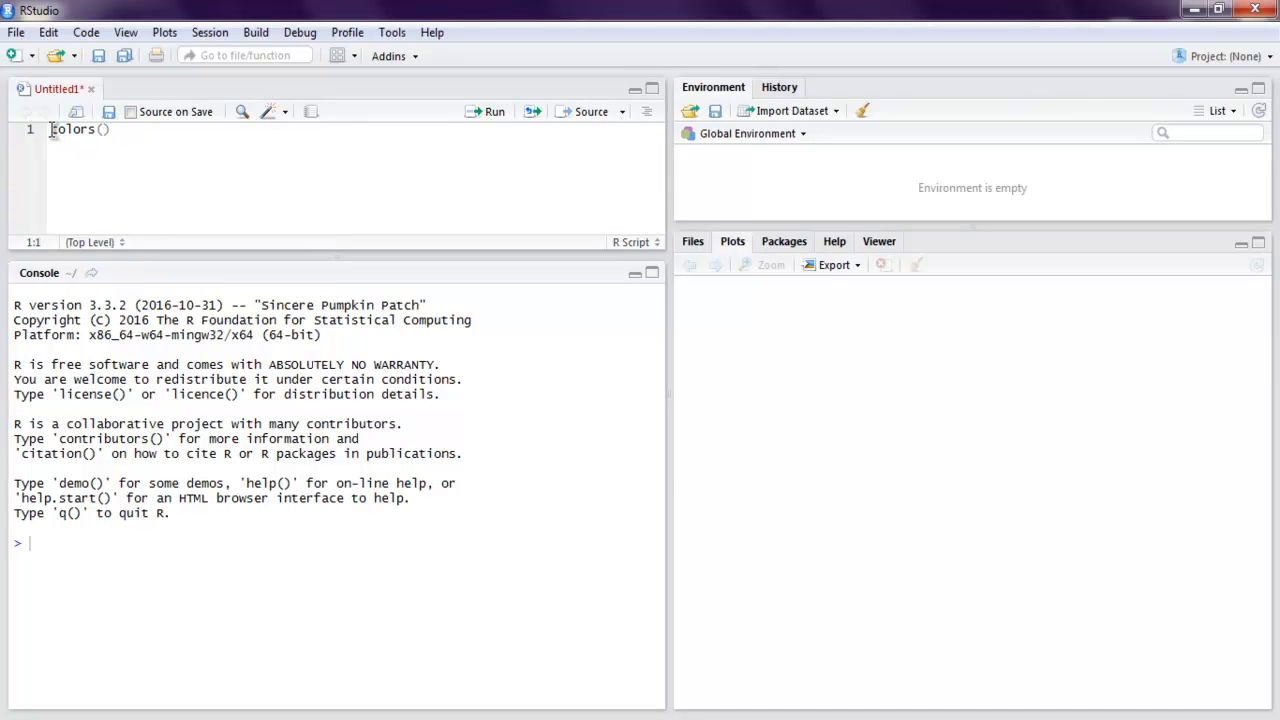
# - Run colors() and scroll through the printed colour names up to yellowgreen
pyautogui.click(488, 111)
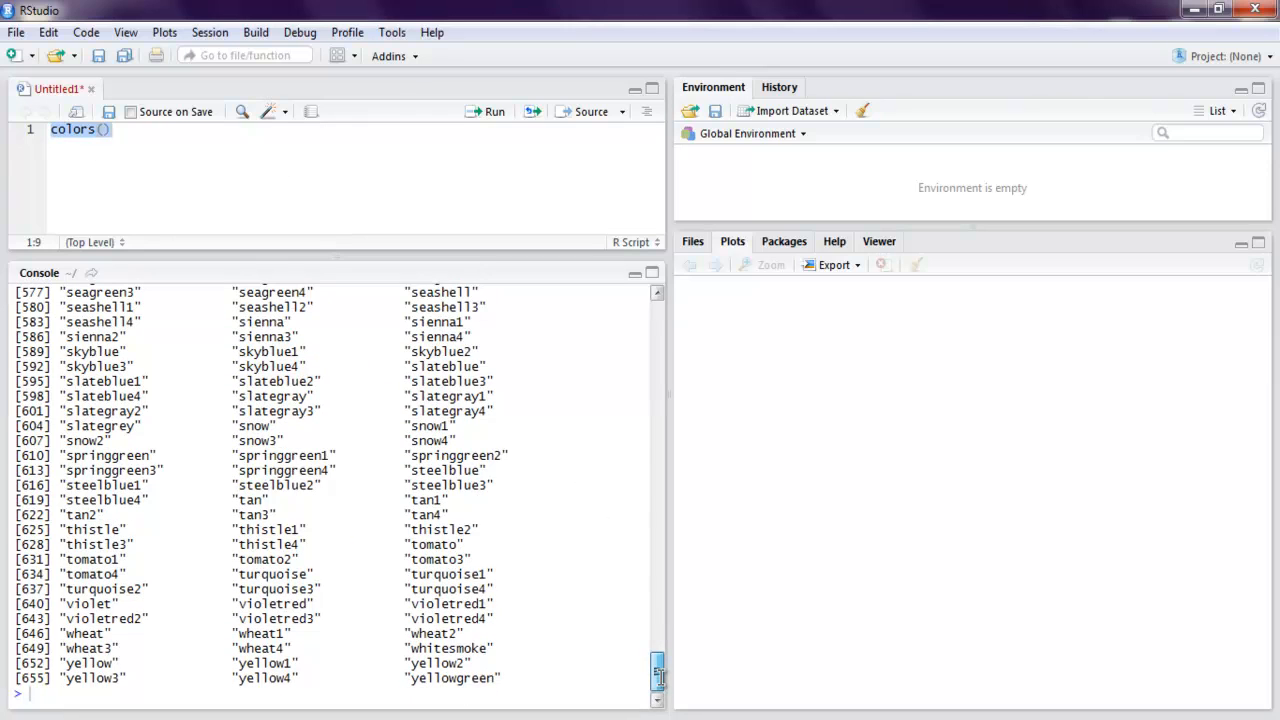
pyautogui.scroll(3)
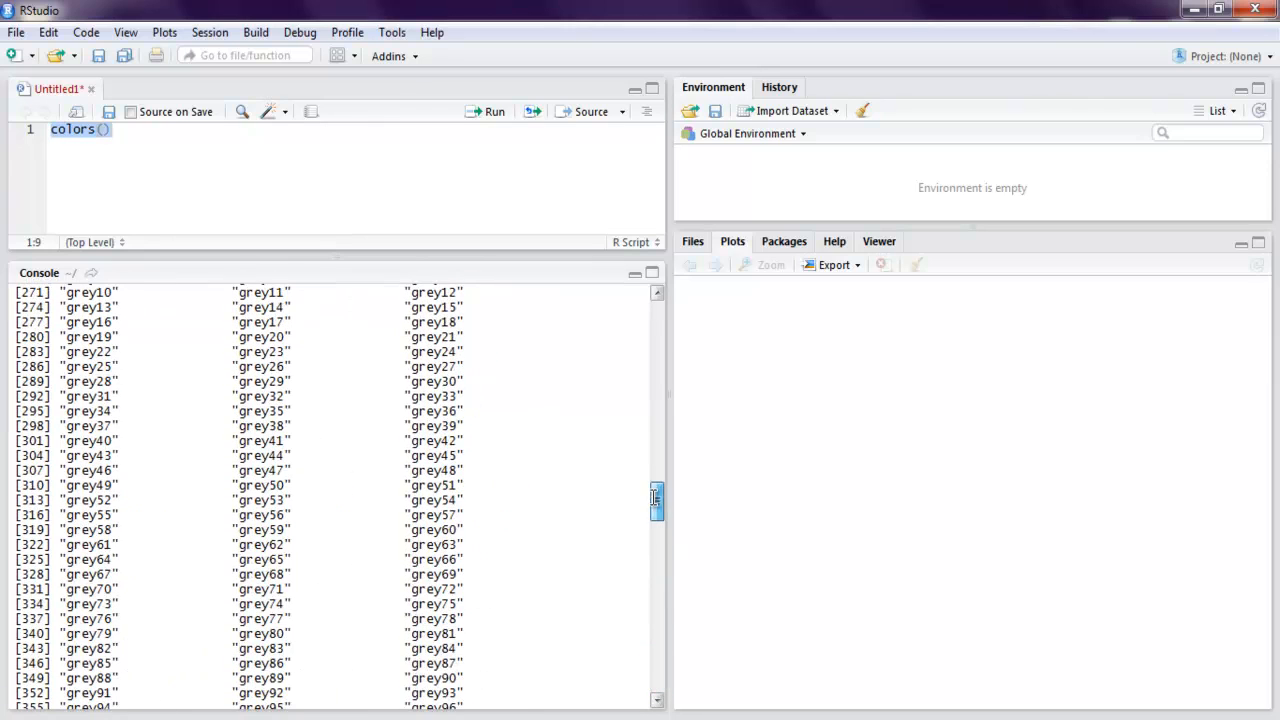
pyautogui.scroll(-3)
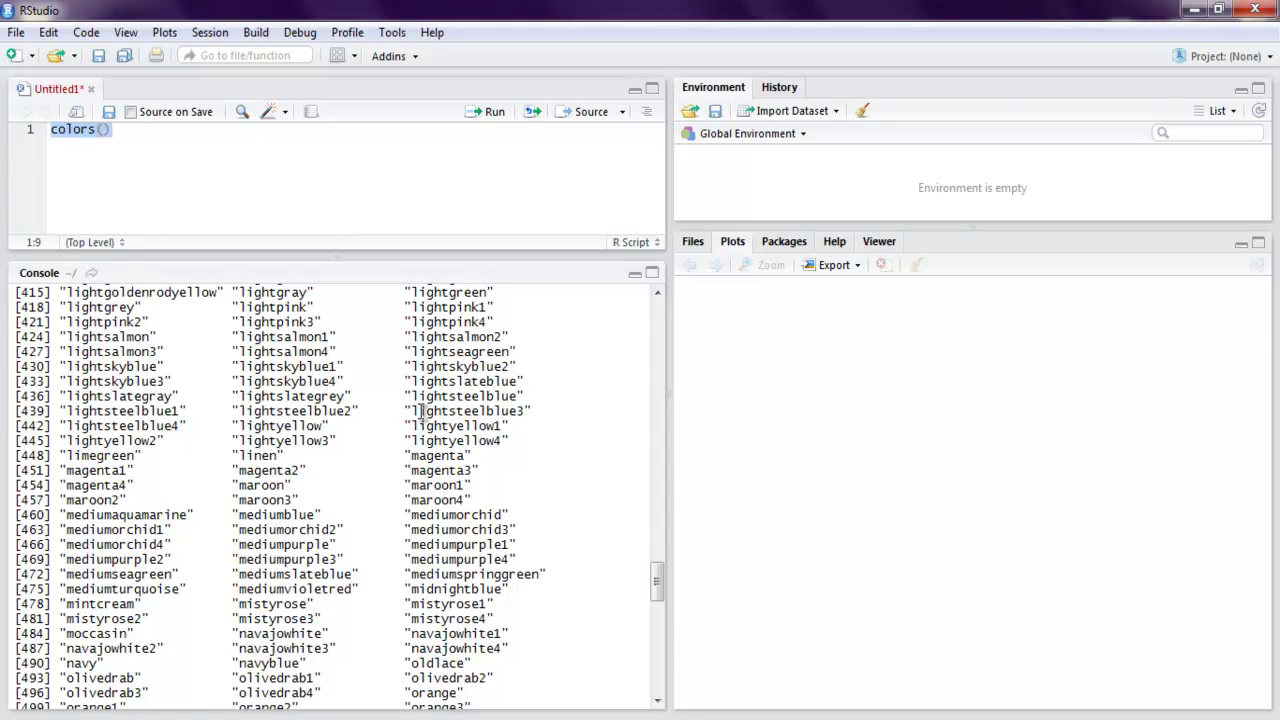
pyautogui.doubleClick(429, 499)
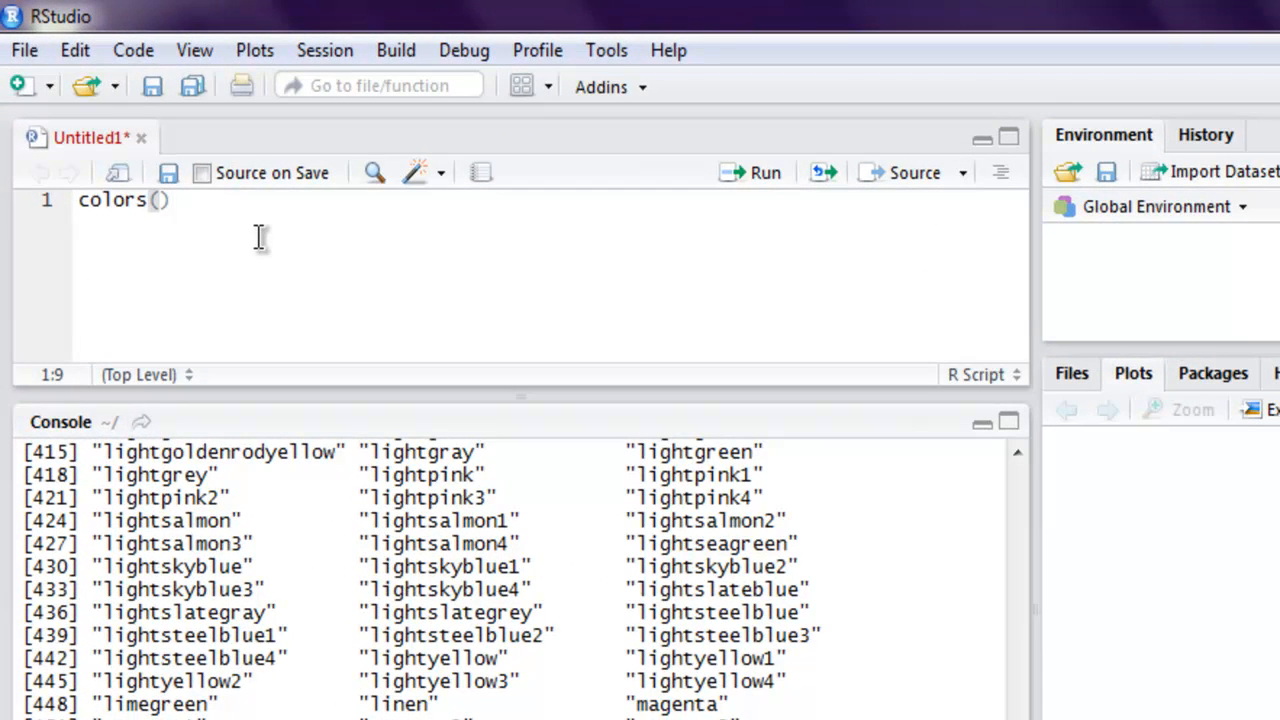
# - Define the vector x <- c(10,23,45,8) on line 2
pyautogui.write('x <-')
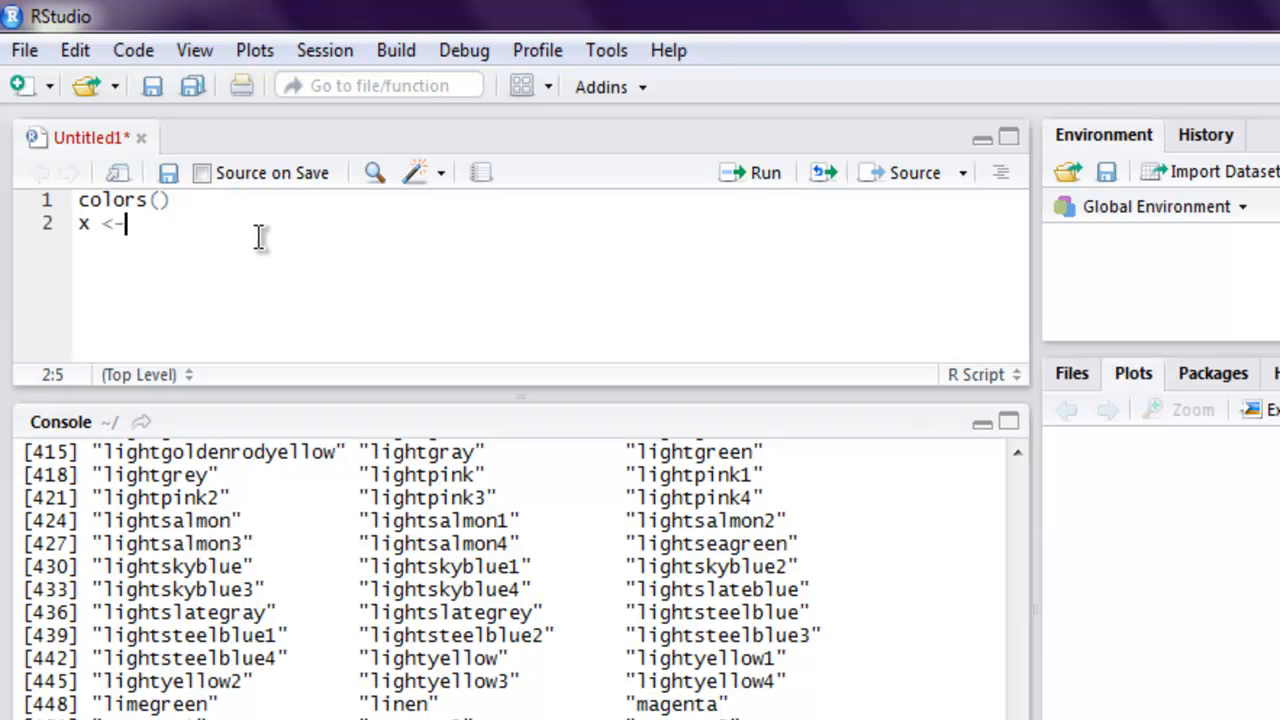
pyautogui.write('c(10,')
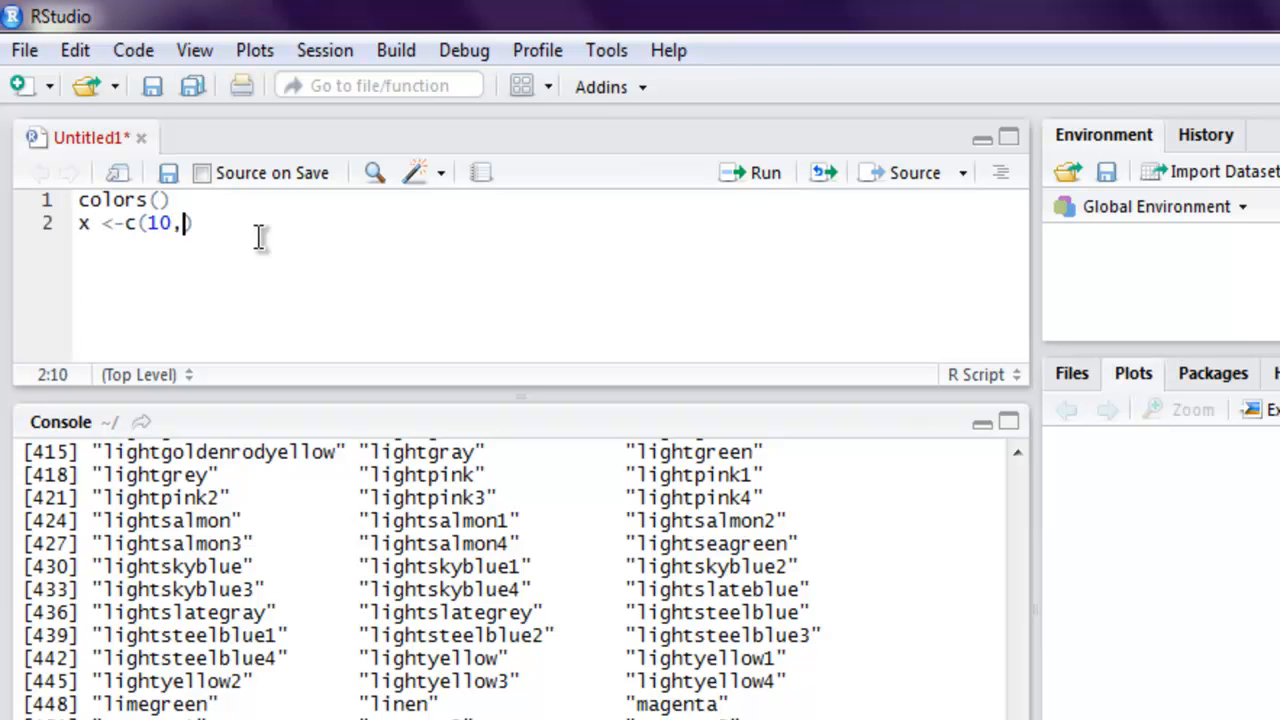
pyautogui.write('23,45')
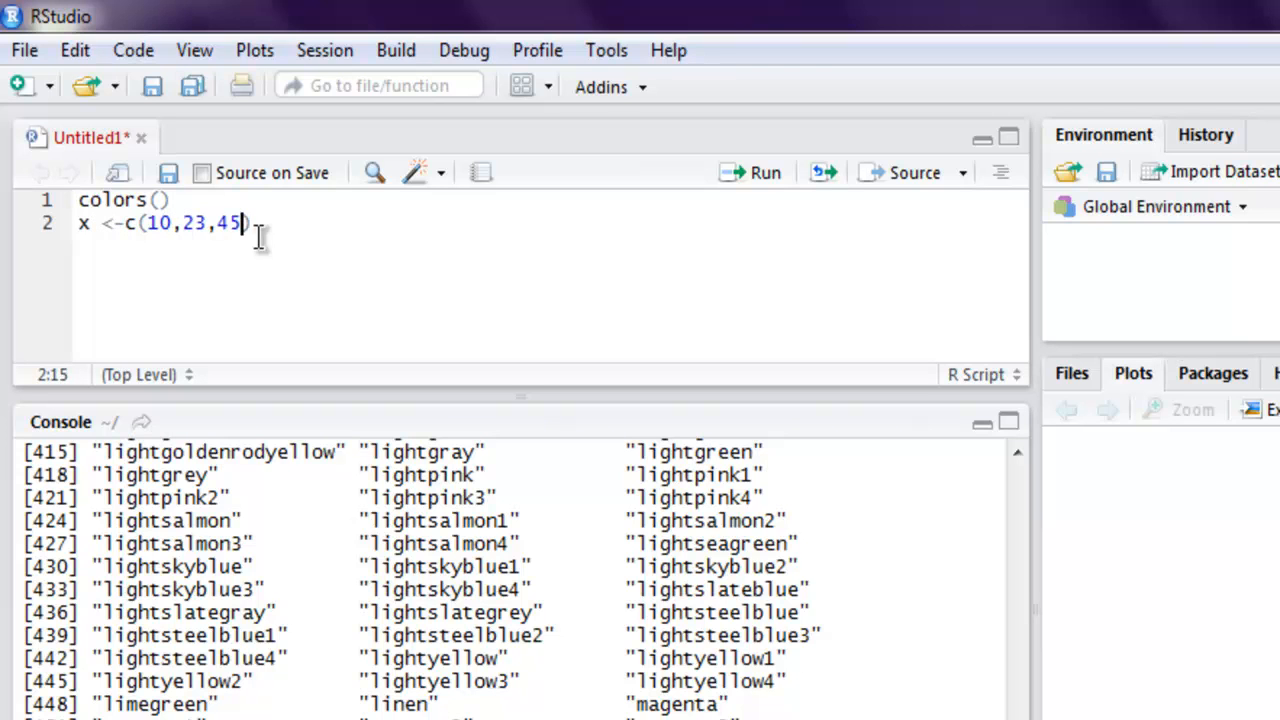
pyautogui.write(',9')
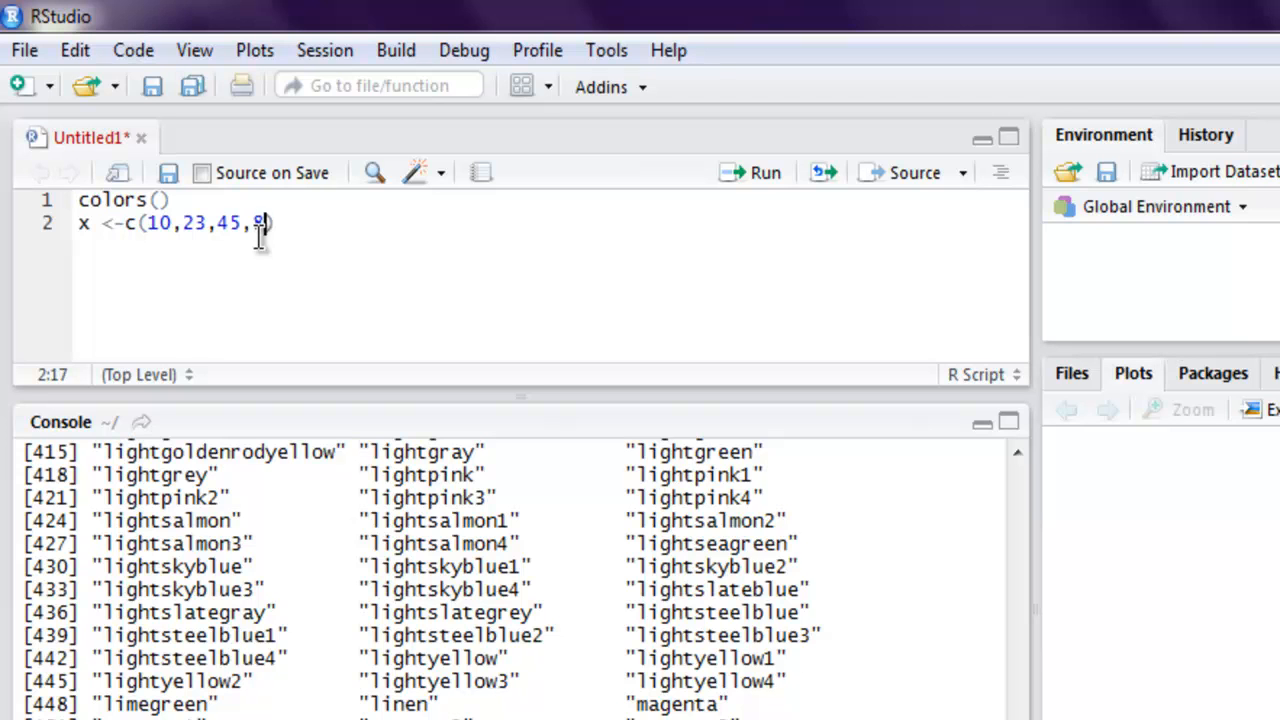
# - Start the line barplot(x, col = "") for a coloured bar plot
pyautogui.write('bar')
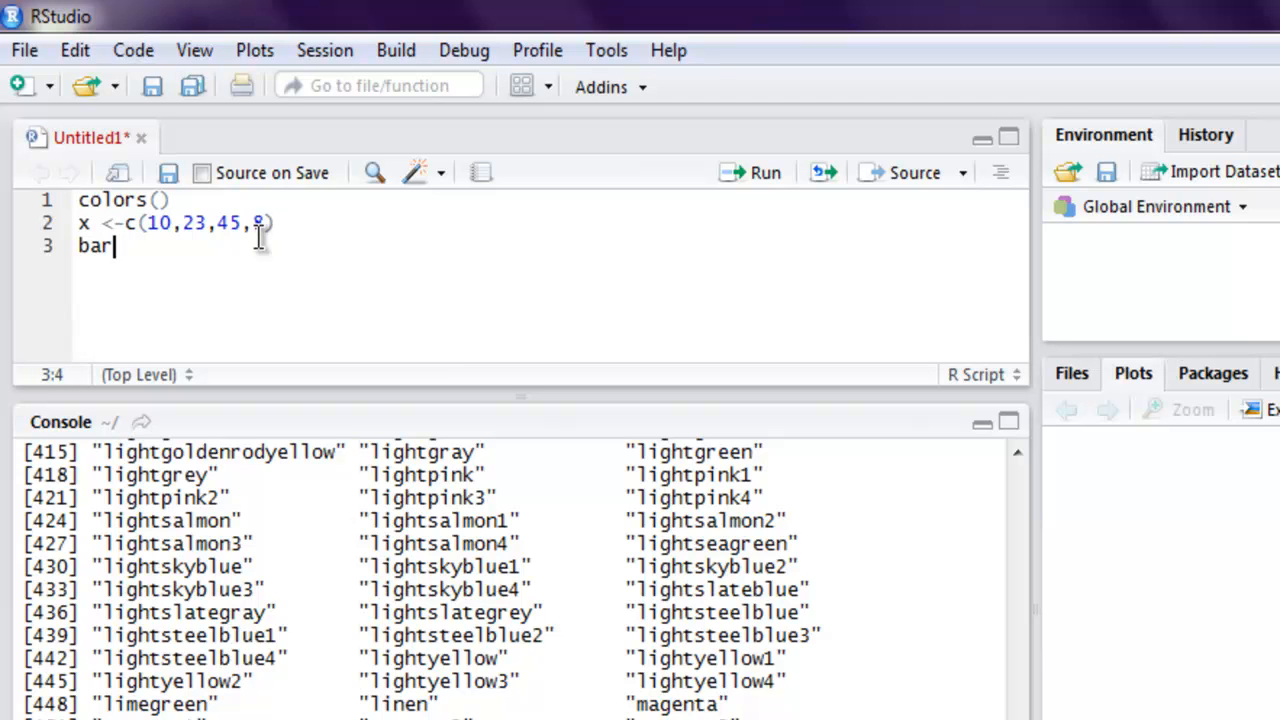
pyautogui.write('plot(x,')
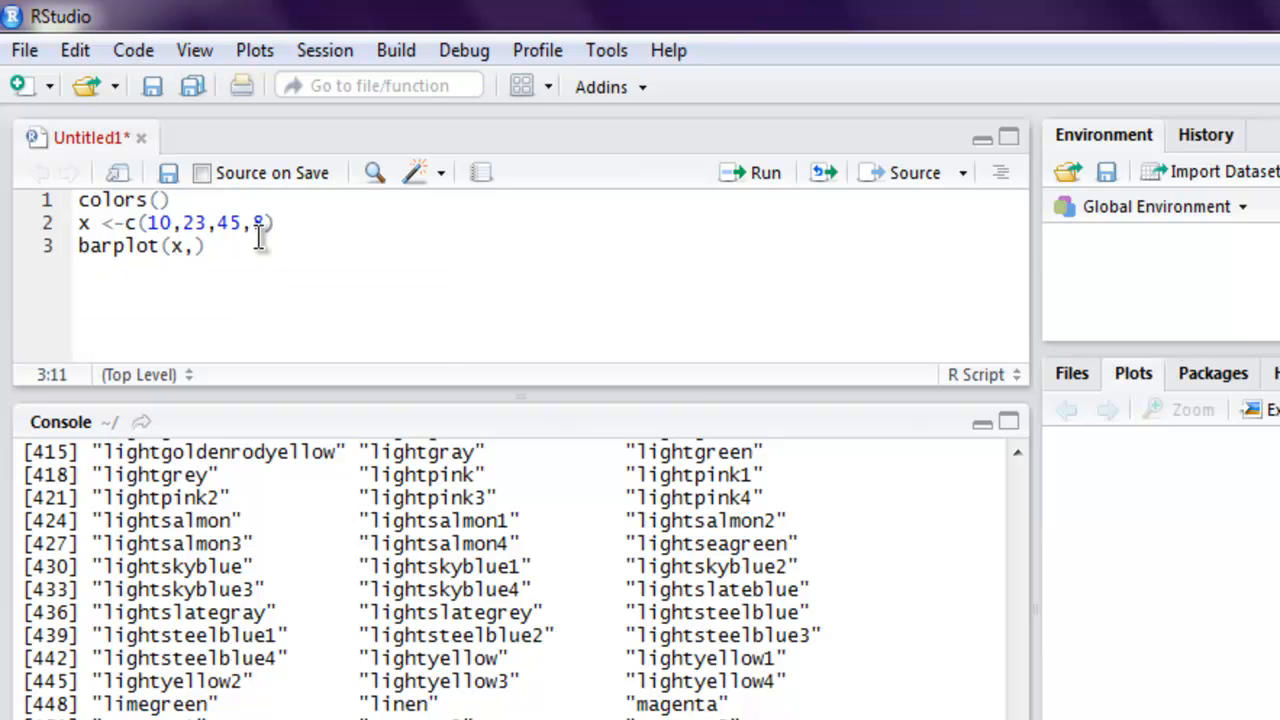
pyautogui.write('col =')
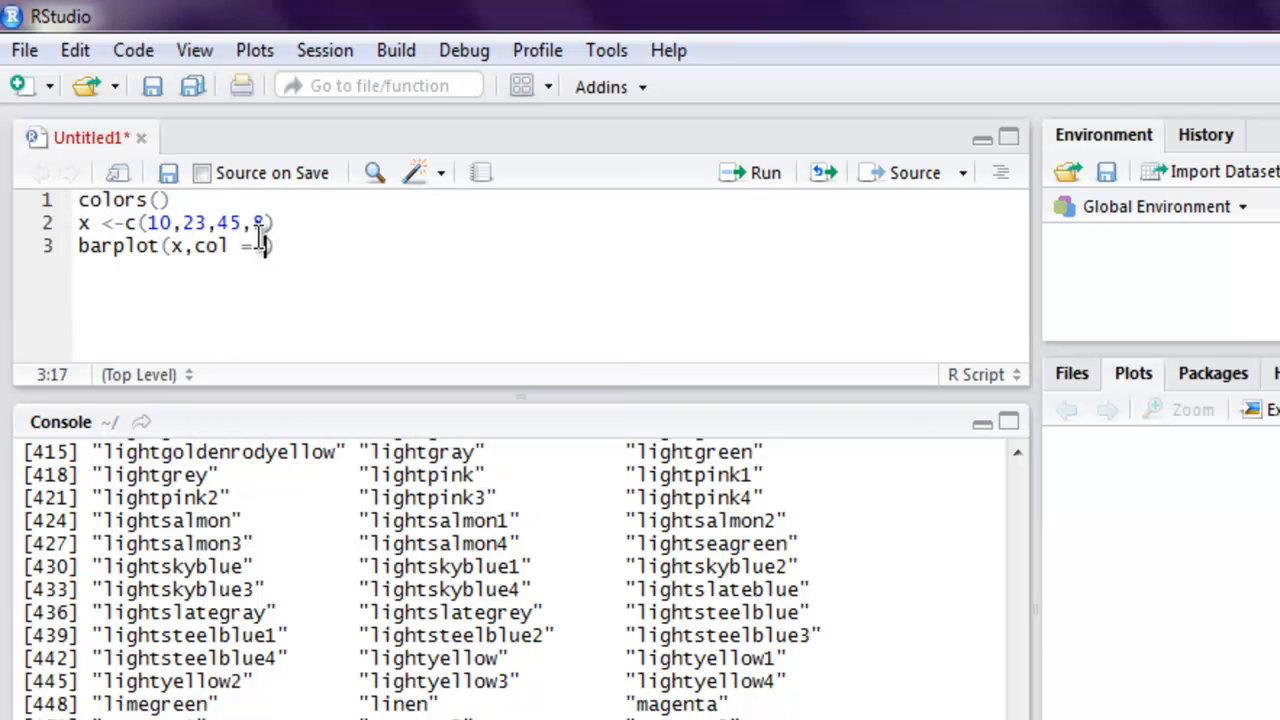
pyautogui.write('""')
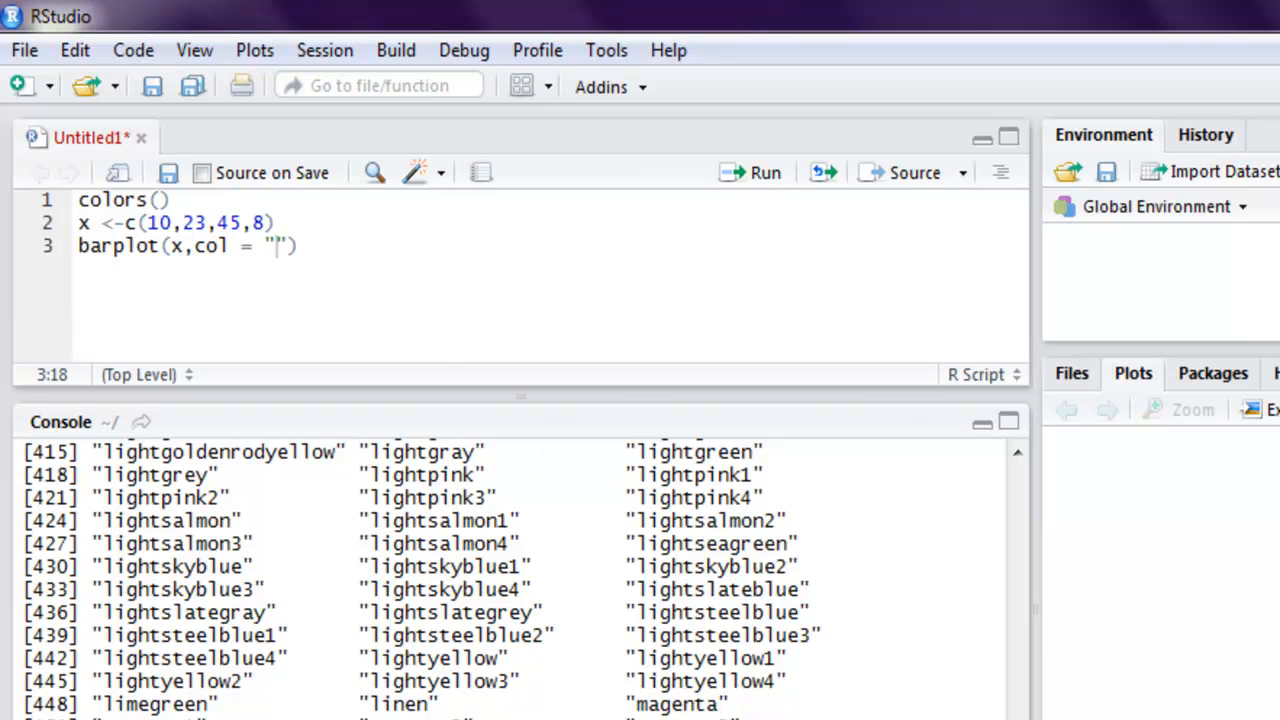
pyautogui.moveTo(275, 246)
pyautogui.write('maroon4')
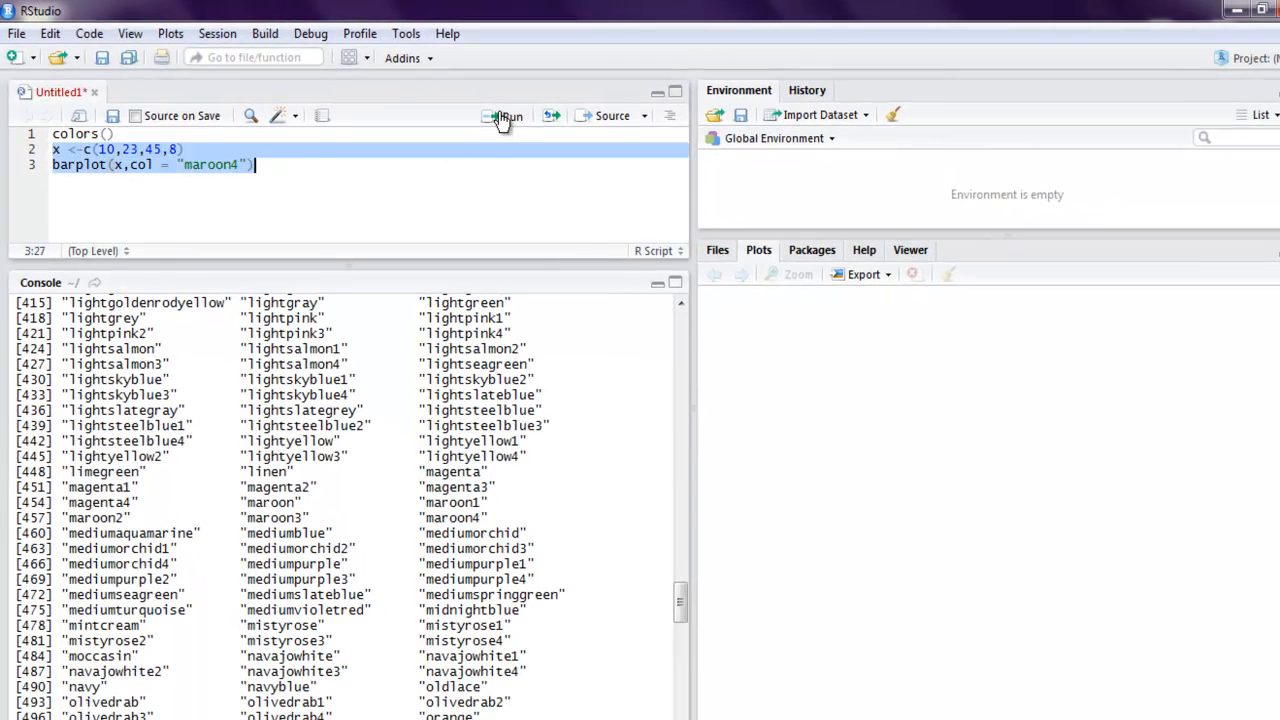
# - Run the x and barplot lines to draw four maroon4 bars
pyautogui.click(505, 115)
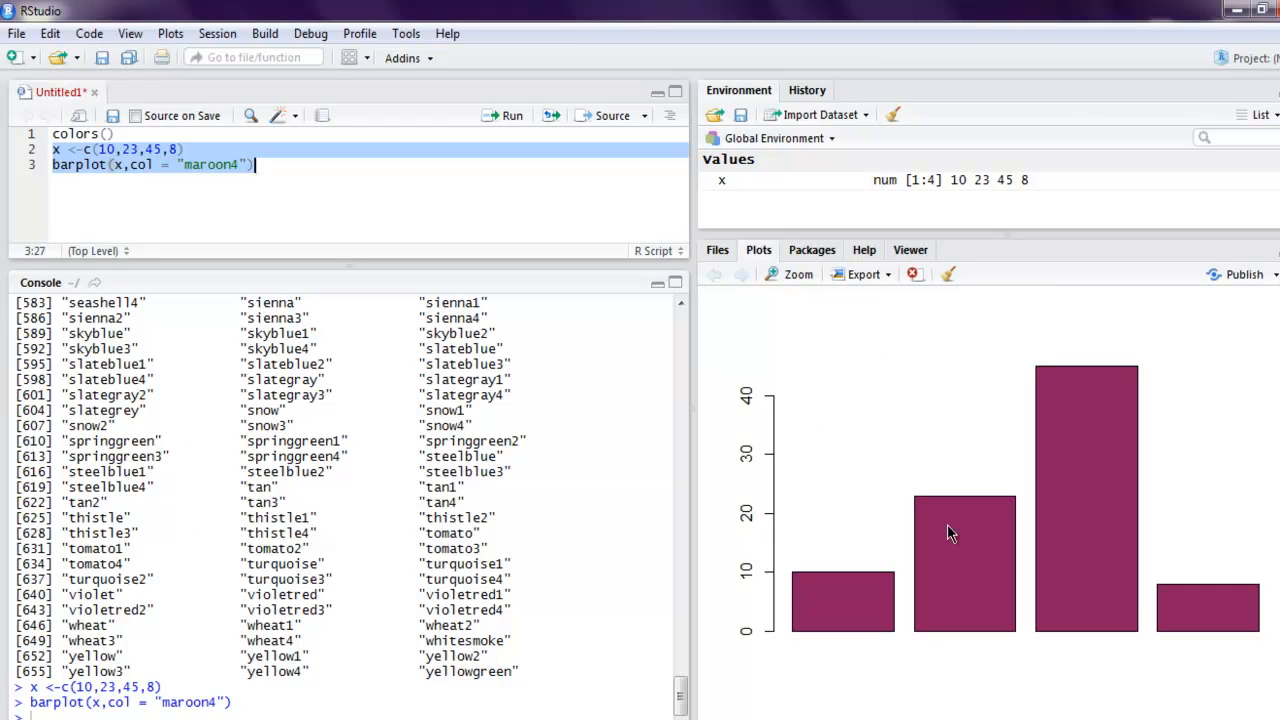
pyautogui.moveTo(1206, 614)
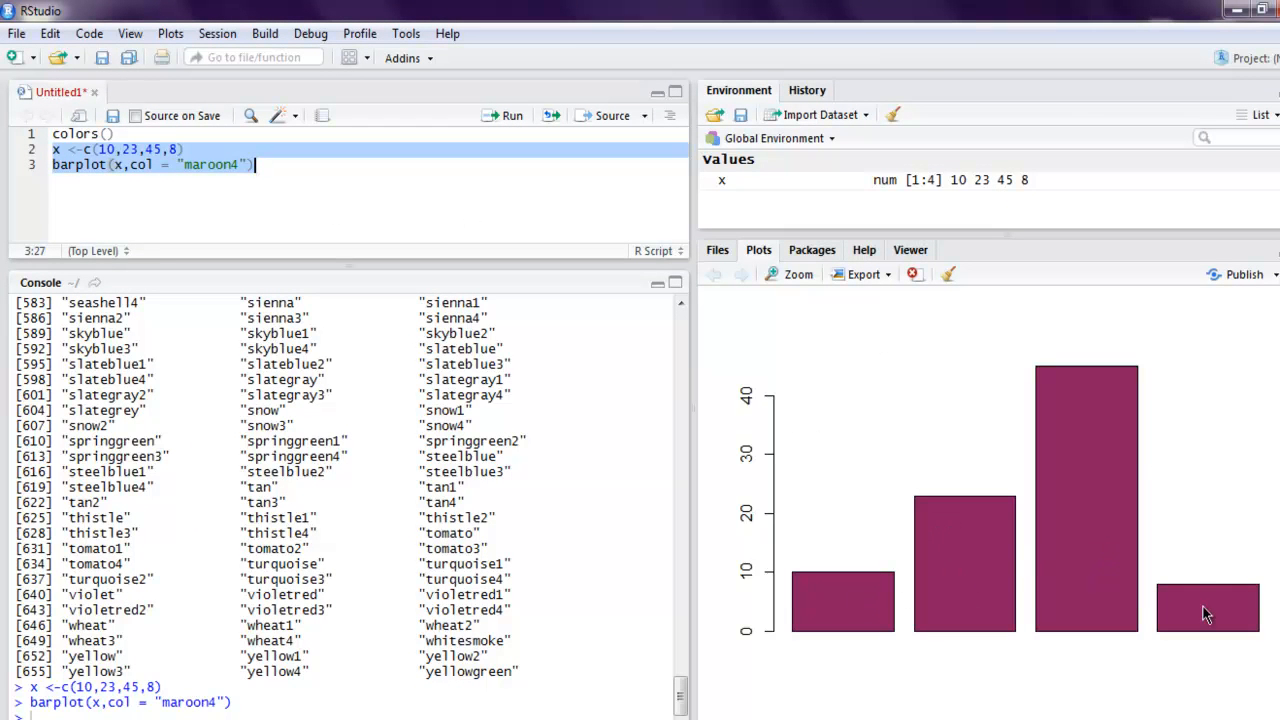
pyautogui.moveTo(498, 321)
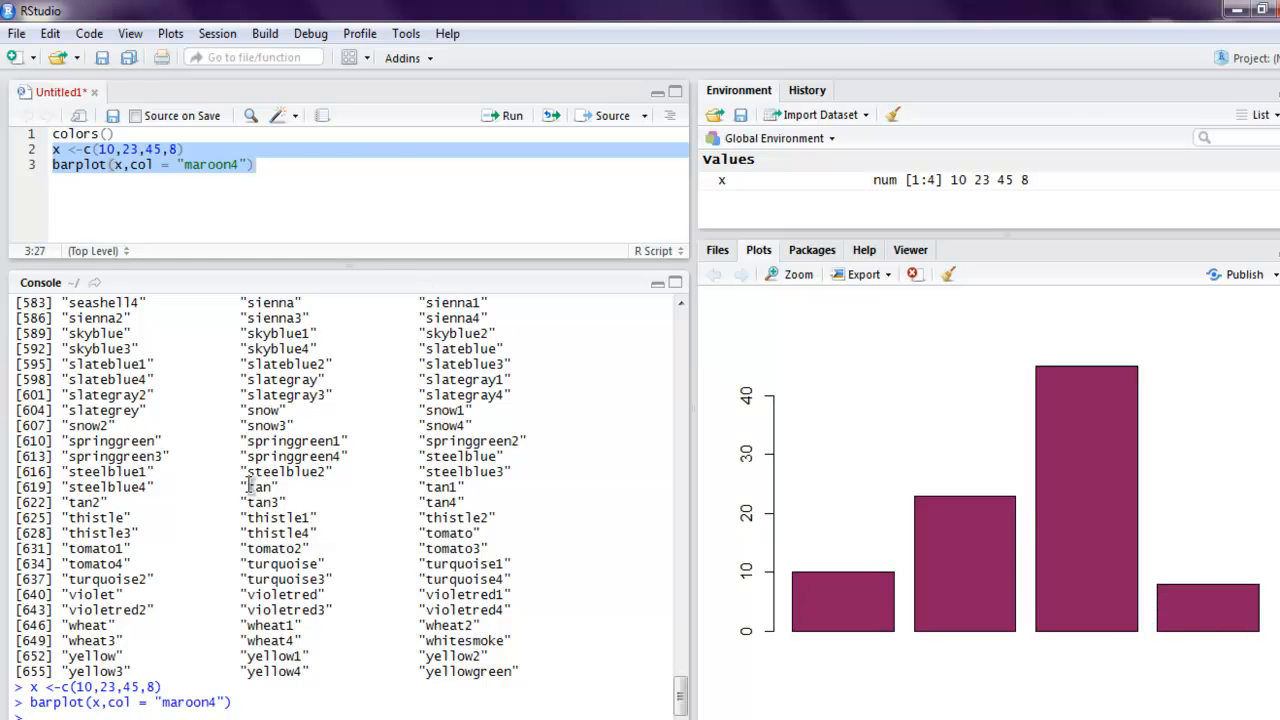
# - Change the bar colour to "tan" and rerun the plot
pyautogui.click(237, 164)
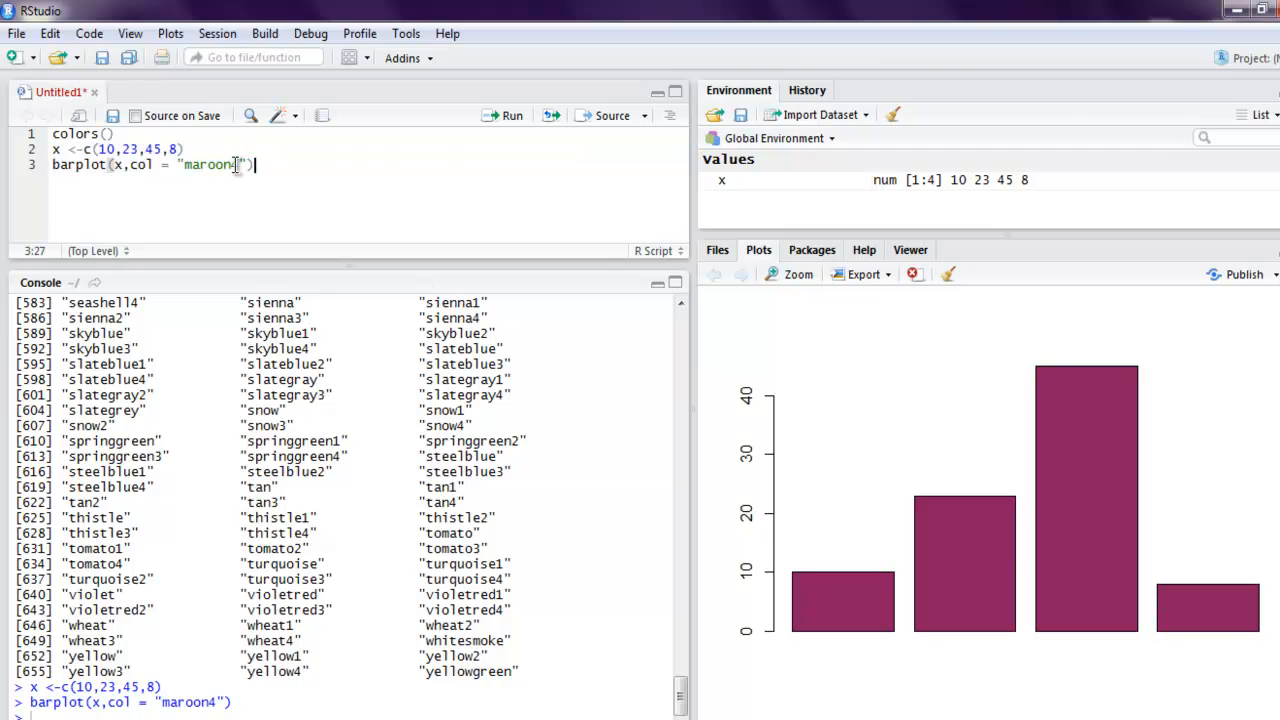
pyautogui.write('tan')
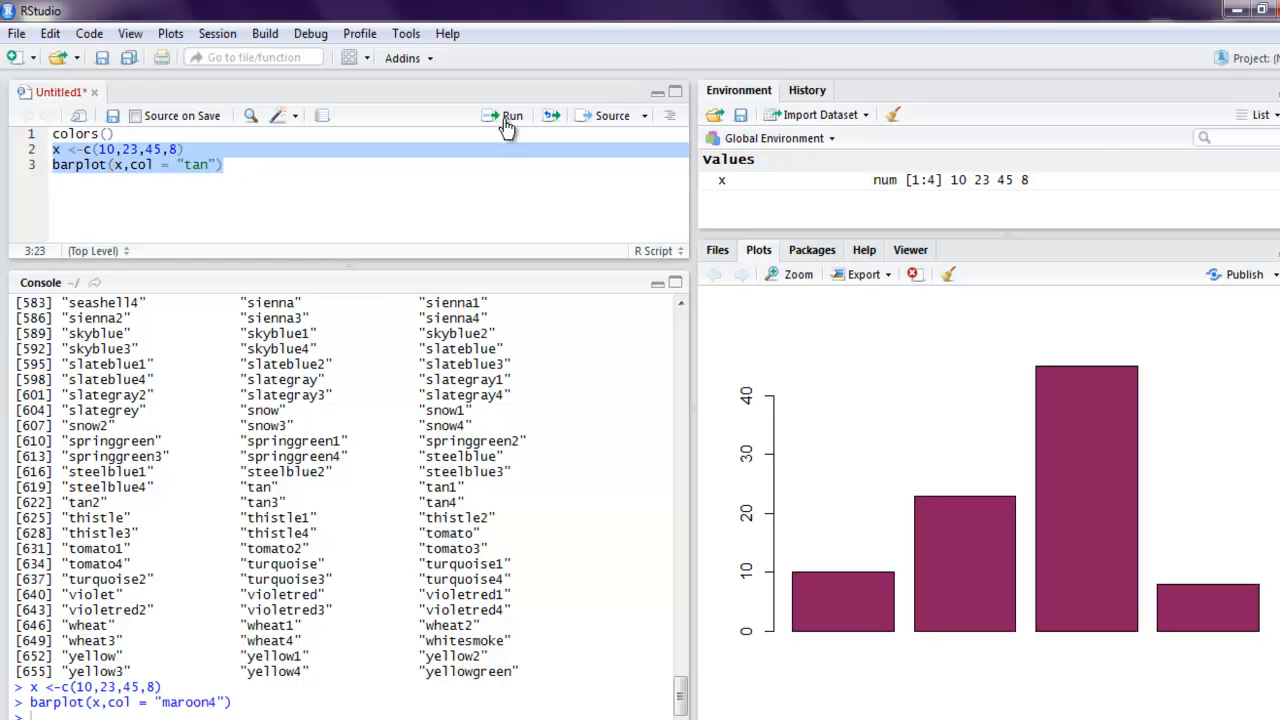
pyautogui.click(511, 115)
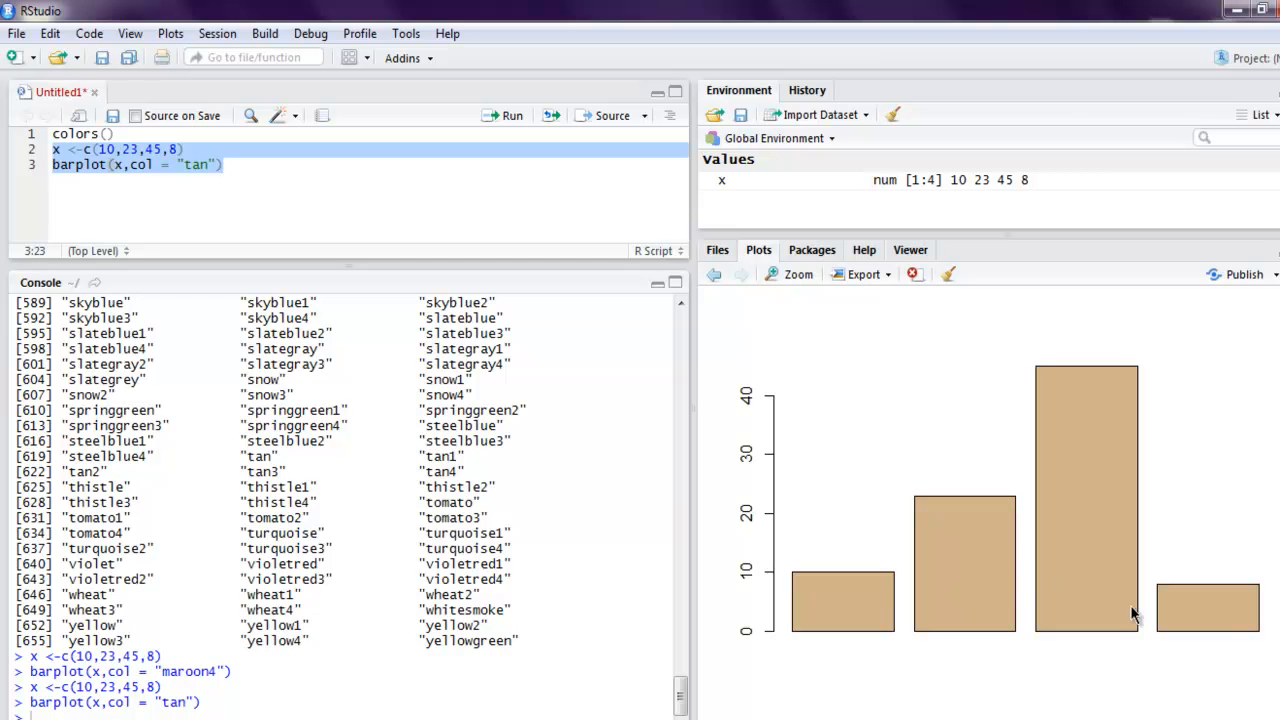
pyautogui.moveTo(1035, 615)
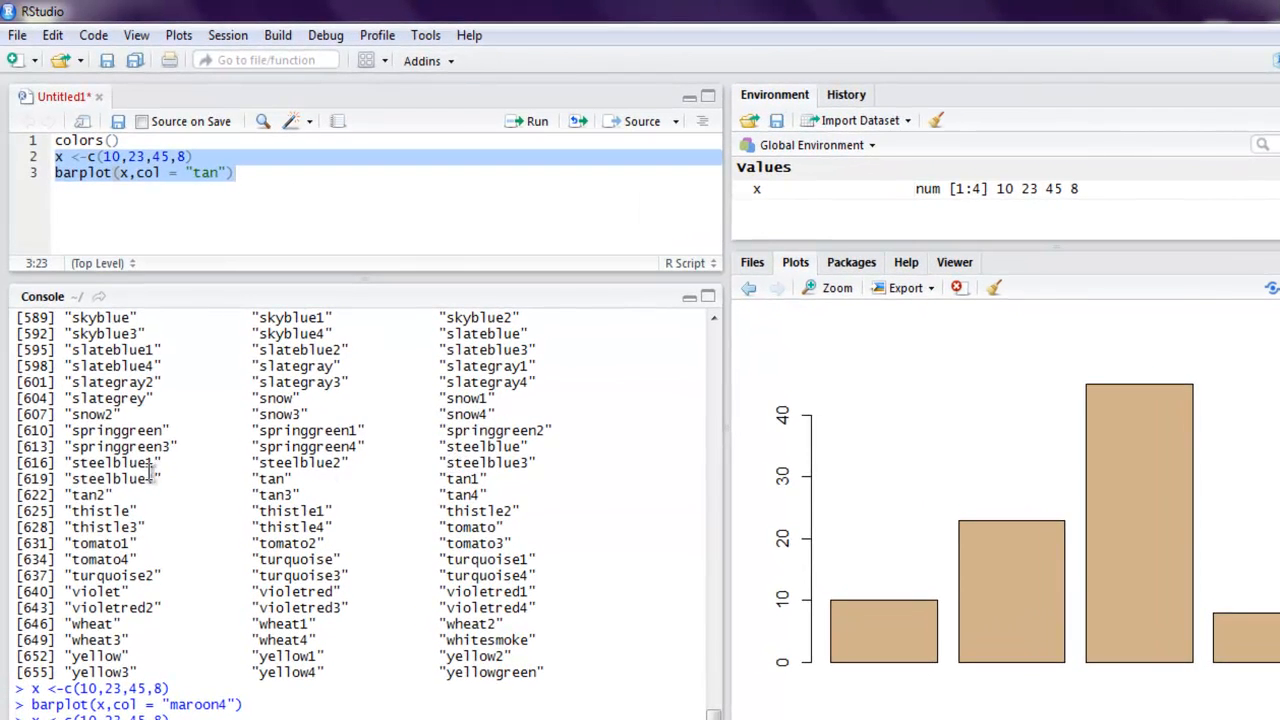
pyautogui.moveTo(172, 474)
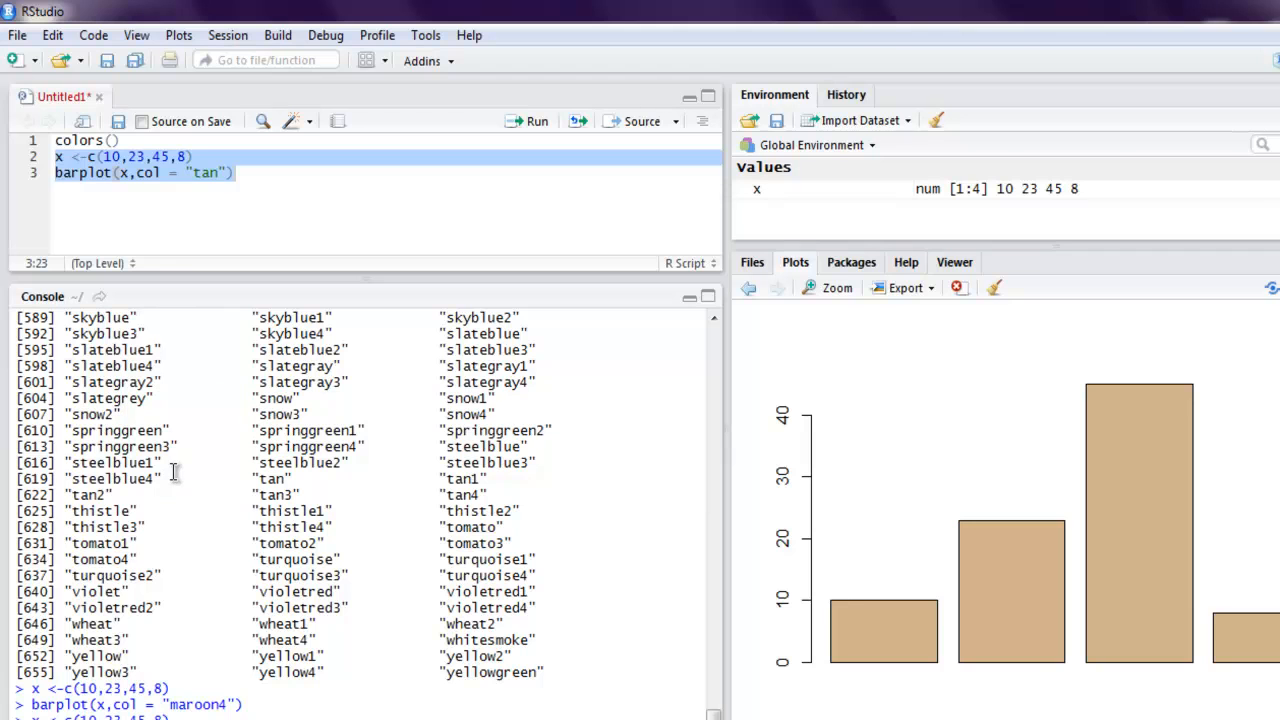
pyautogui.moveTo(100, 208)
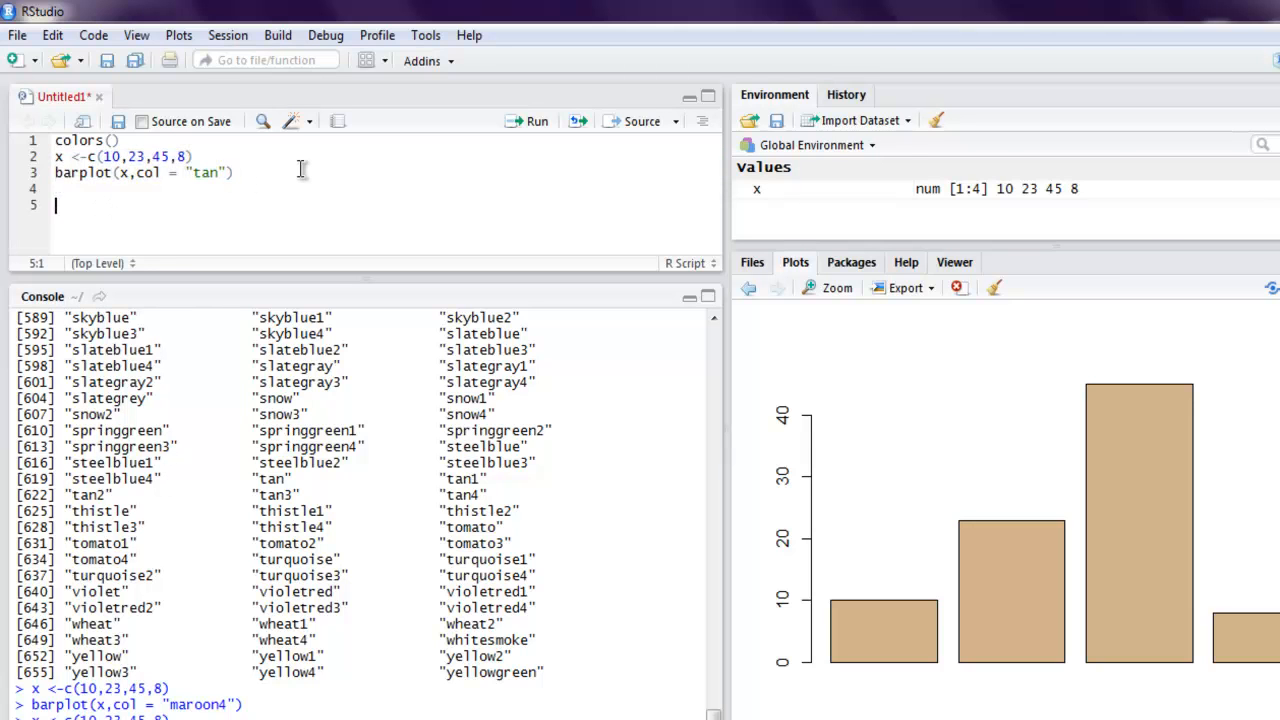
# - Add and run rgb() with no arguments on line 5
pyautogui.write('rgb()')
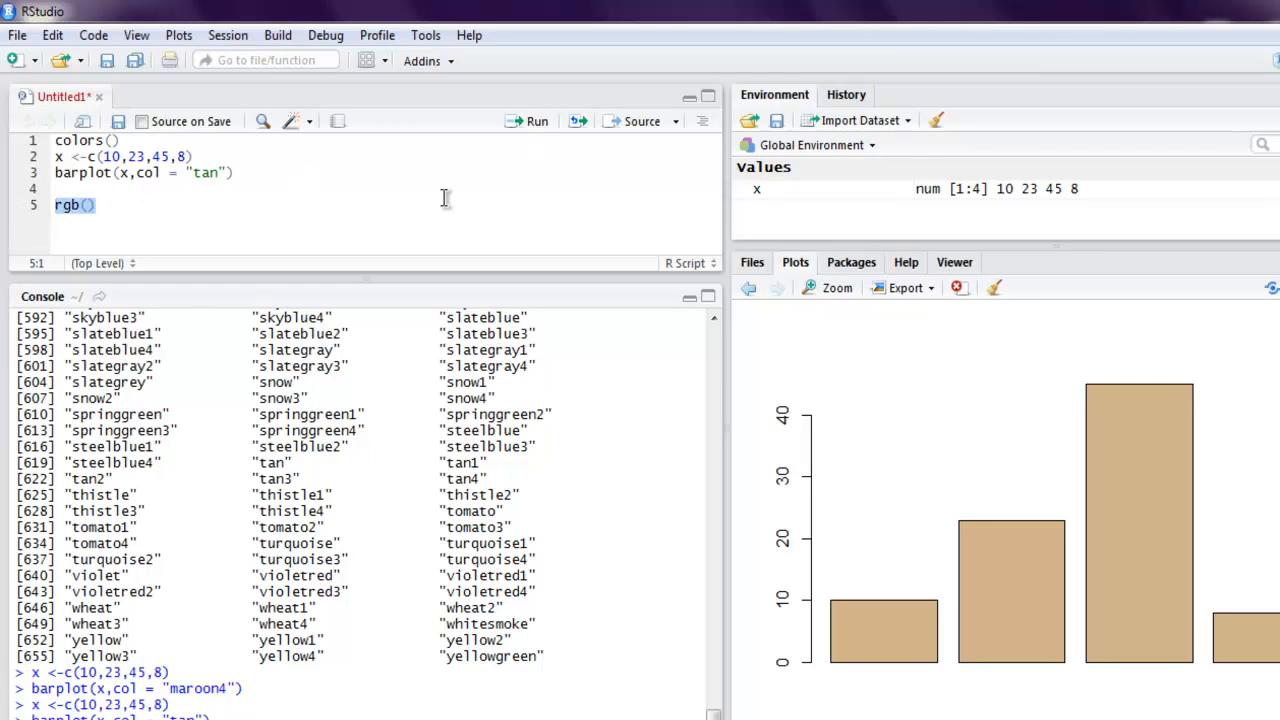
pyautogui.scroll(-3)
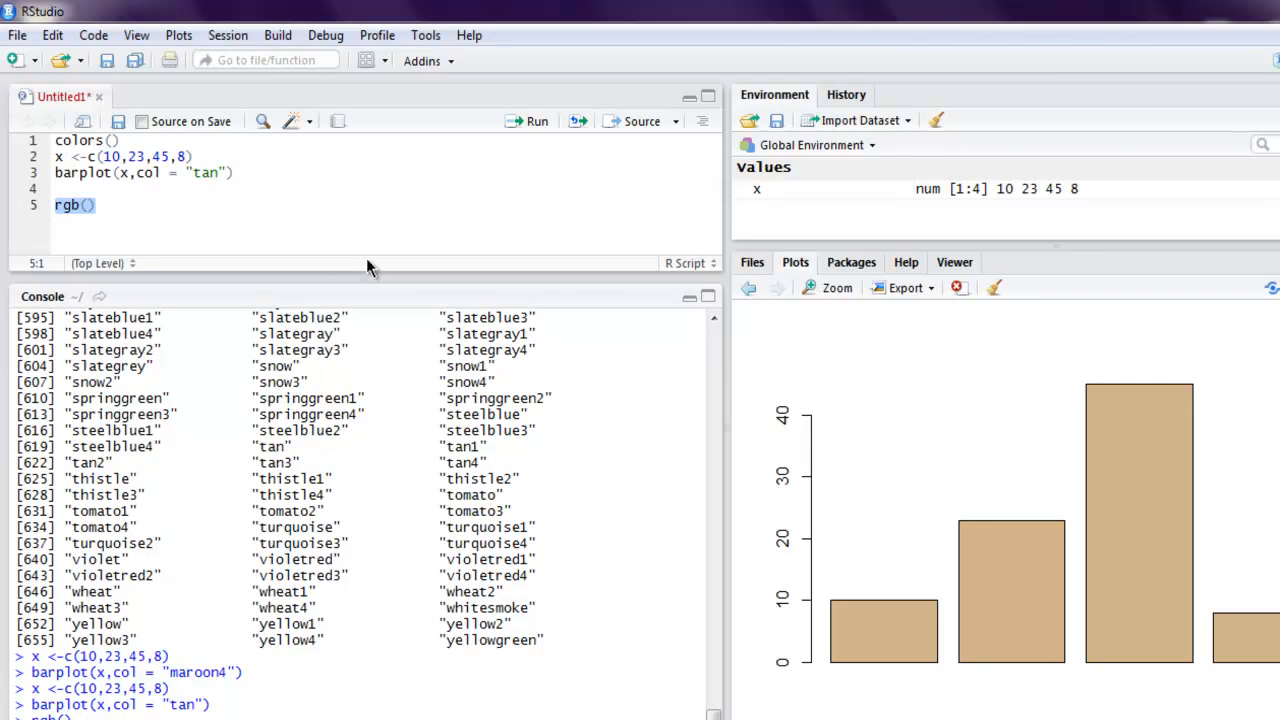
pyautogui.click(90, 205)
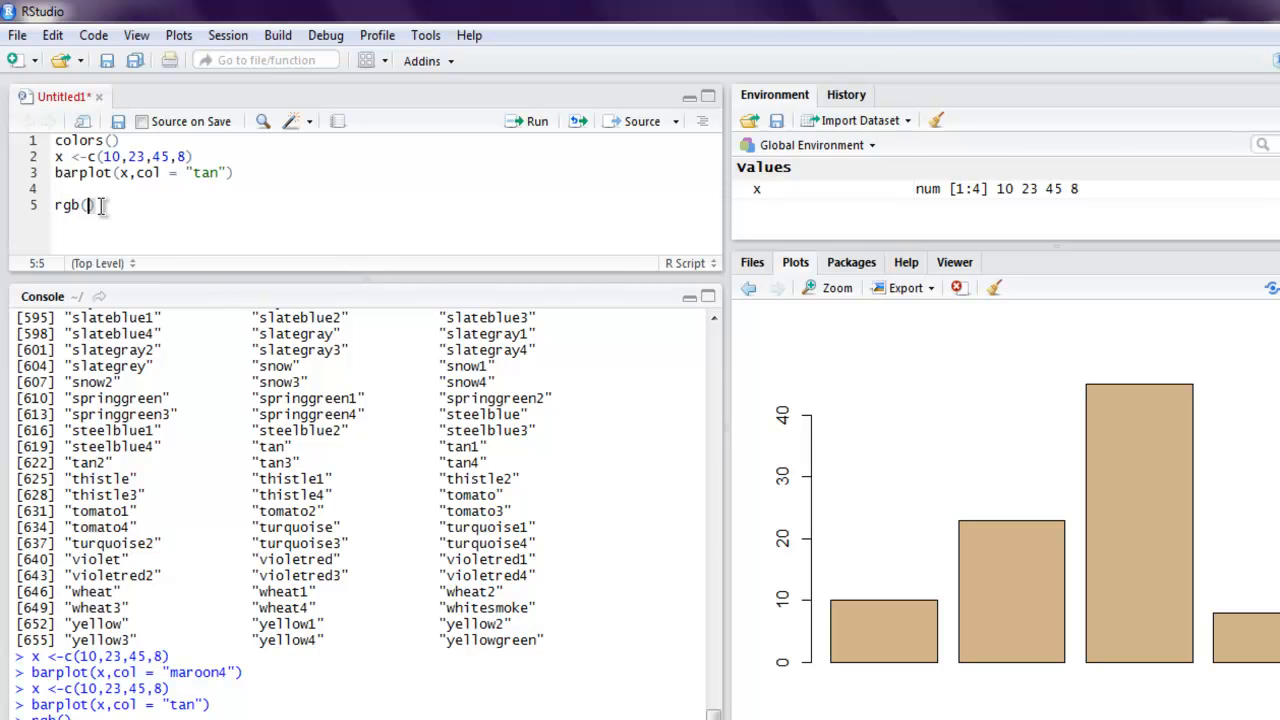
pyautogui.moveTo(55, 204)
pyautogui.write('?')
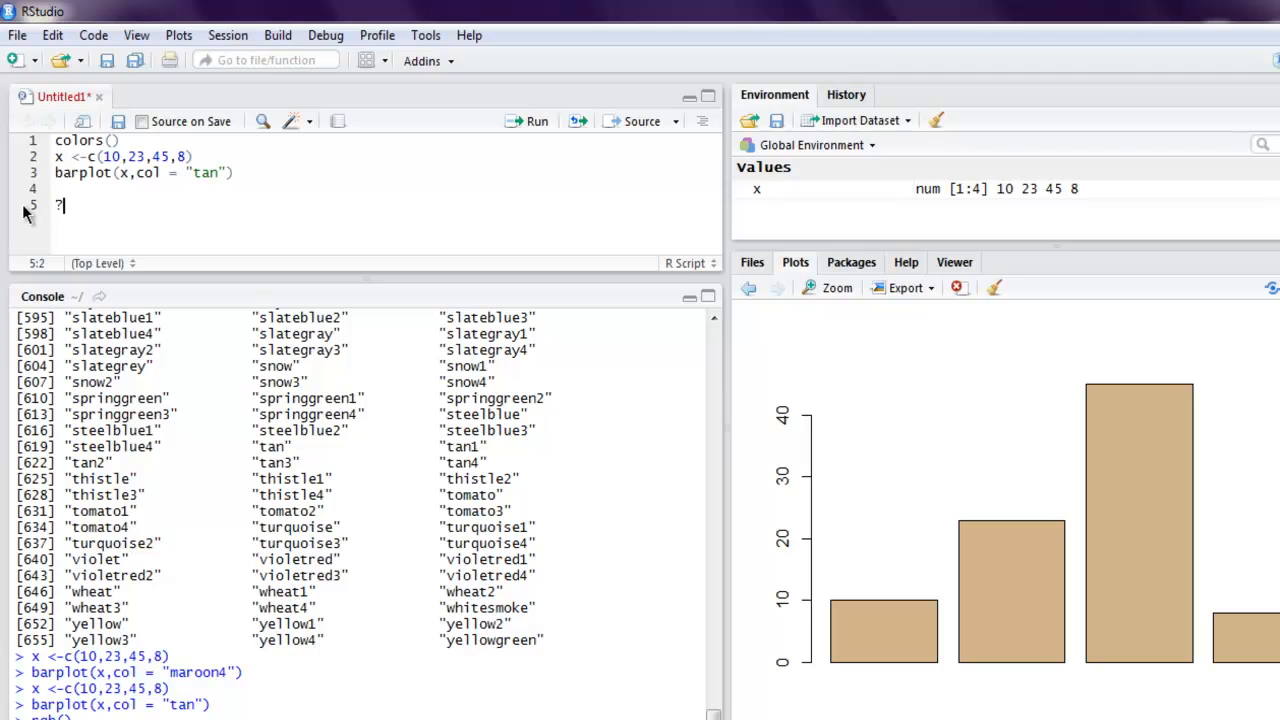
# - Run ?rgb and scroll the help page to Usage and Arguments
pyautogui.write('rgb')
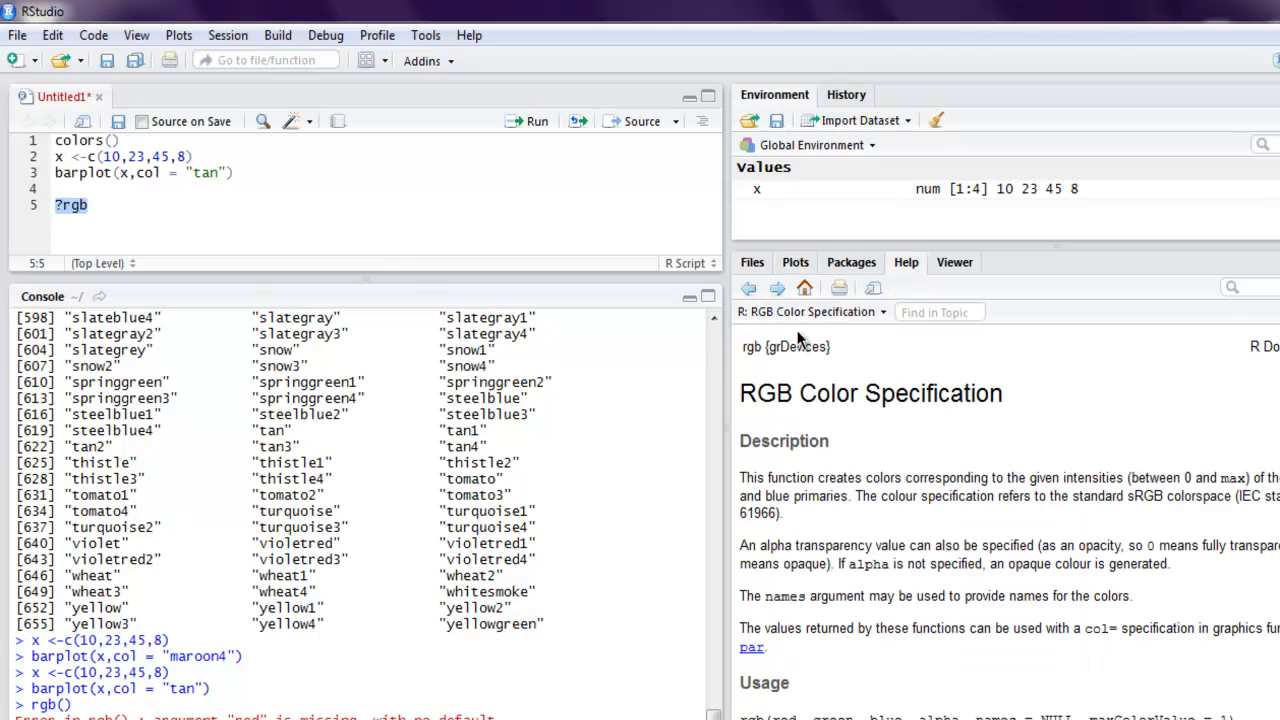
pyautogui.moveTo(965, 445)
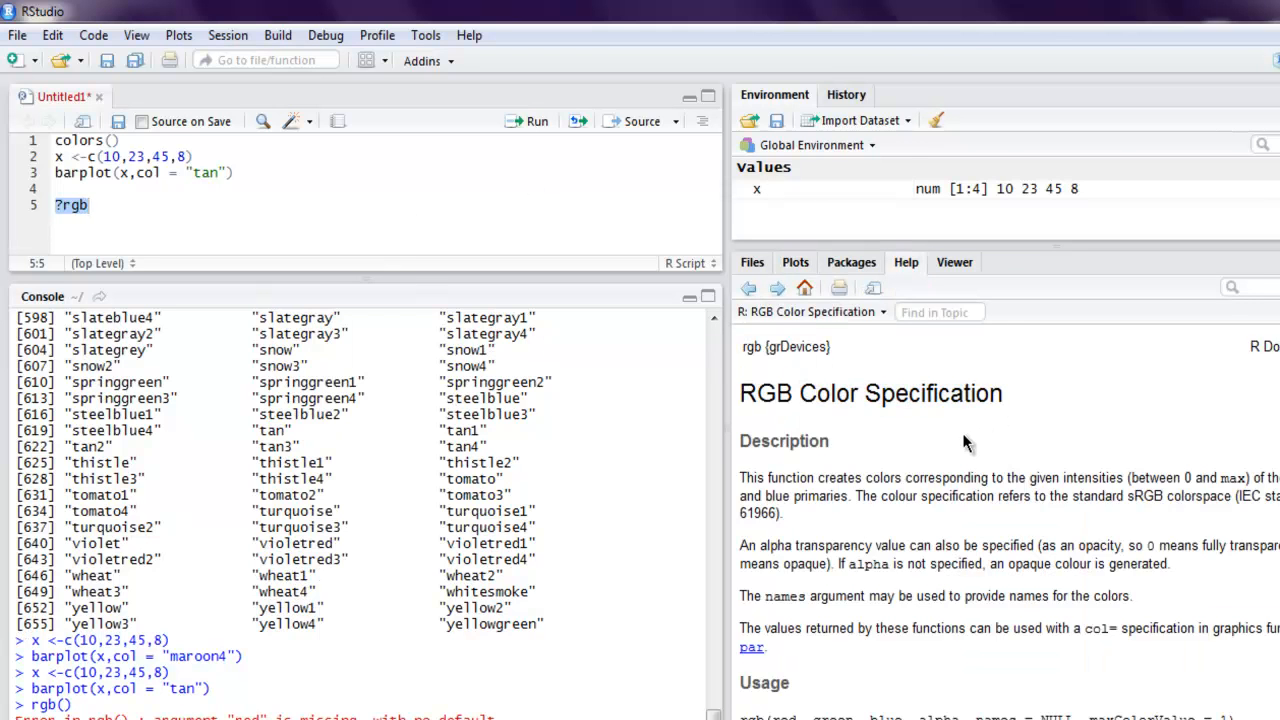
pyautogui.scroll(-3)
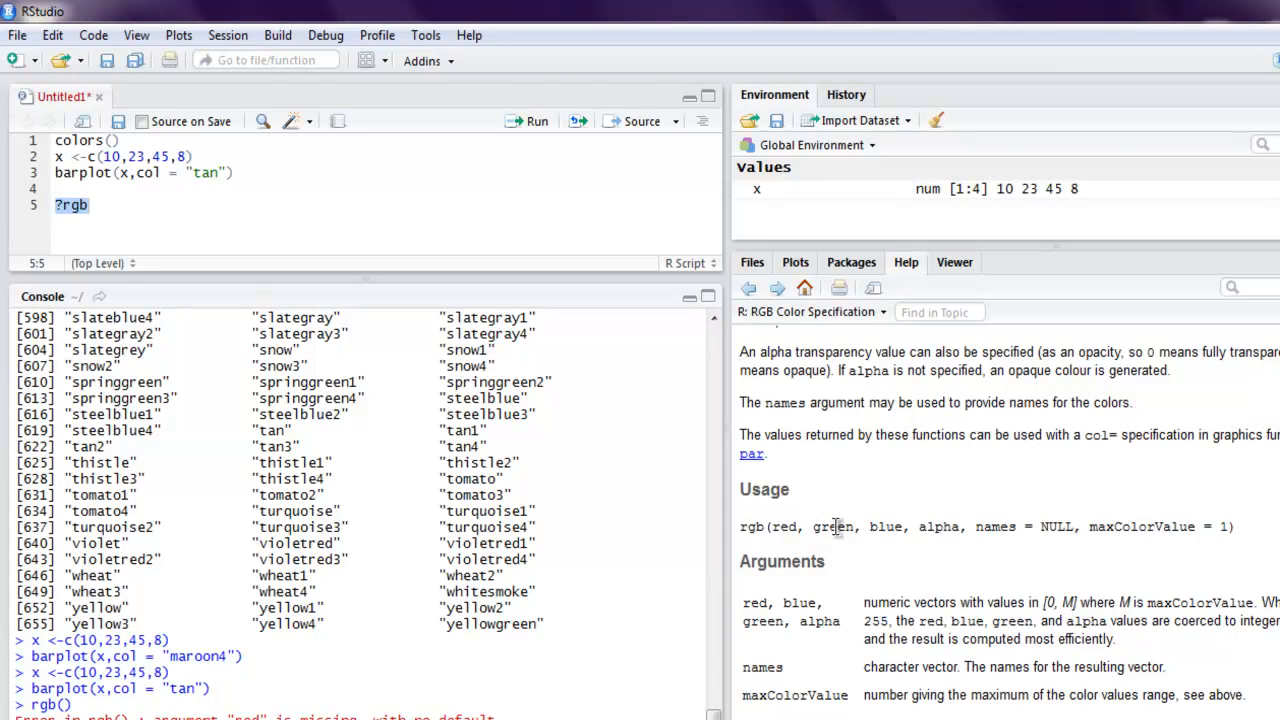
pyautogui.moveTo(940, 526)
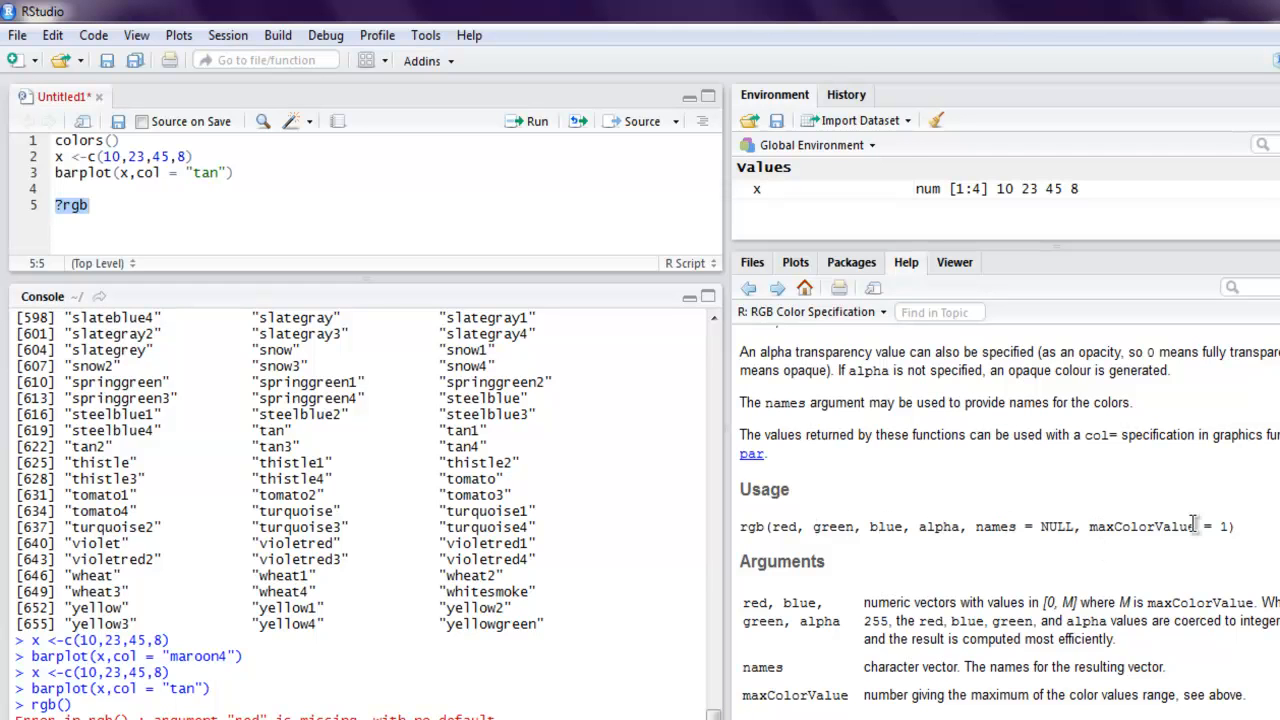
pyautogui.moveTo(1245, 527)
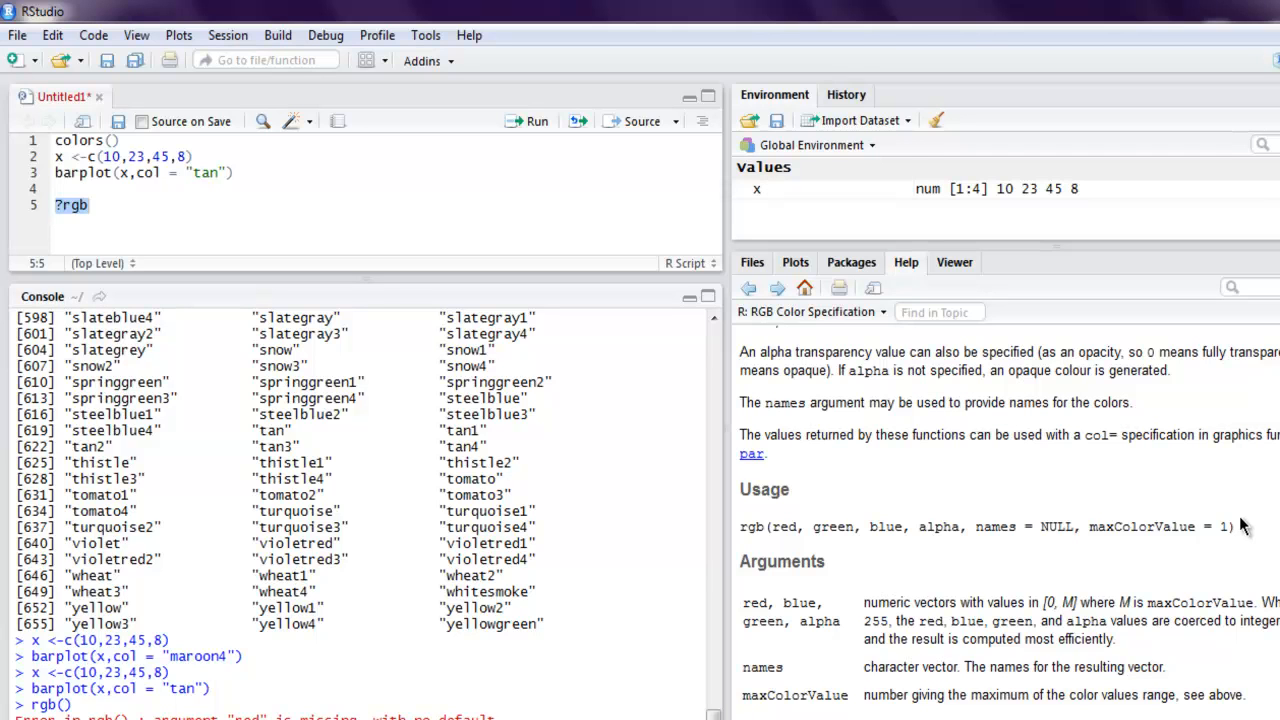
pyautogui.moveTo(151, 219)
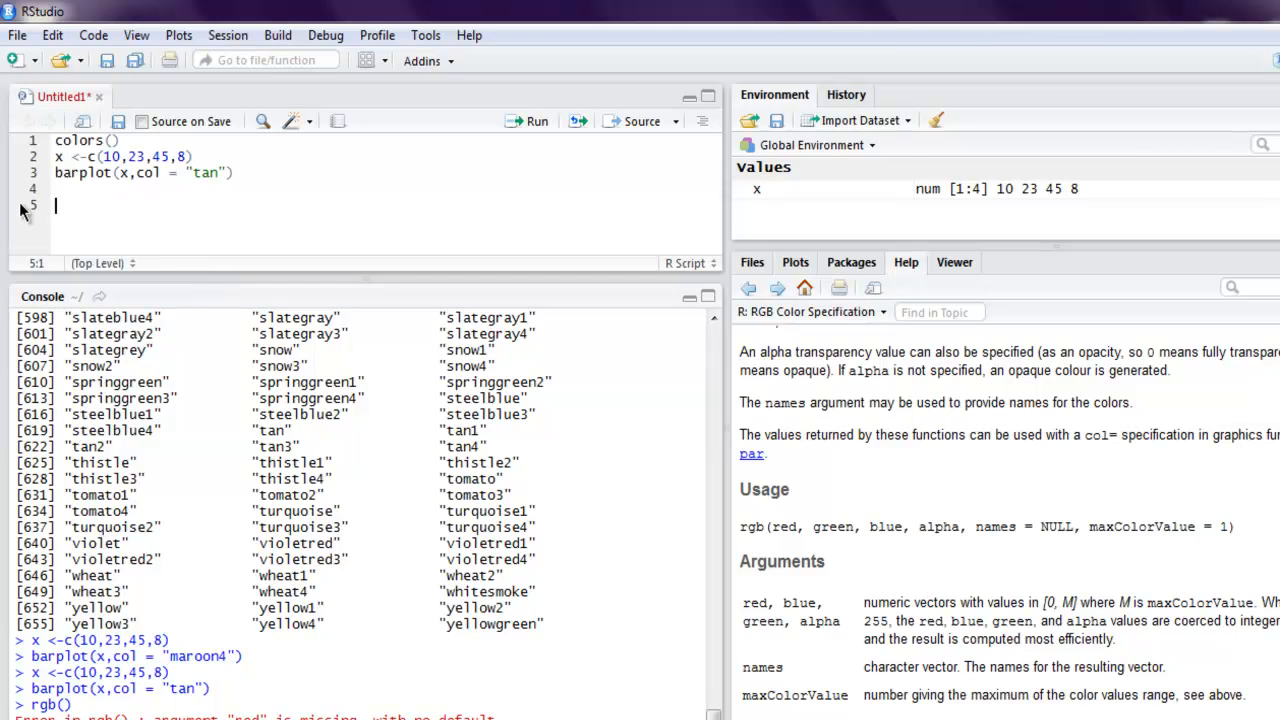
pyautogui.moveTo(48, 205)
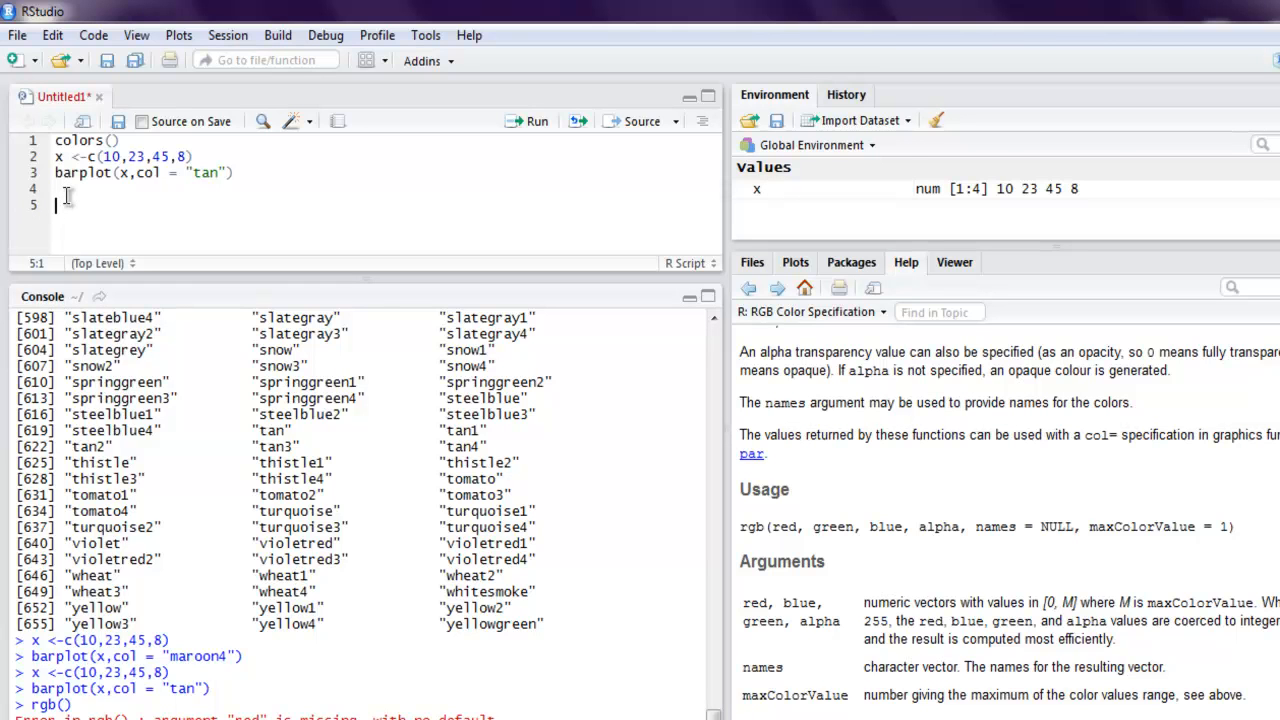
# - Replace "tan" with rgb(.54,.0,.0) and rerun to draw dark red bars
pyautogui.doubleClick(204, 172)
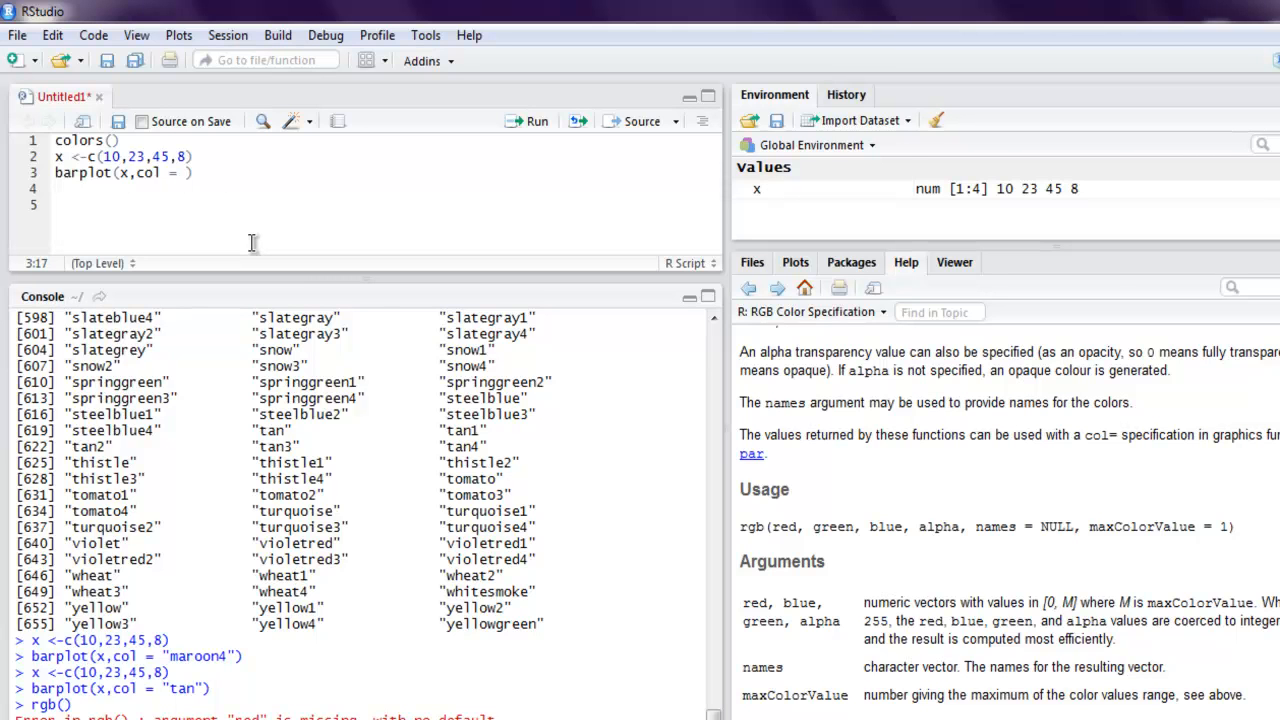
pyautogui.write('rgb')
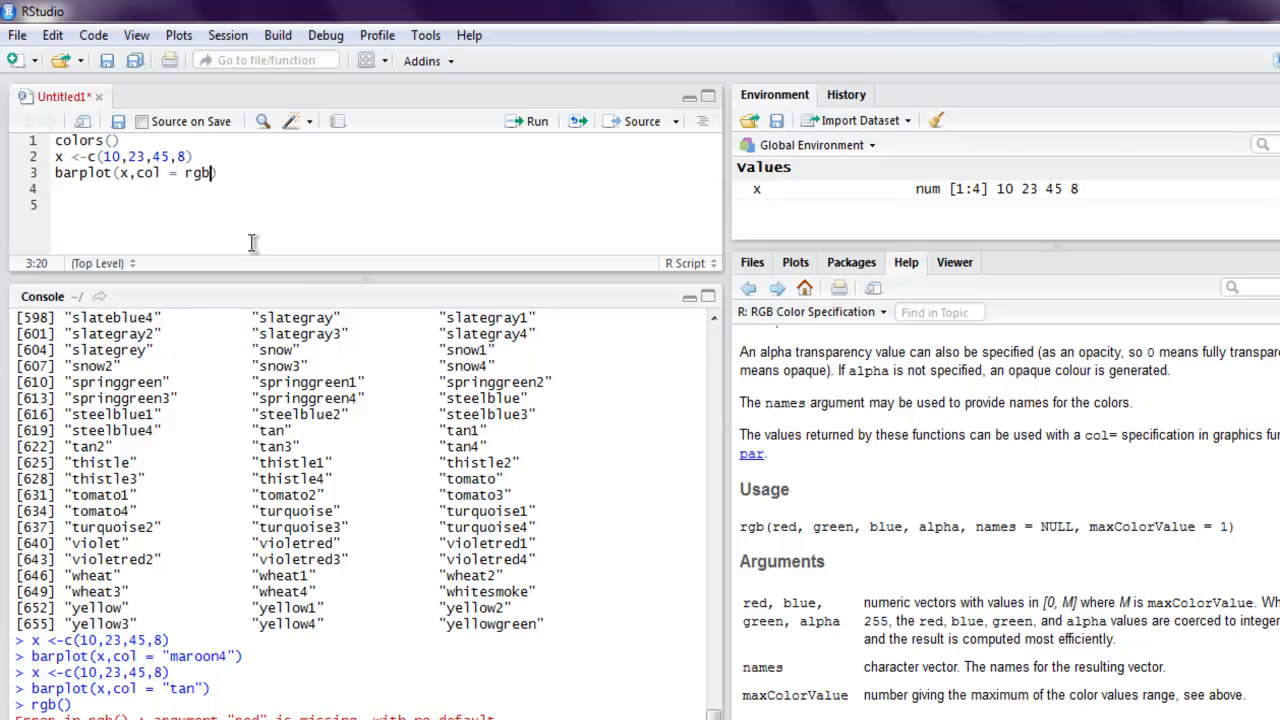
pyautogui.write('(')
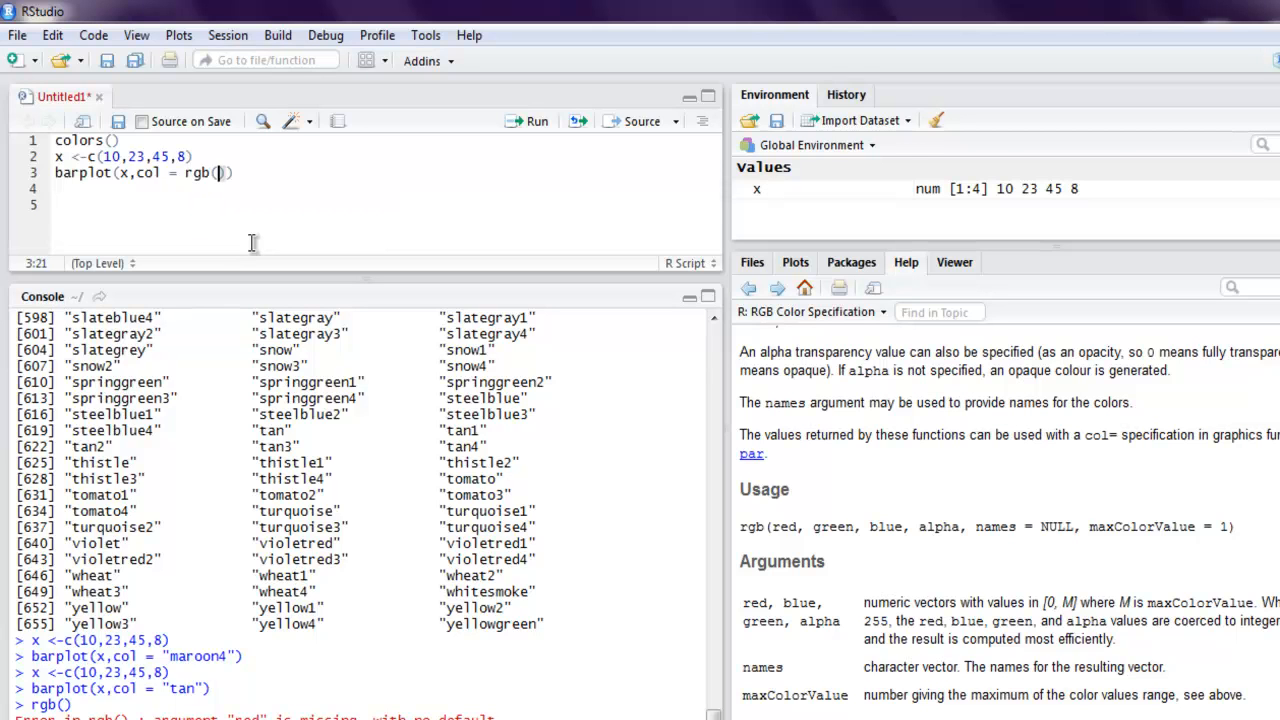
pyautogui.write('.54')
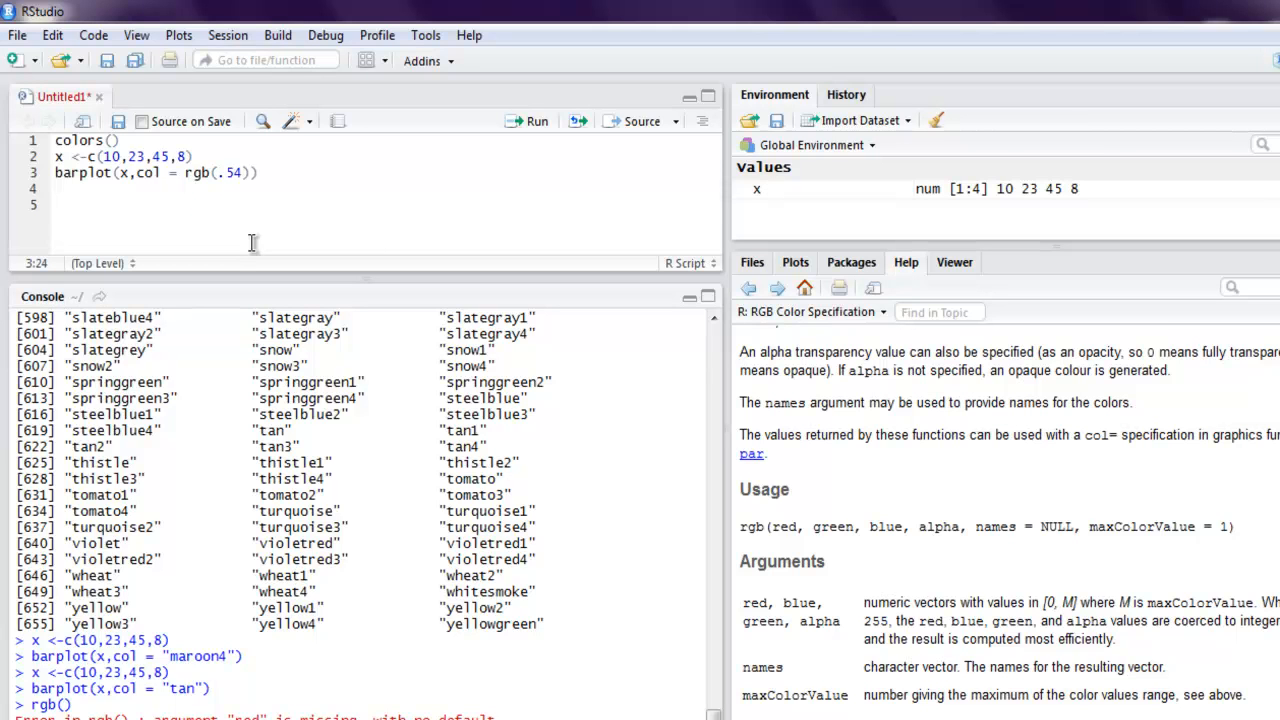
pyautogui.write(',.')
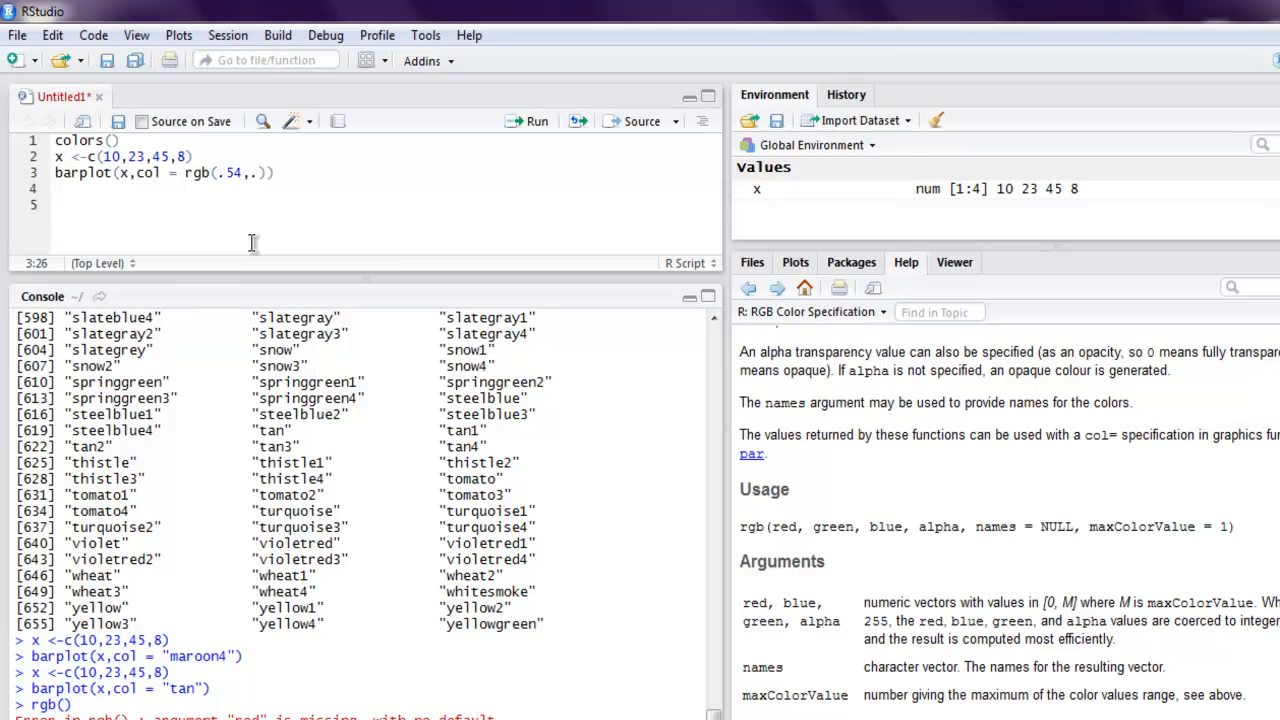
pyautogui.write('0,.0')
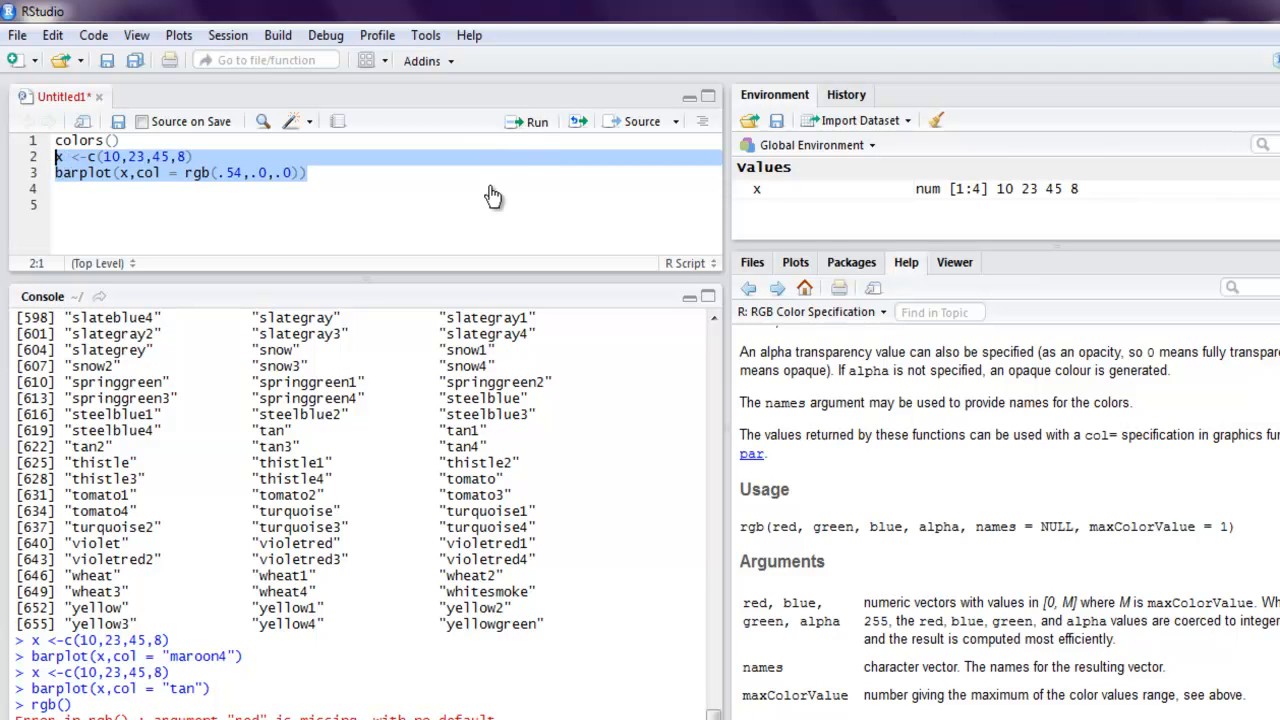
pyautogui.click(536, 121)
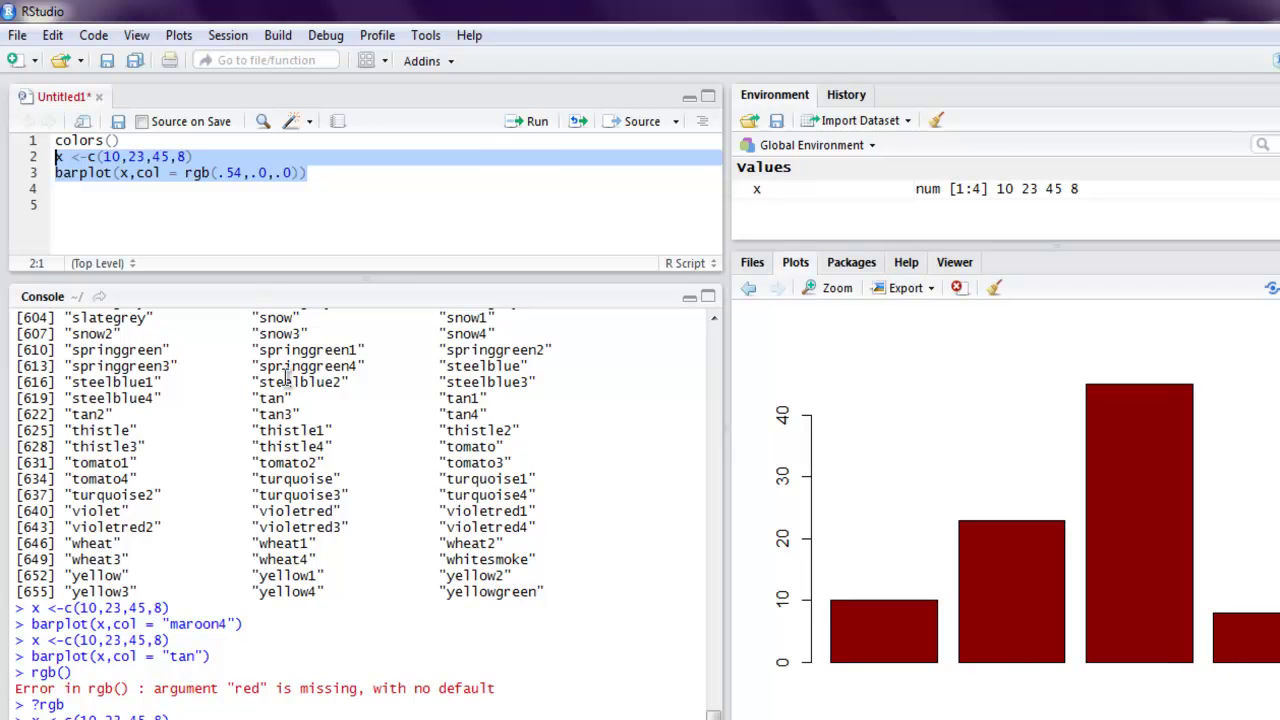
pyautogui.moveTo(353, 213)
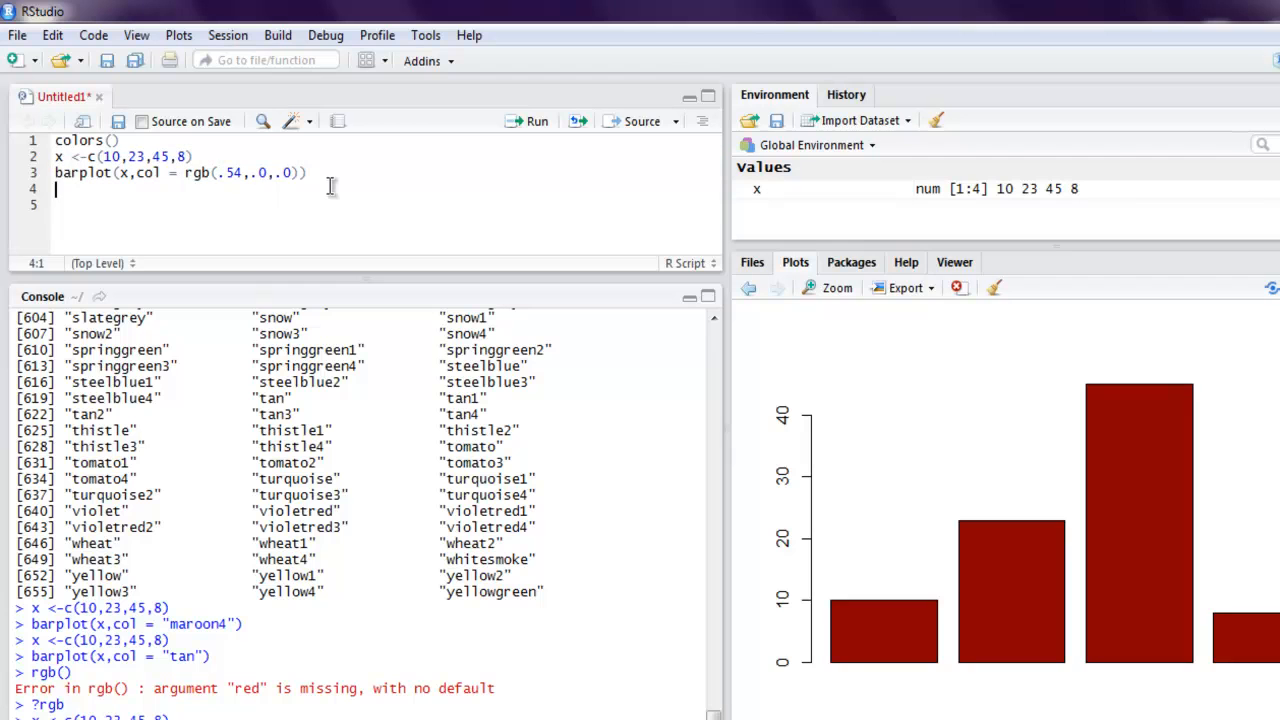
# - Run col2rgb("purple") to print purple's red, green and blue values
pyautogui.write('col')
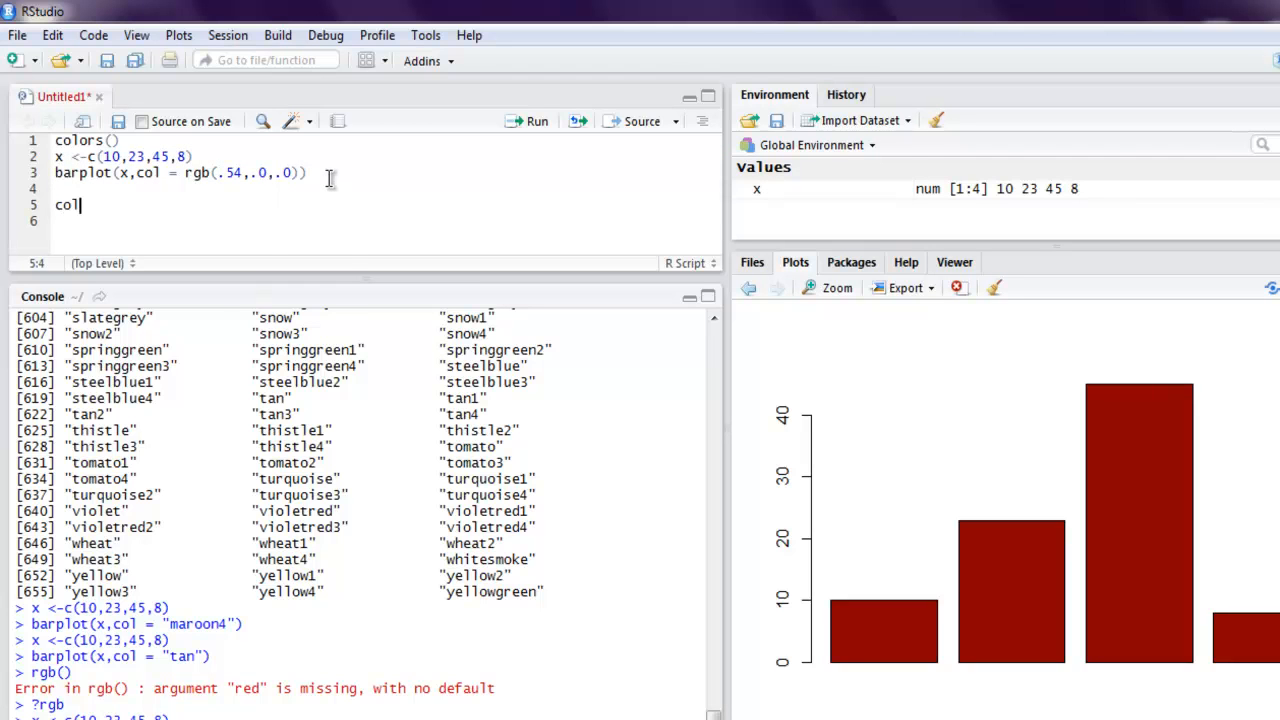
pyautogui.write('2rgb()')
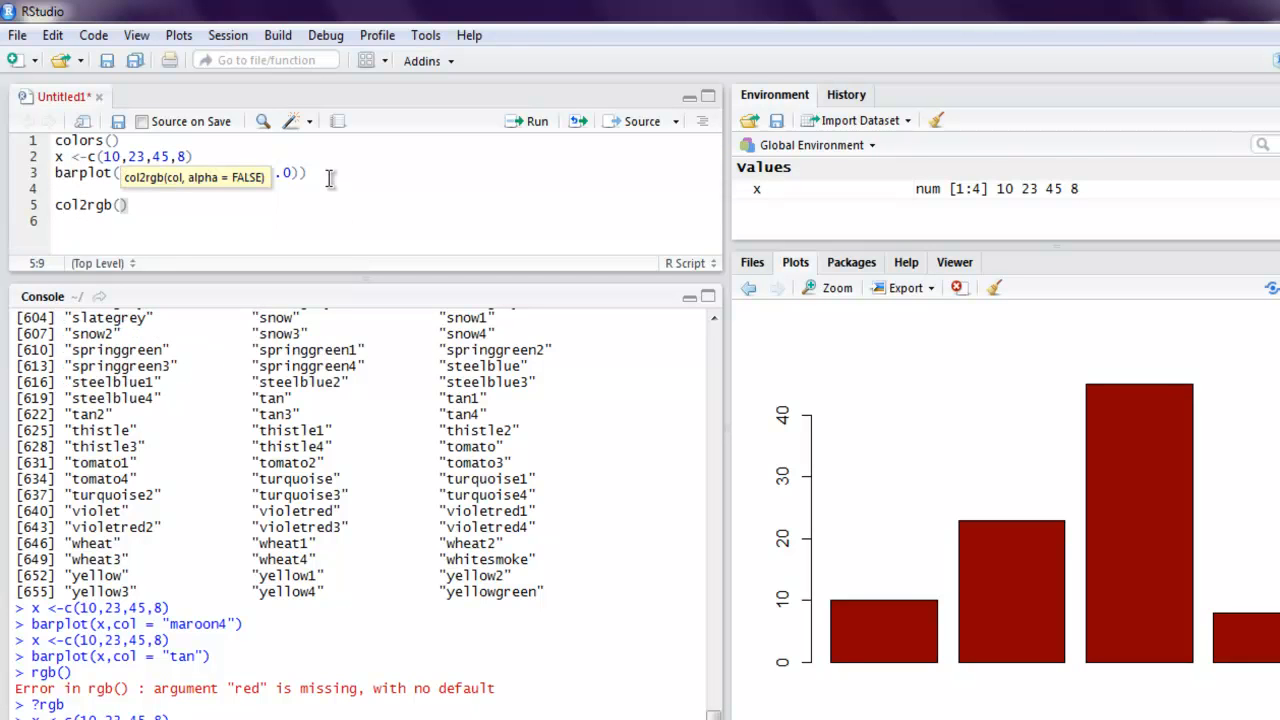
pyautogui.write('purple"')
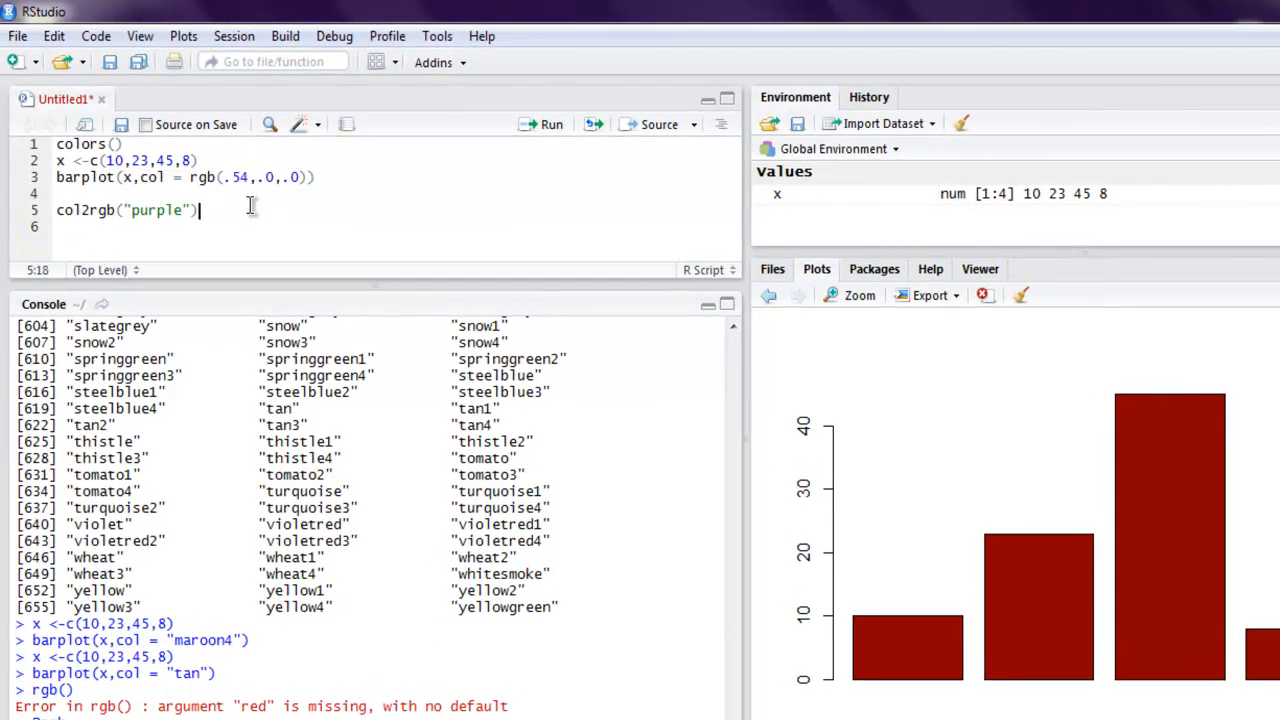
pyautogui.click(551, 124)
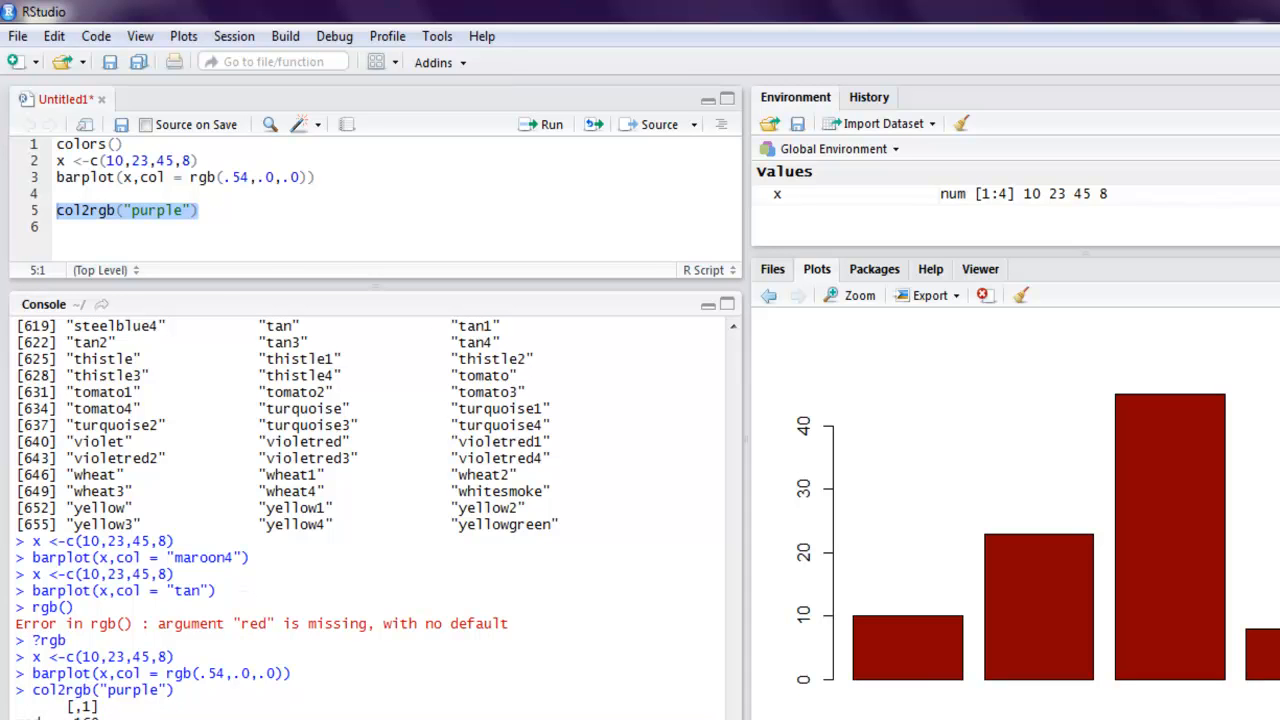
pyautogui.moveTo(215, 185)
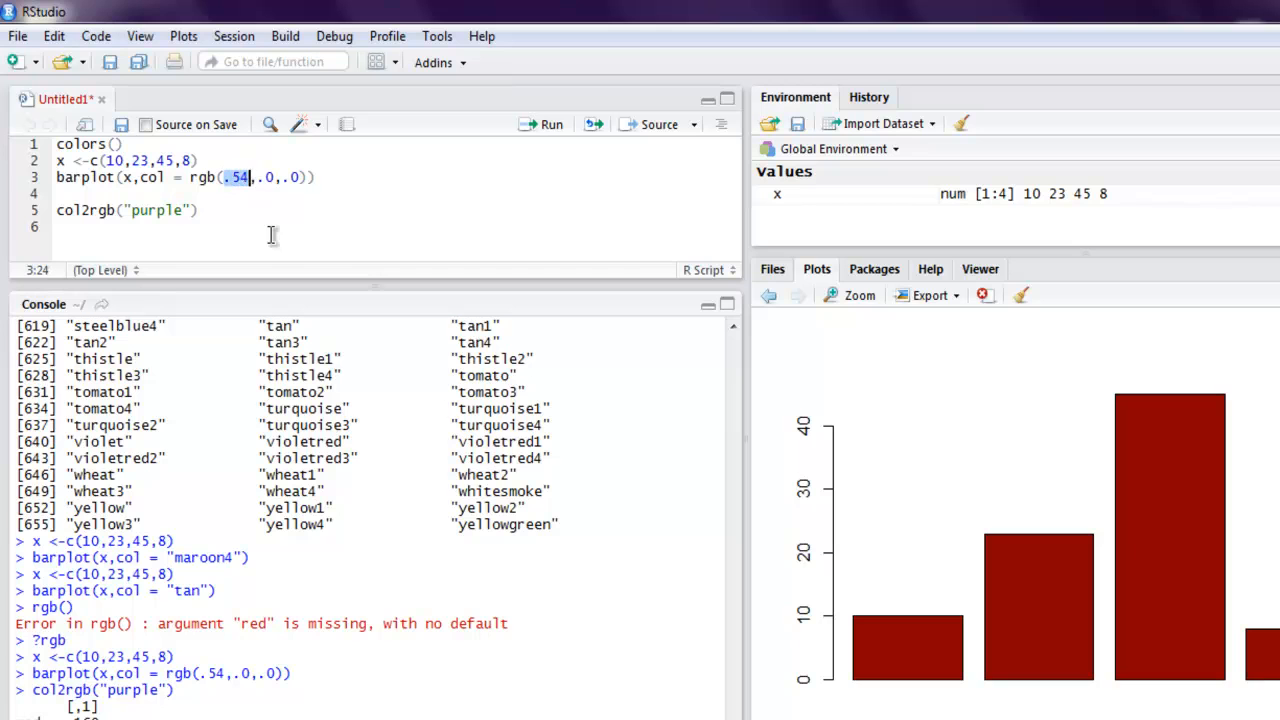
# - Set the rgb() arguments to purple's values 160, 32, 240
pyautogui.write('160')
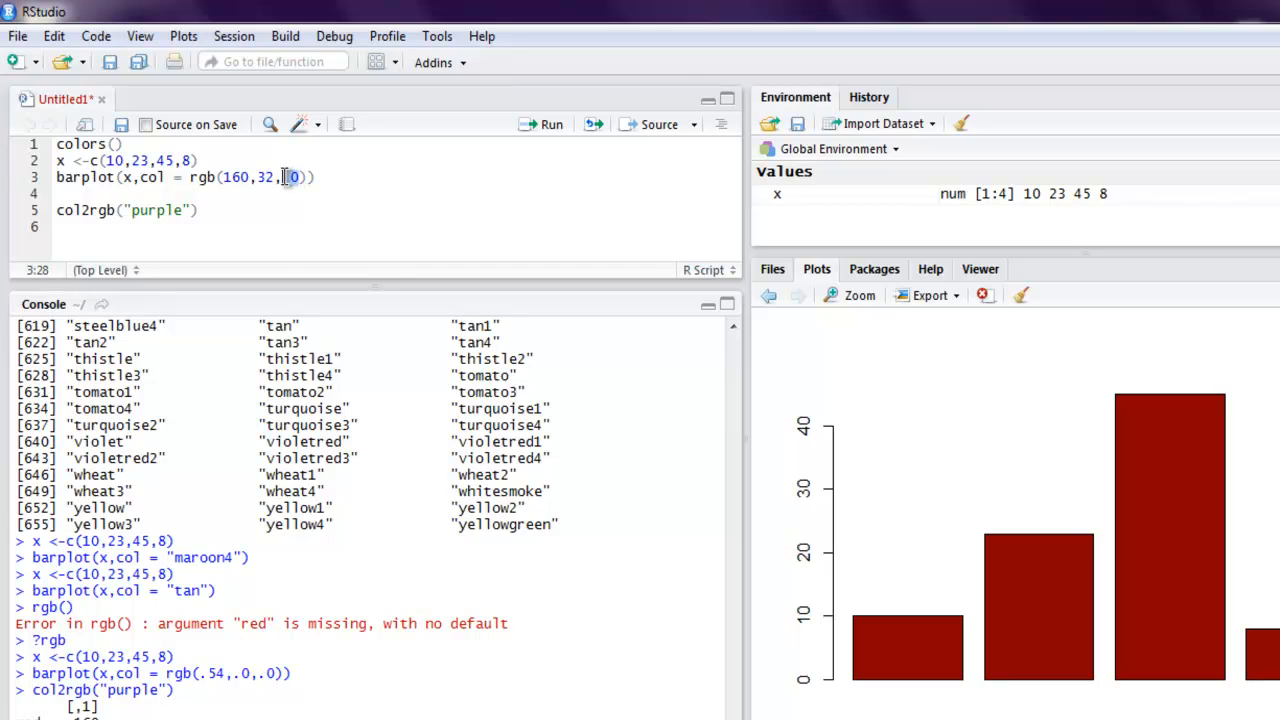
pyautogui.write('24')
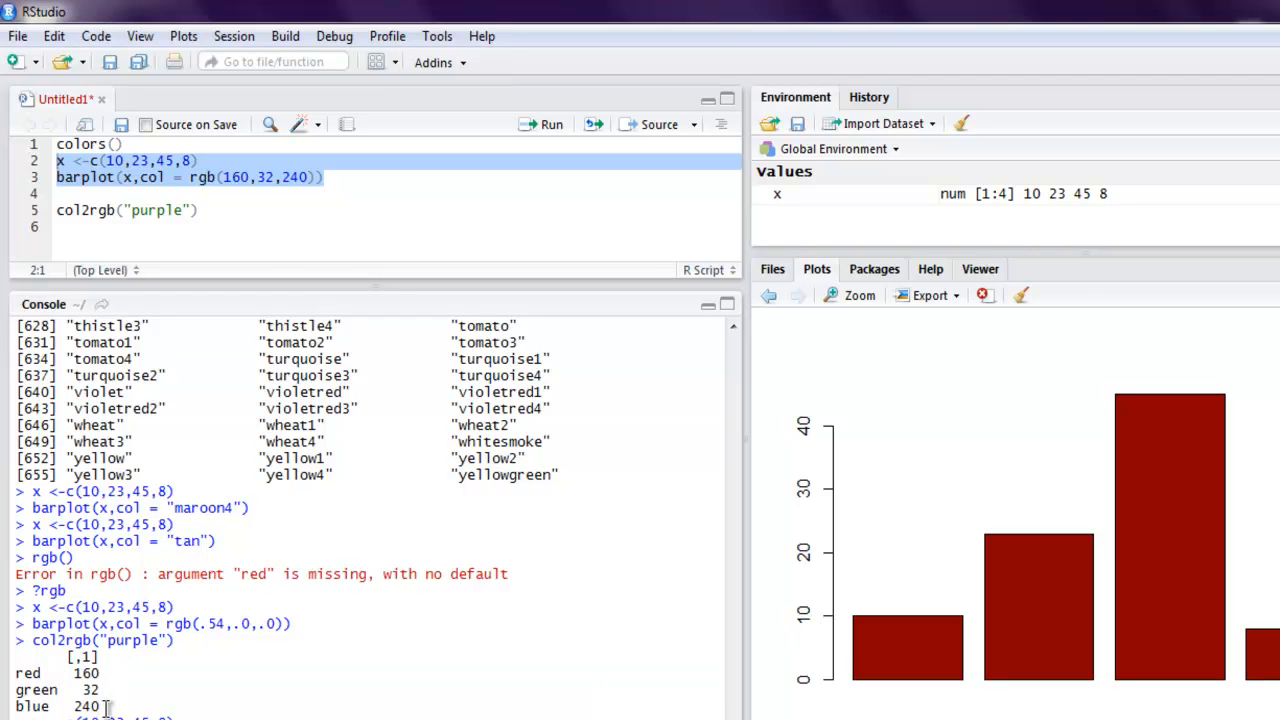
pyautogui.moveTo(188, 690)
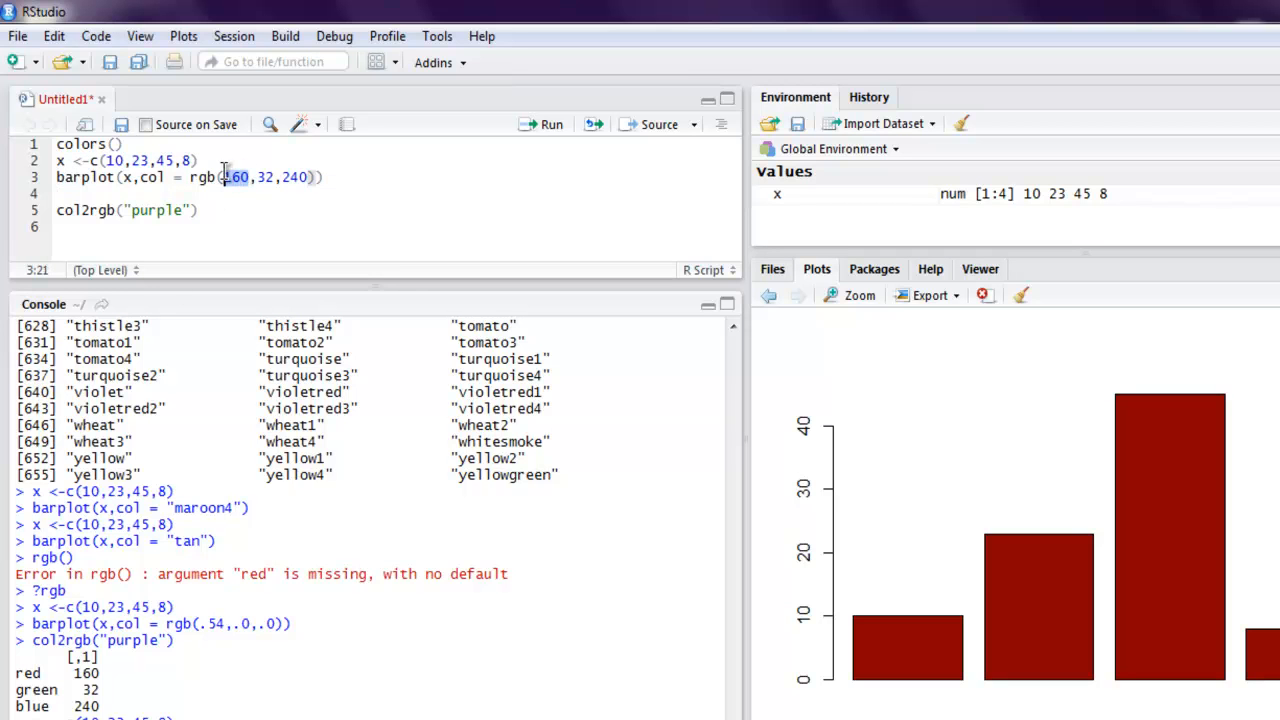
# - Colour the bars with rgb(0.1,0.3,0.24), then adjust green to 0.32 and redraw
pyautogui.write('0.1,')
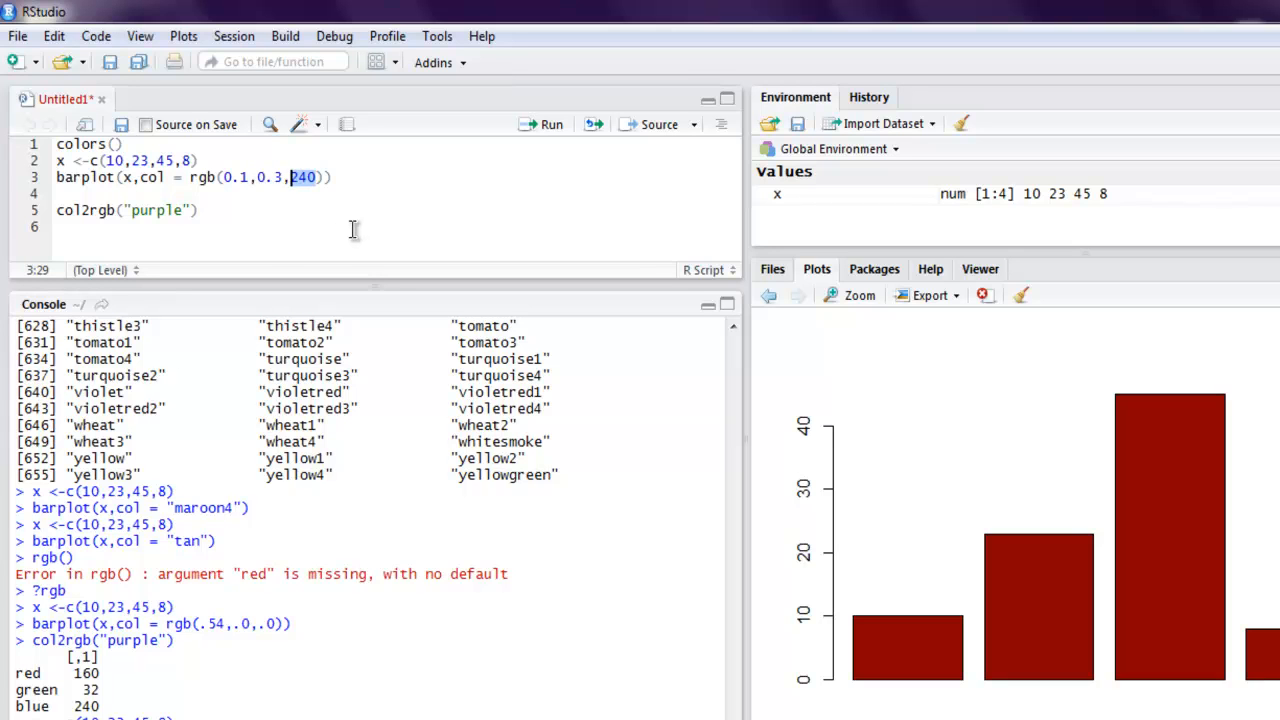
pyautogui.write('0.24')
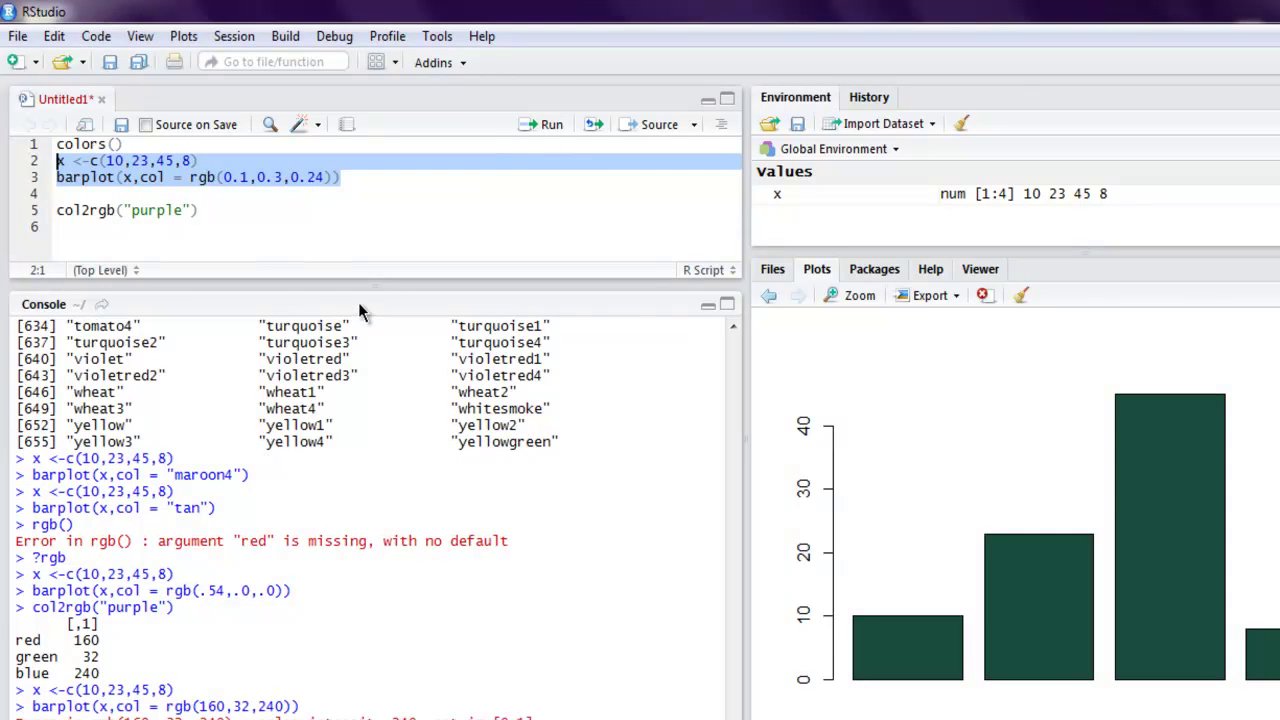
pyautogui.moveTo(382, 340)
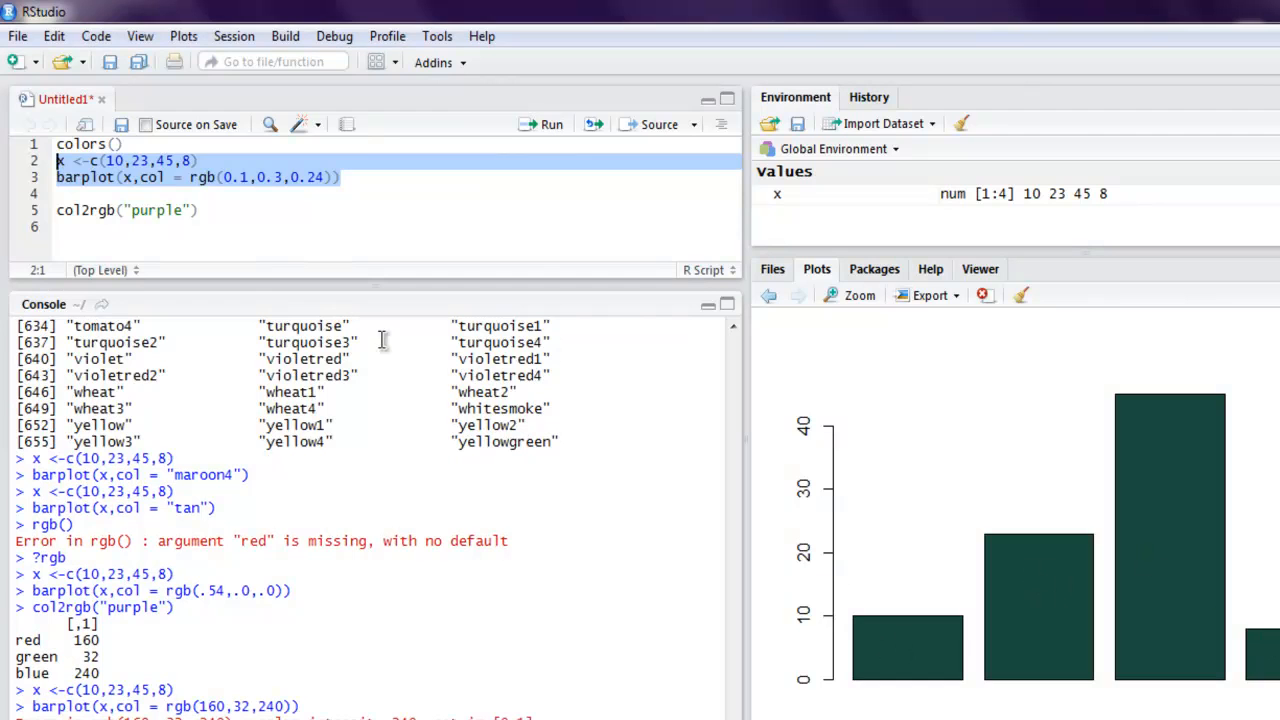
pyautogui.click(172, 210)
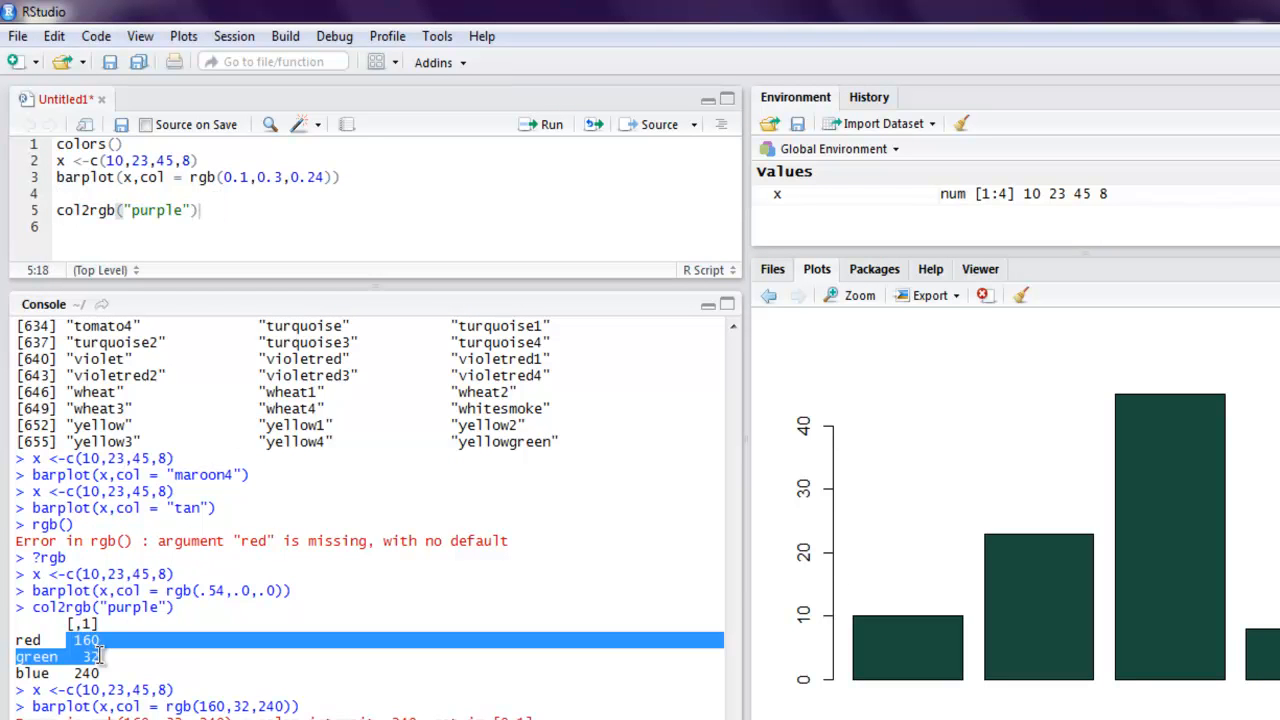
pyautogui.click(148, 640)
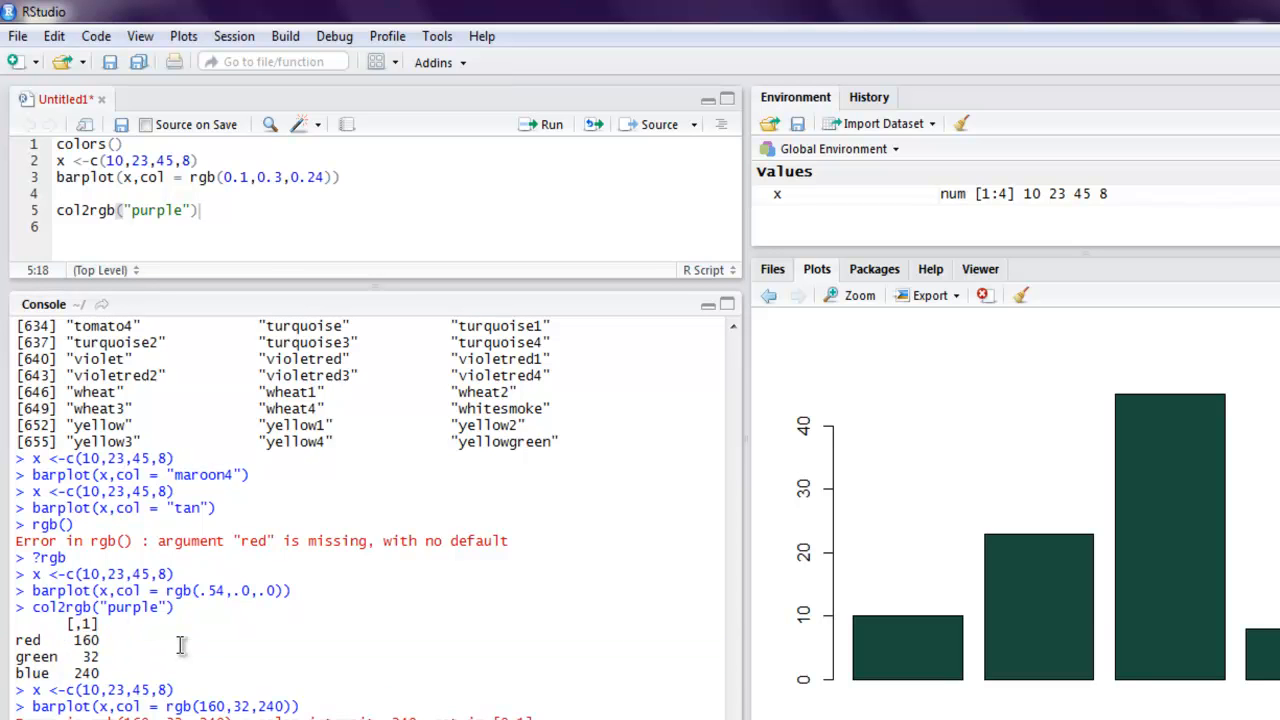
pyautogui.click(283, 177)
pyautogui.write('2')
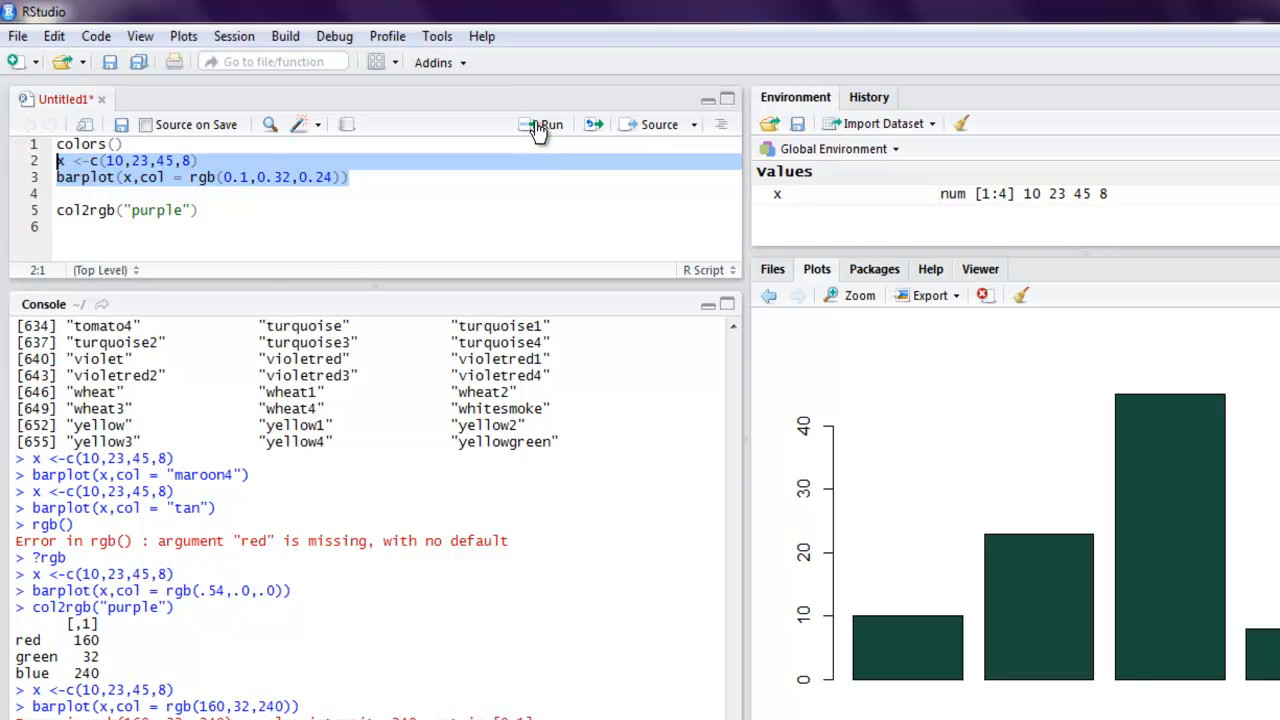
pyautogui.click(549, 124)
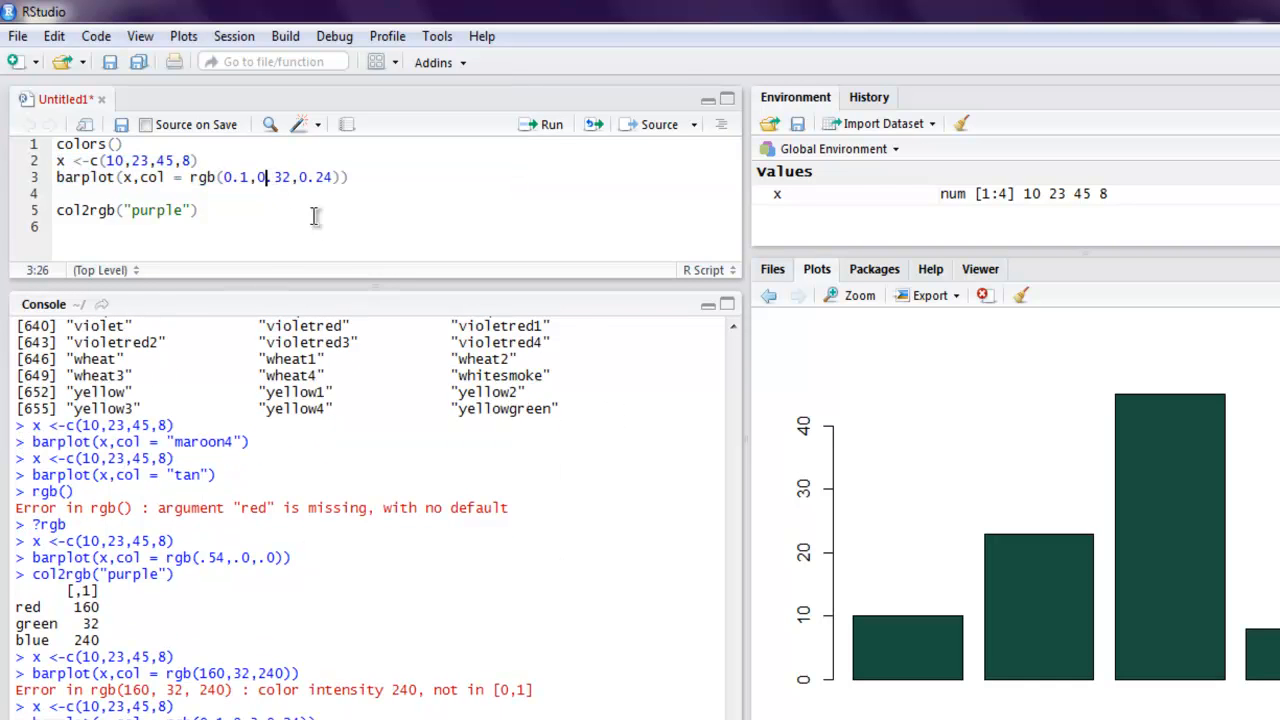
pyautogui.moveTo(280, 220)
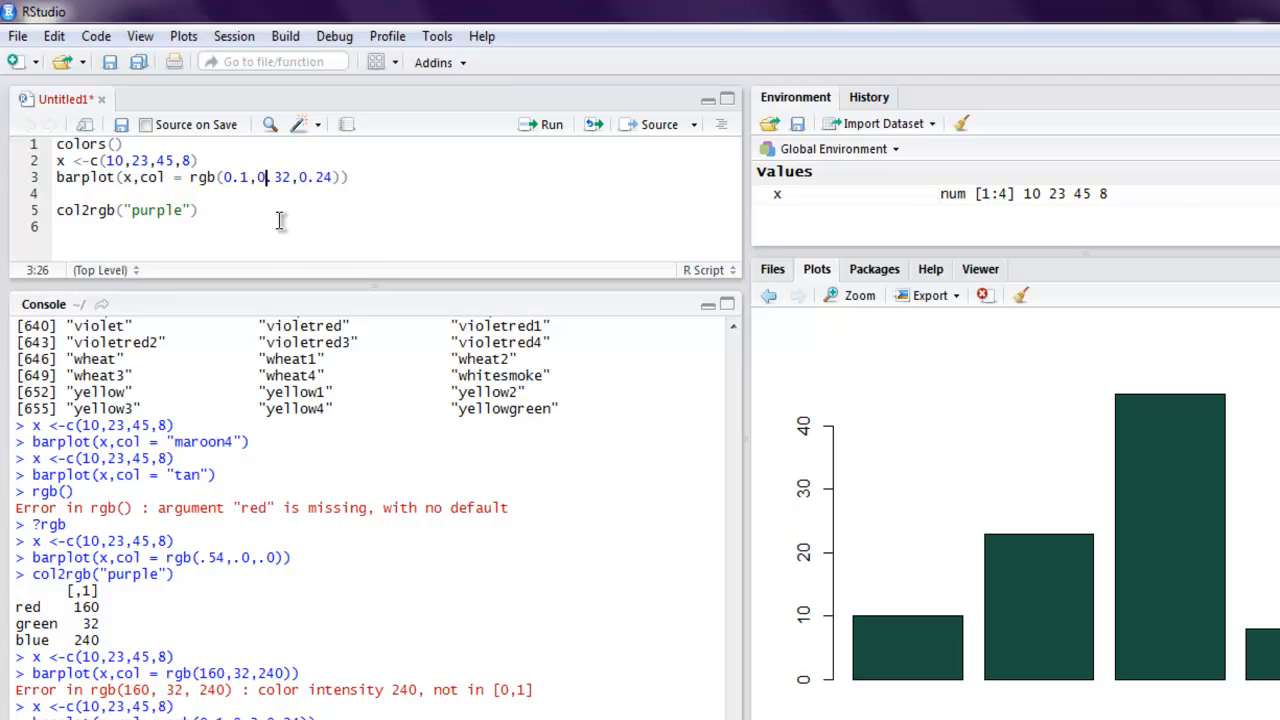
pyautogui.moveTo(210, 178)
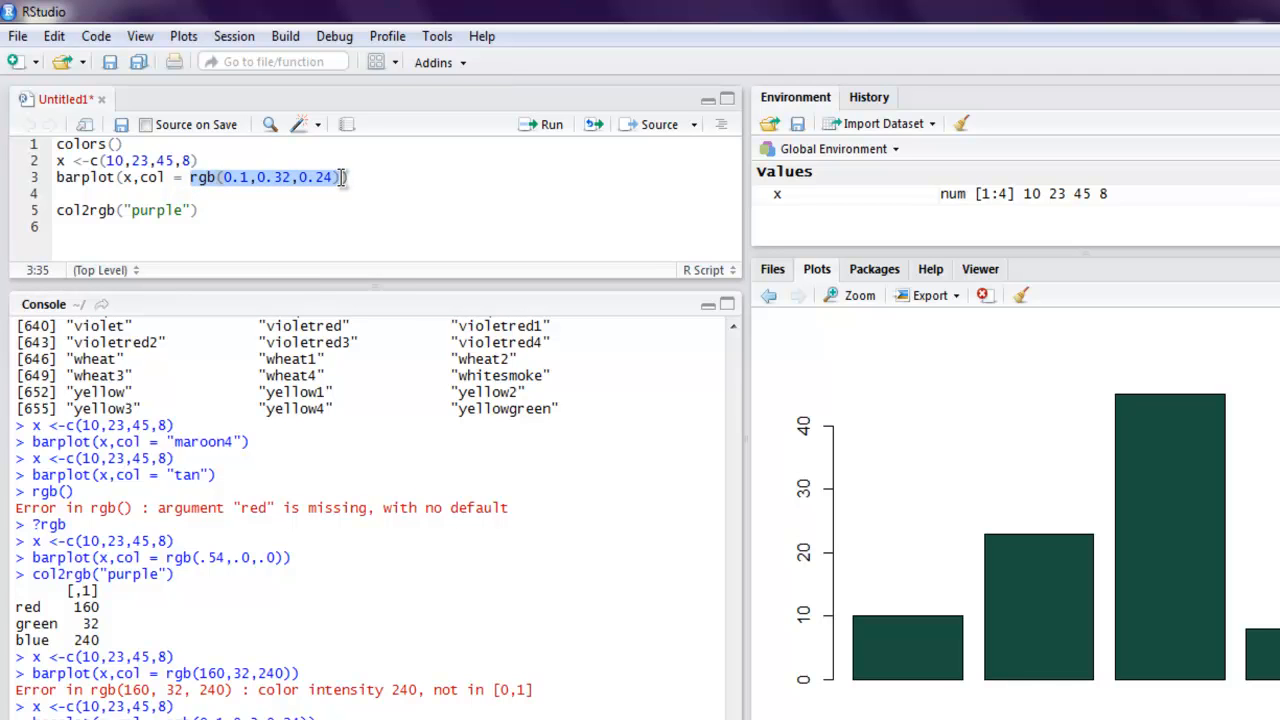
# - Replace the rgb colour with the hex code "#FFEBCD" and redraw the bars
pyautogui.press('Delete')
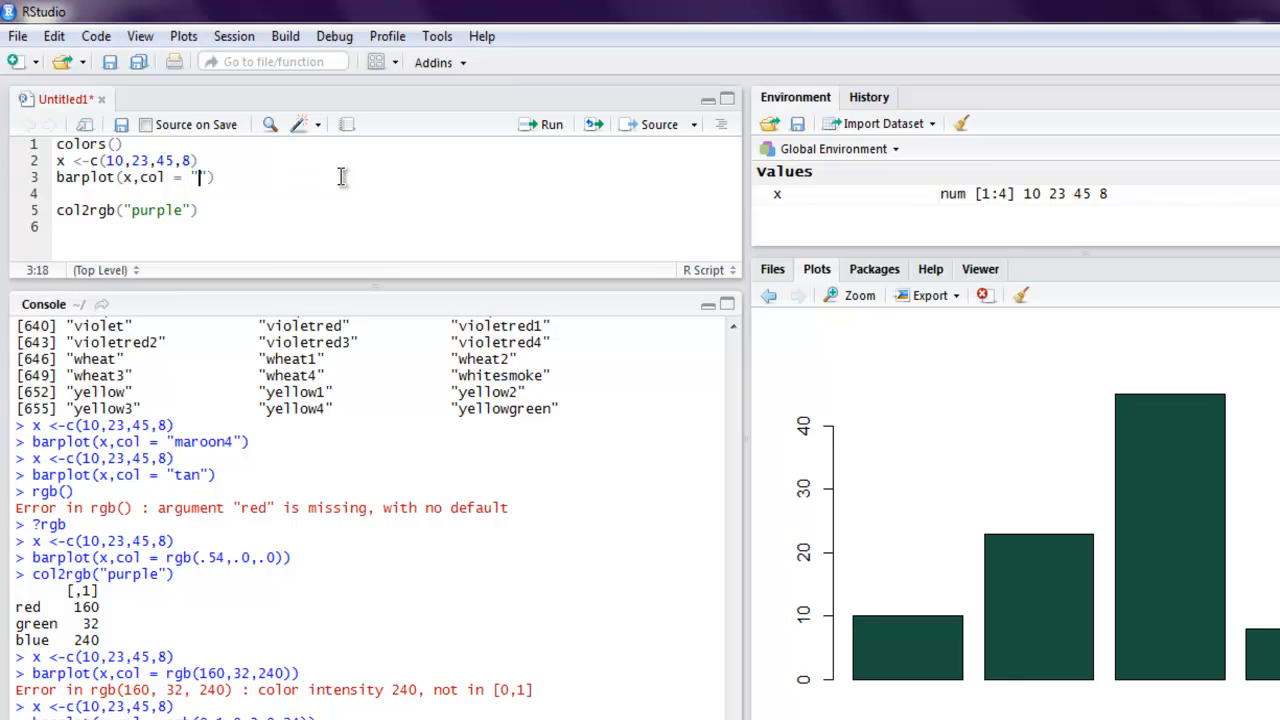
pyautogui.write('#')
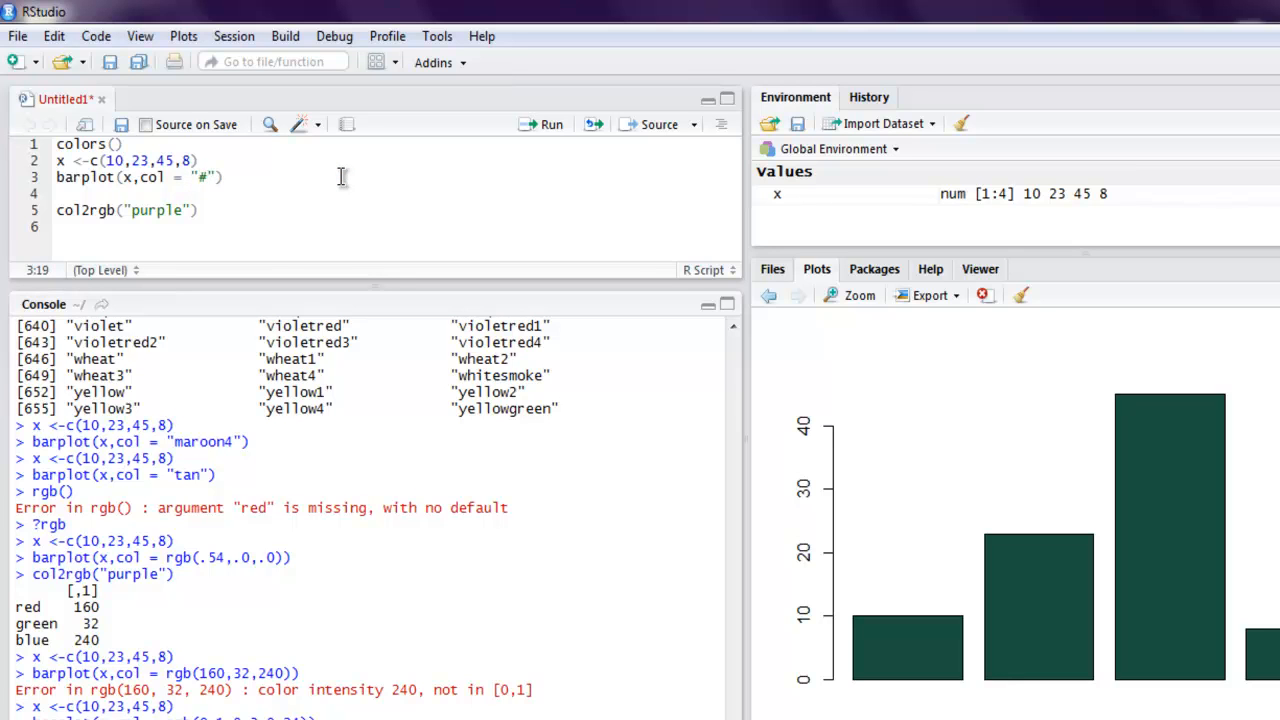
pyautogui.write('FF')
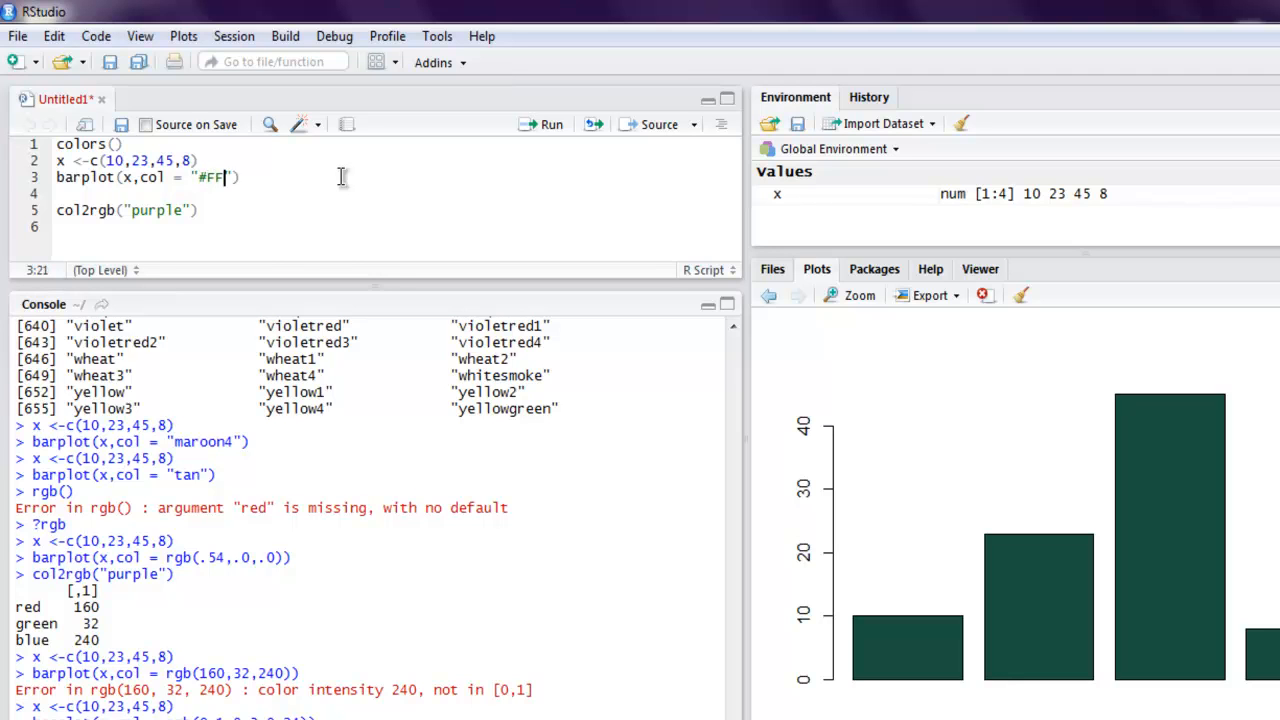
pyautogui.write('EBCD')
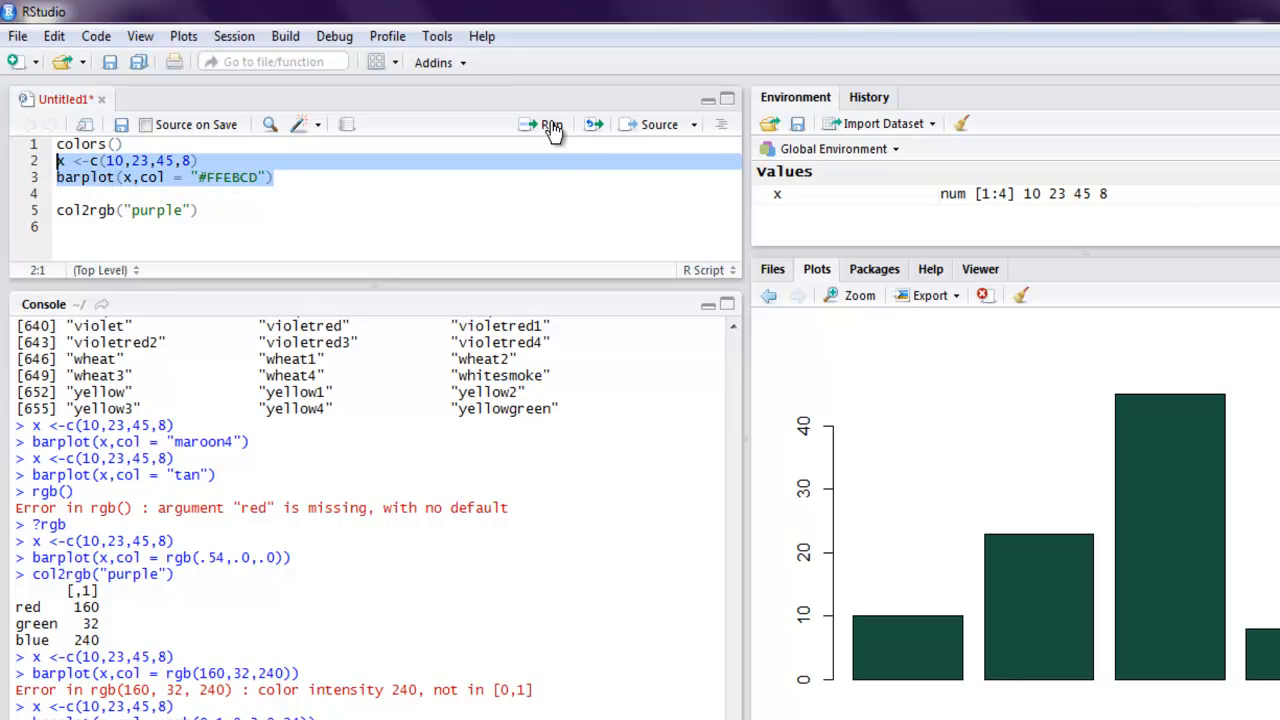
pyautogui.click(551, 124)
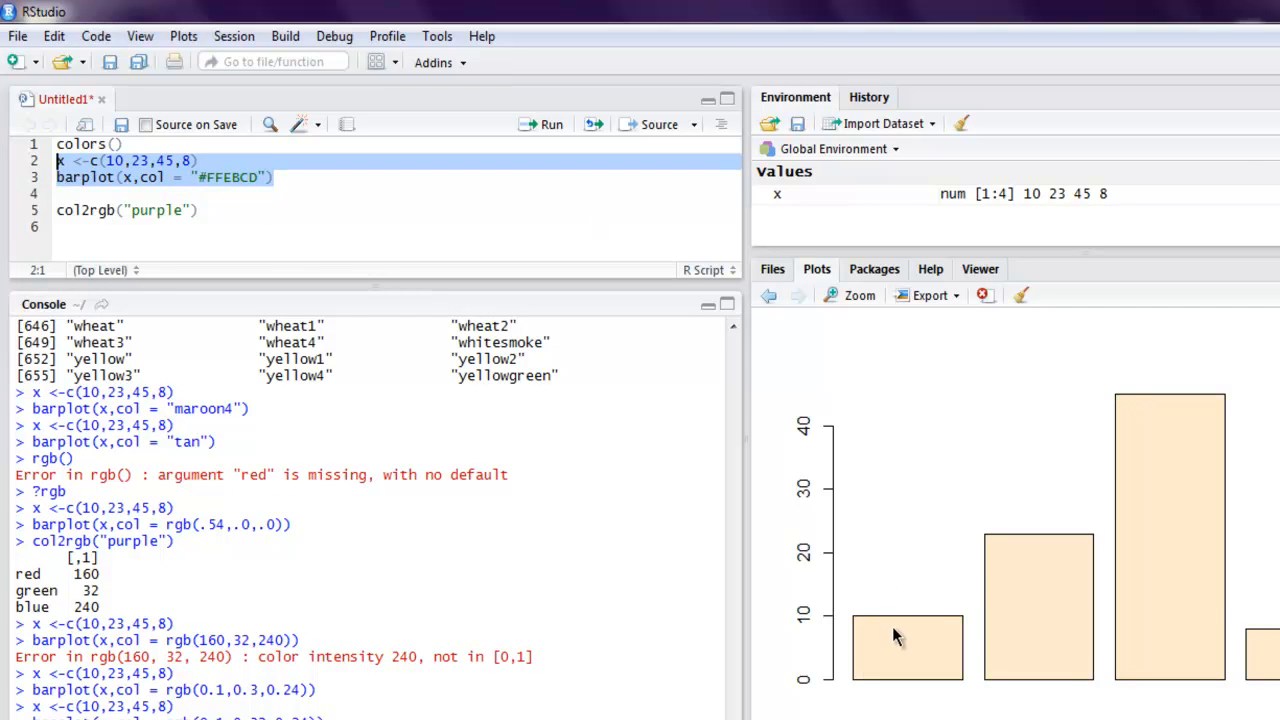
pyautogui.moveTo(243, 242)
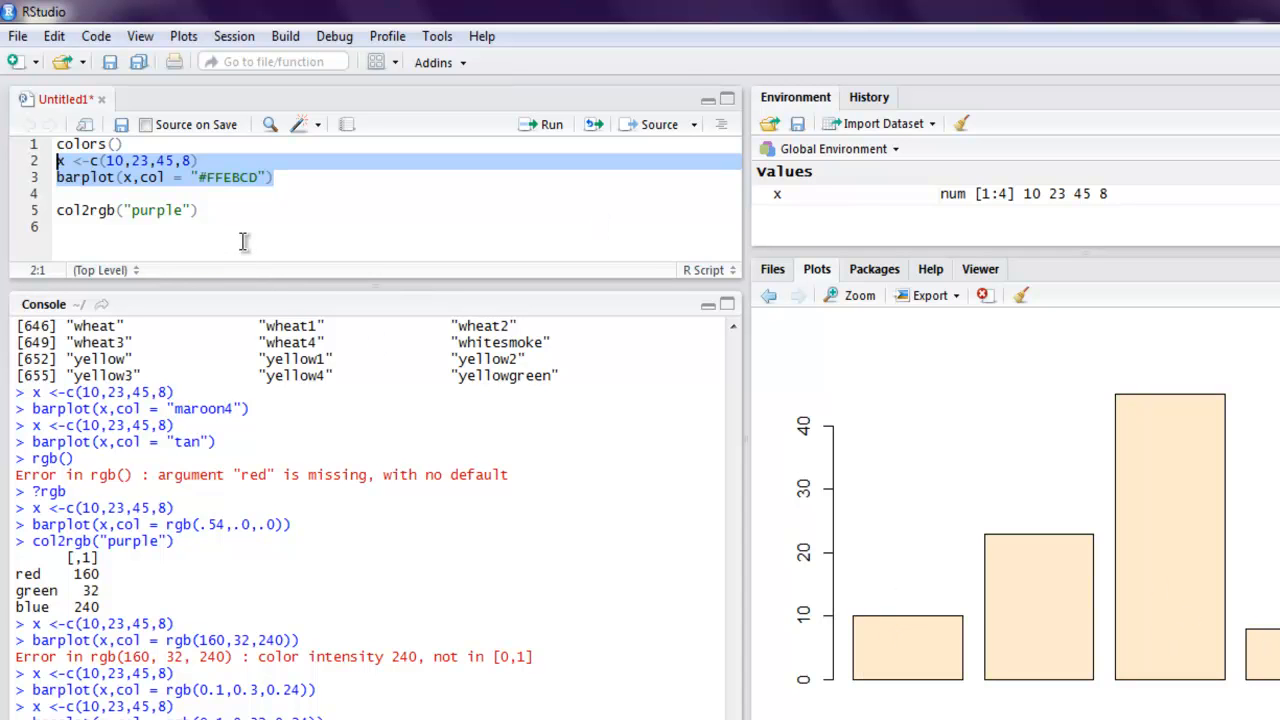
# - Change the hex colour to "#da4747" to draw the bars red
pyautogui.click(210, 177)
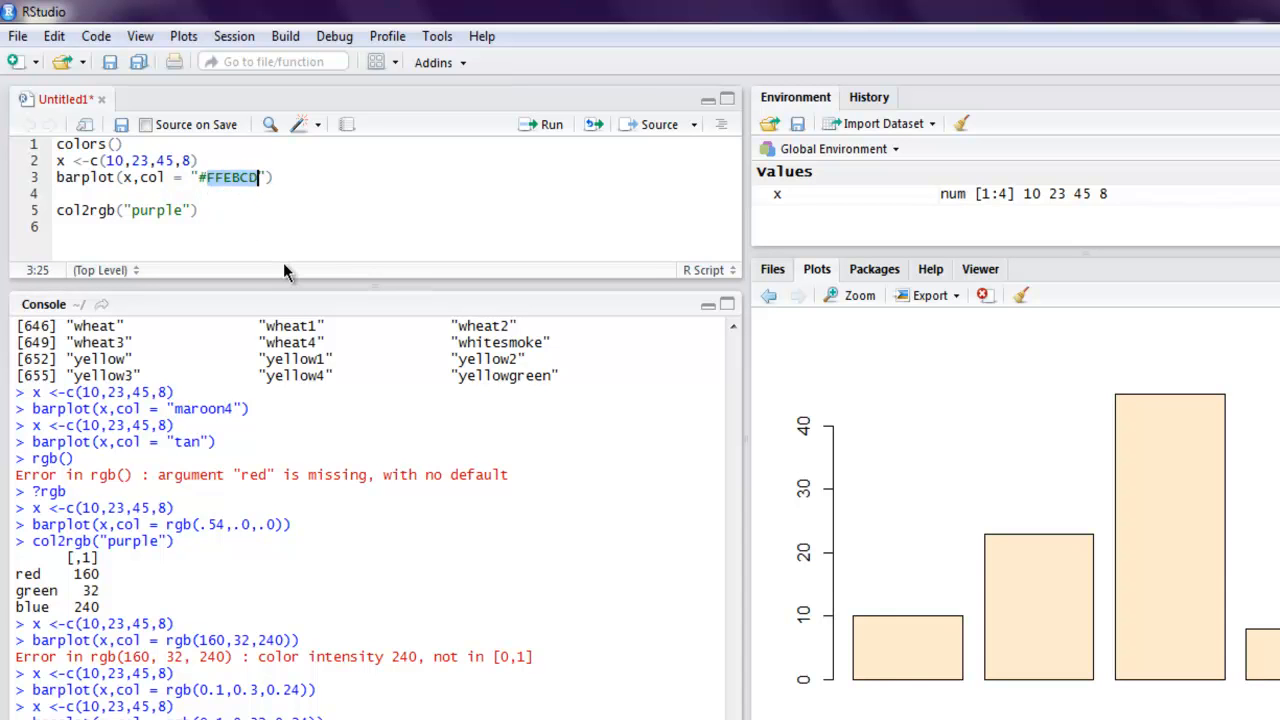
pyautogui.write('da')
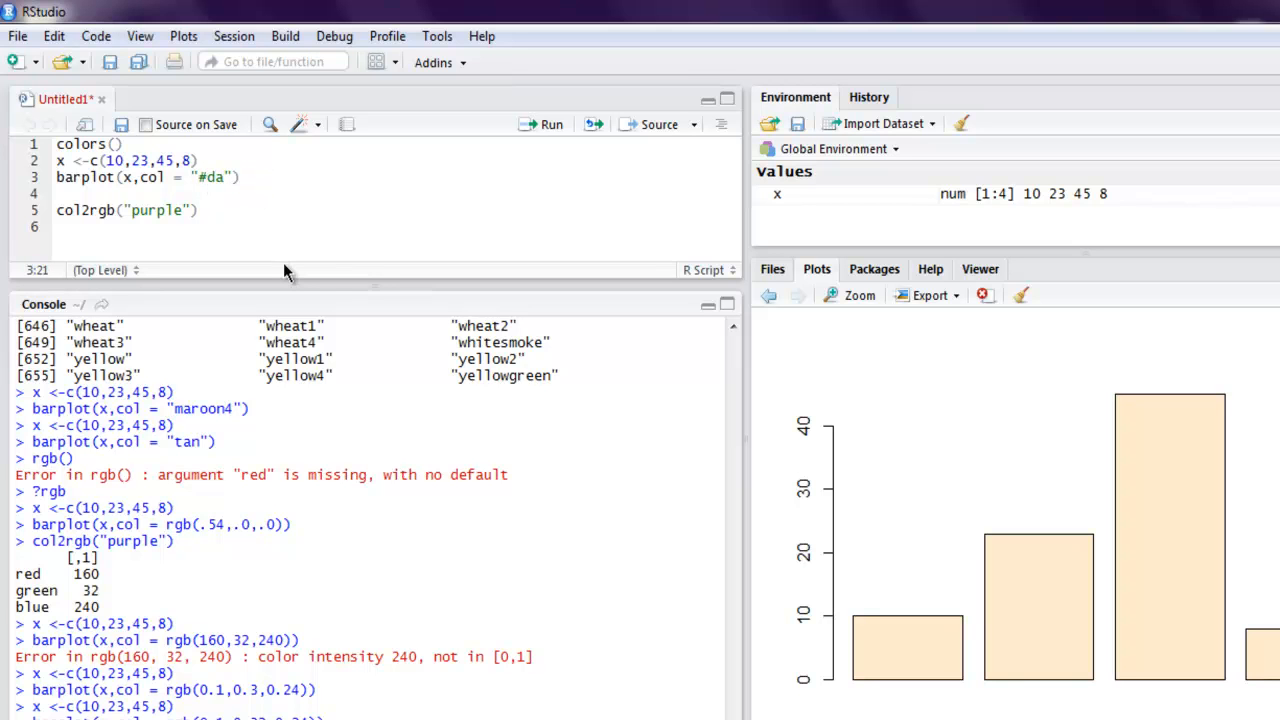
pyautogui.write('4747')
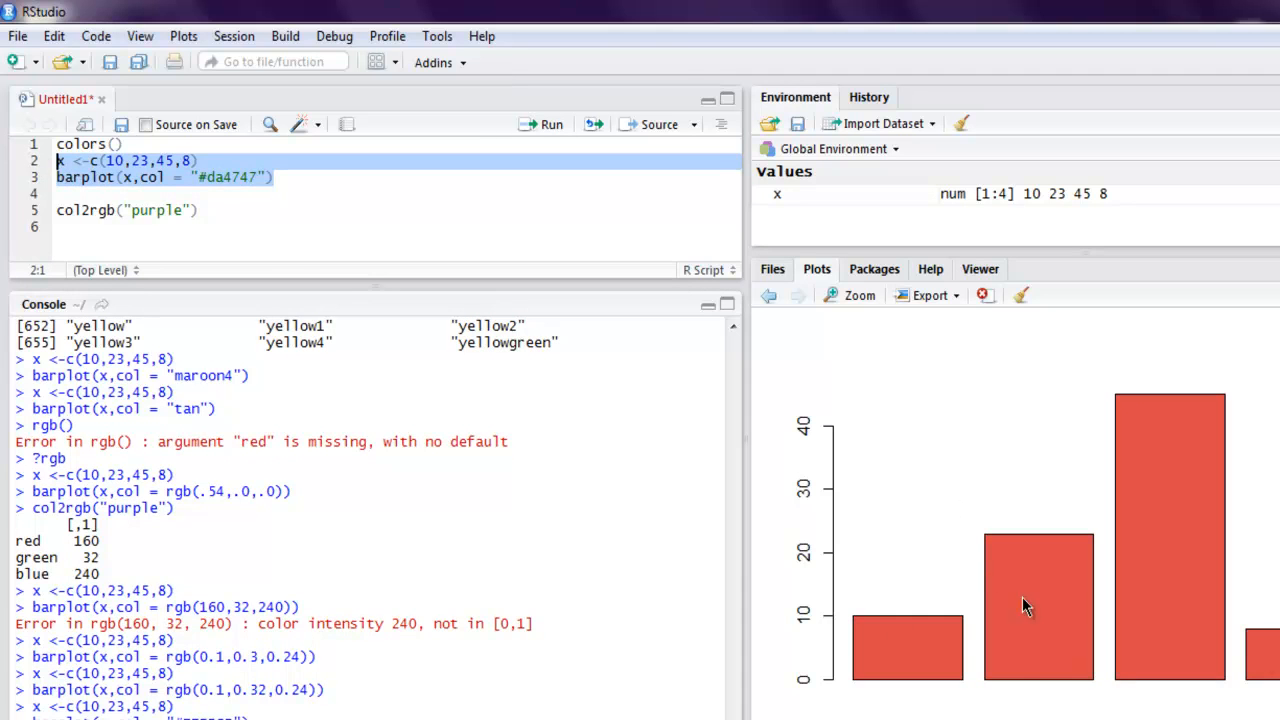
pyautogui.click(278, 177)
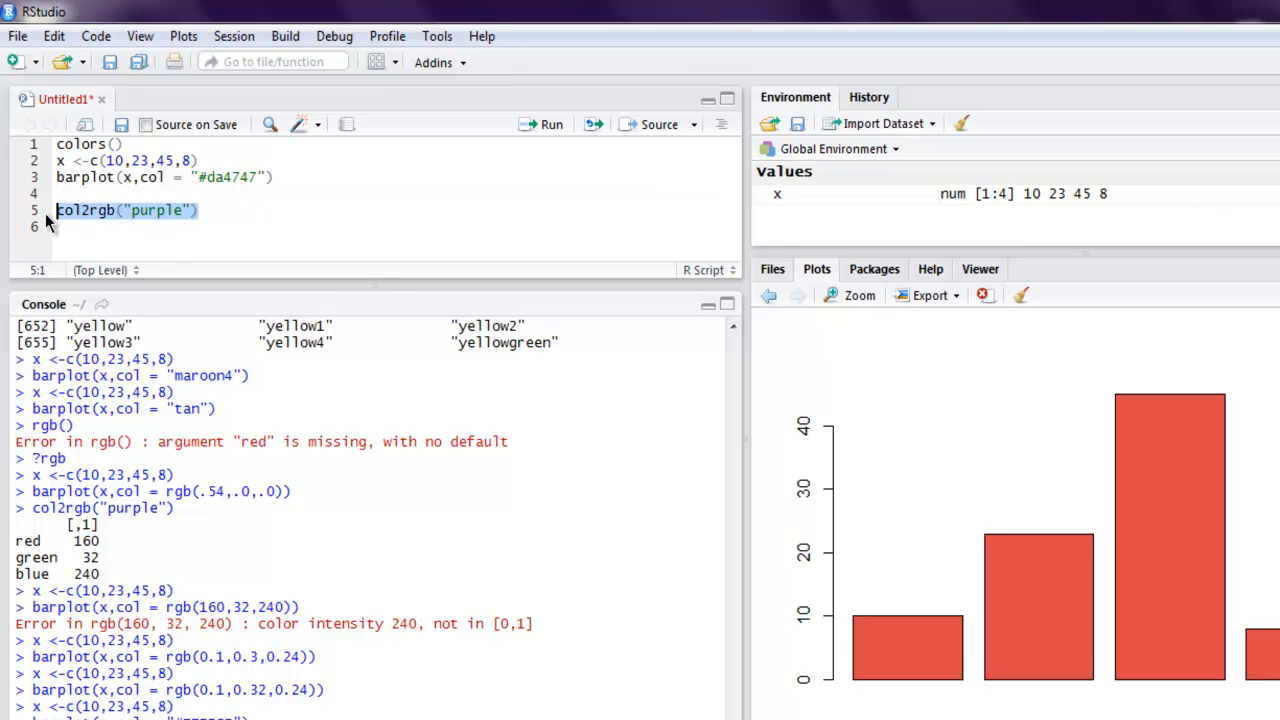
# - Run ?palette on line 5 and scroll through the Graphics Palette help page
pyautogui.write('?palette')
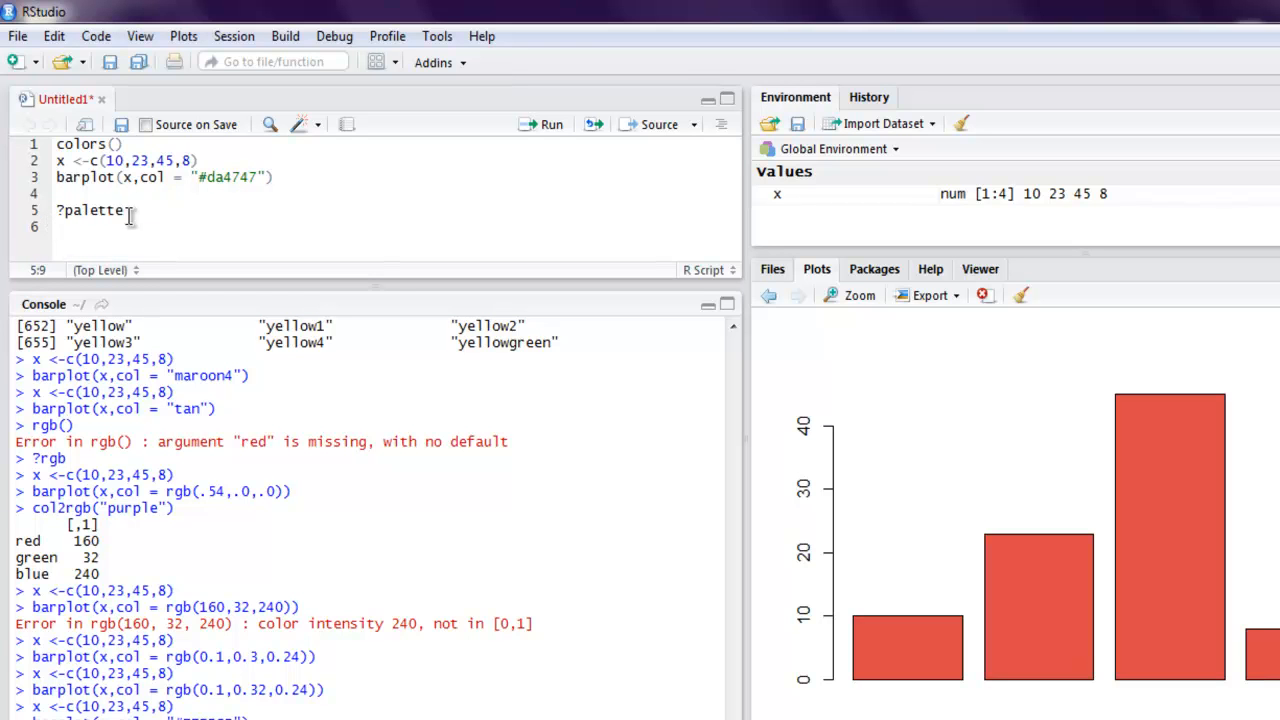
pyautogui.click(551, 124)
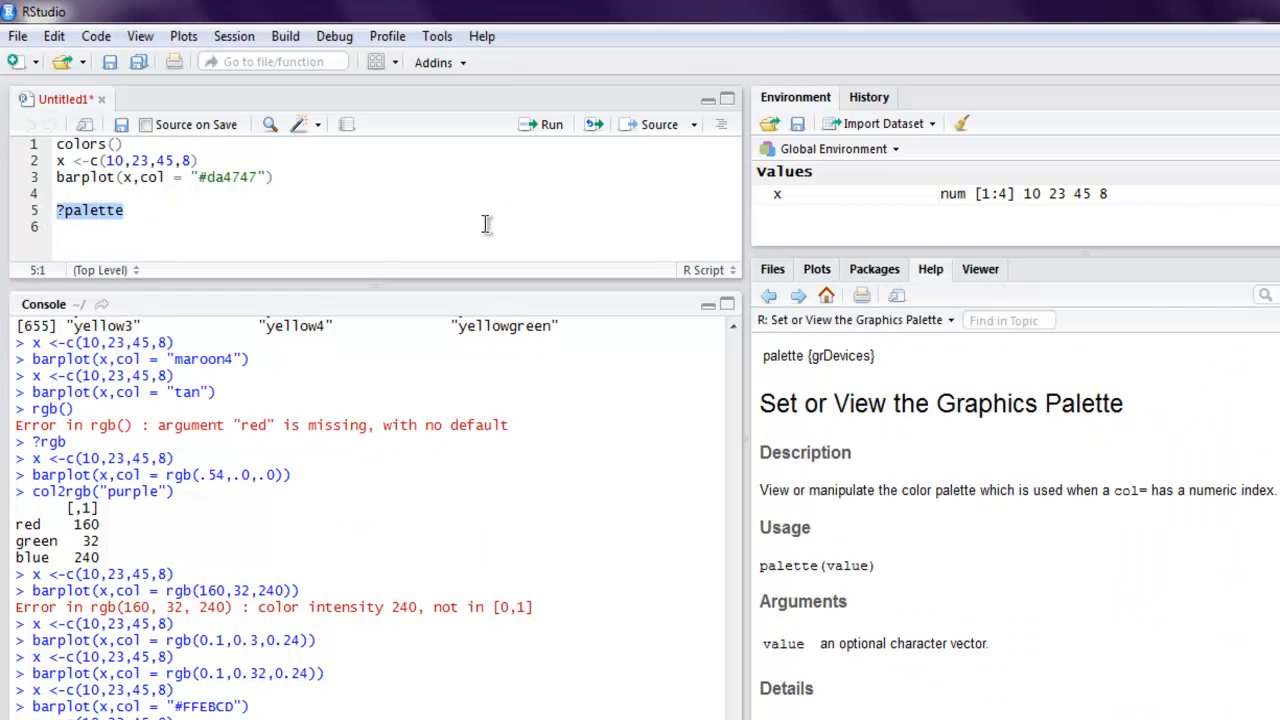
pyautogui.moveTo(1095, 490)
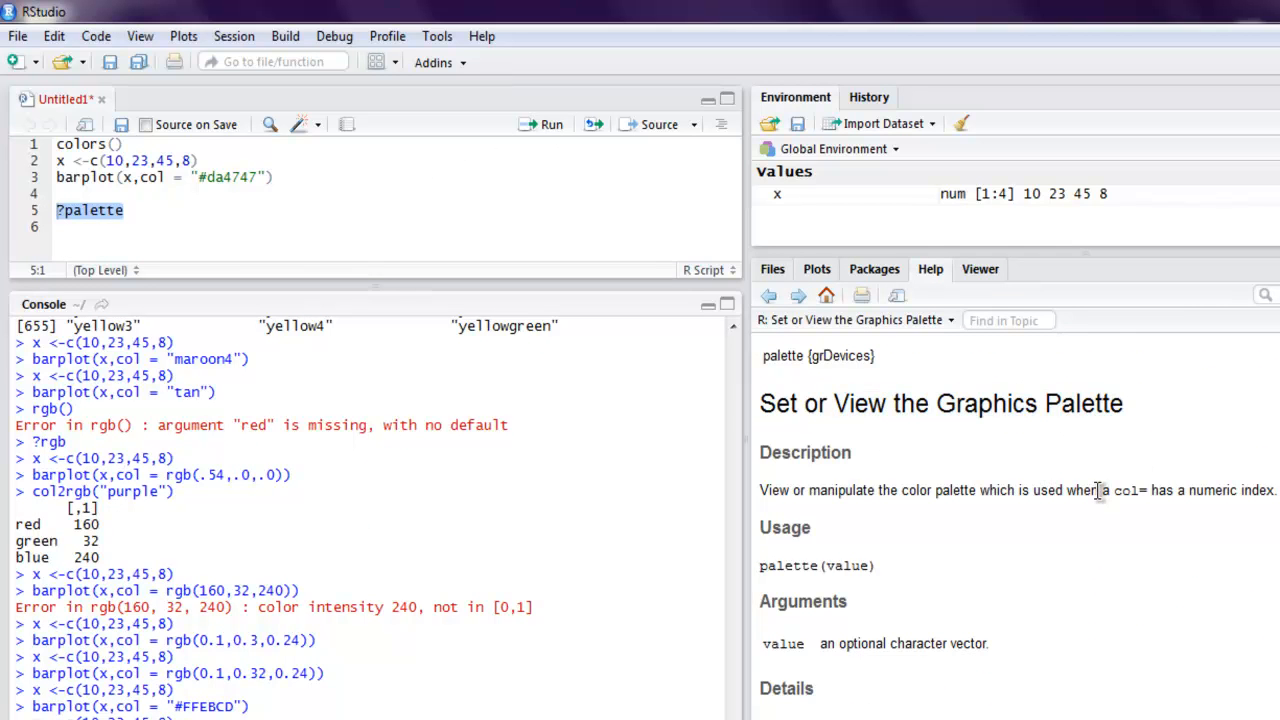
pyautogui.scroll(-3)
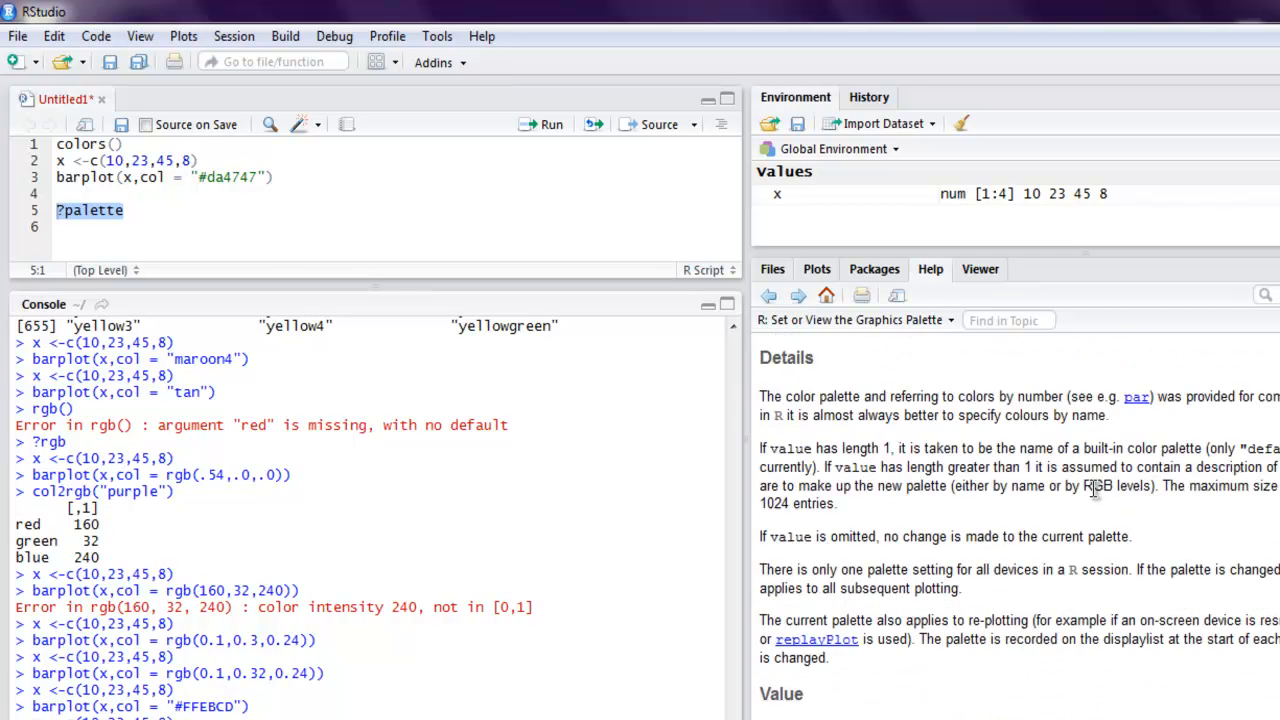
pyautogui.scroll(-3)
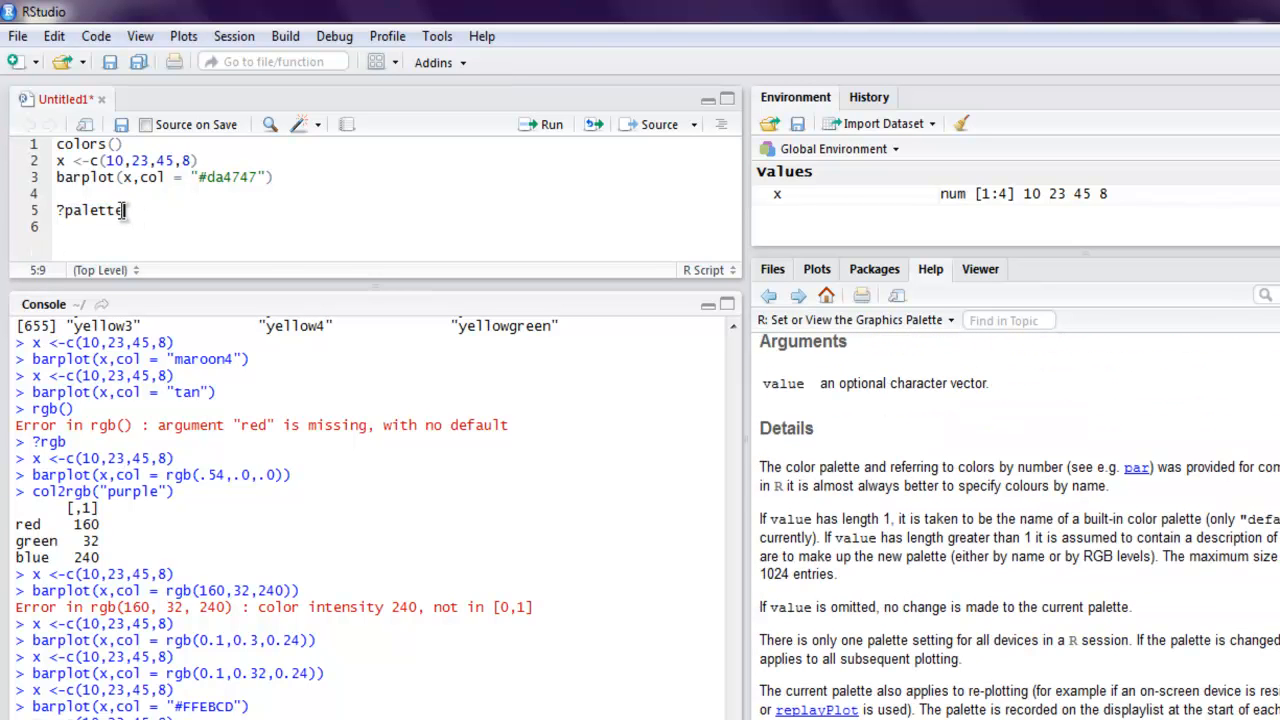
# - Edit line 5 into palette() and check the output before returning to the help
pyautogui.press('Backspace')
pyautogui.write('()')
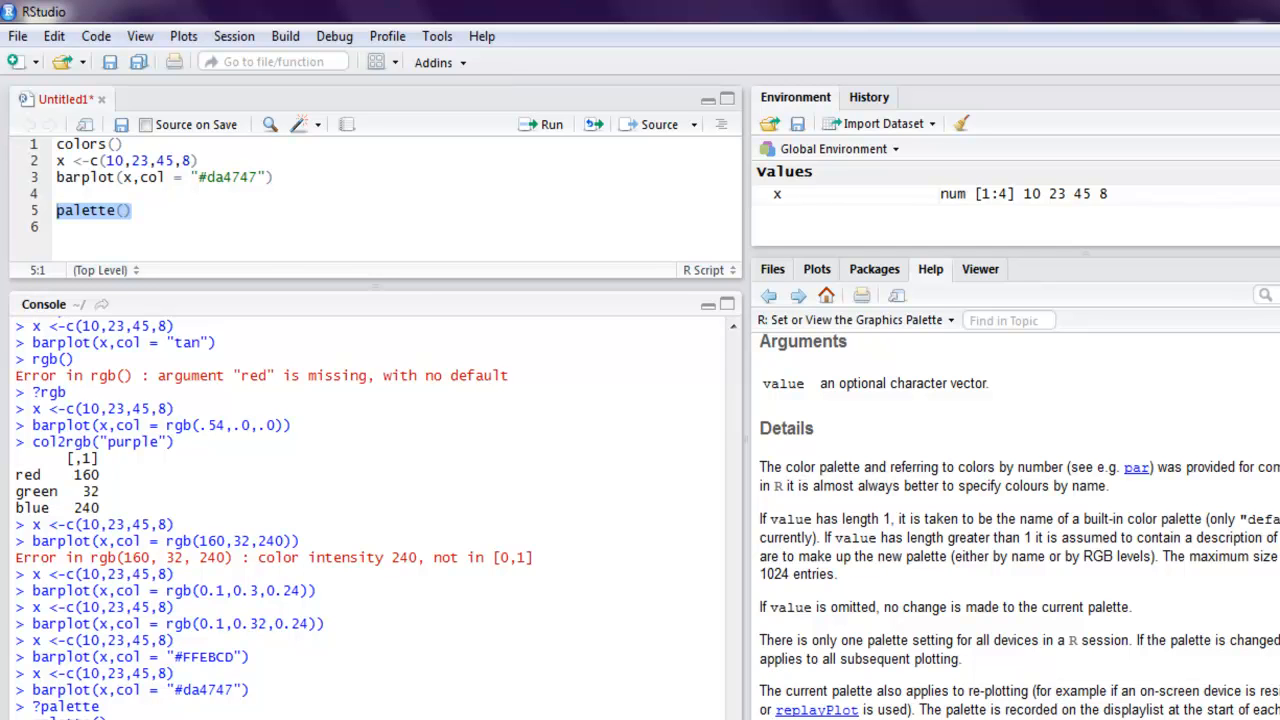
pyautogui.moveTo(901, 467)
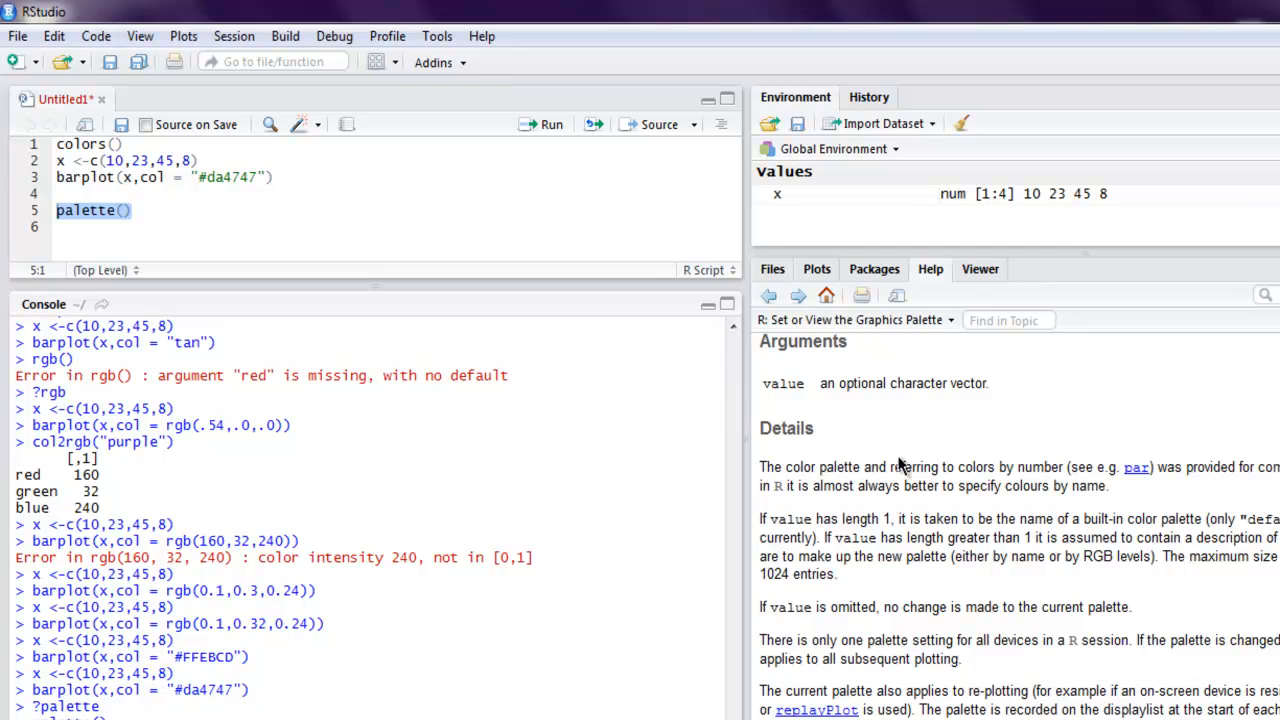
pyautogui.click(873, 269)
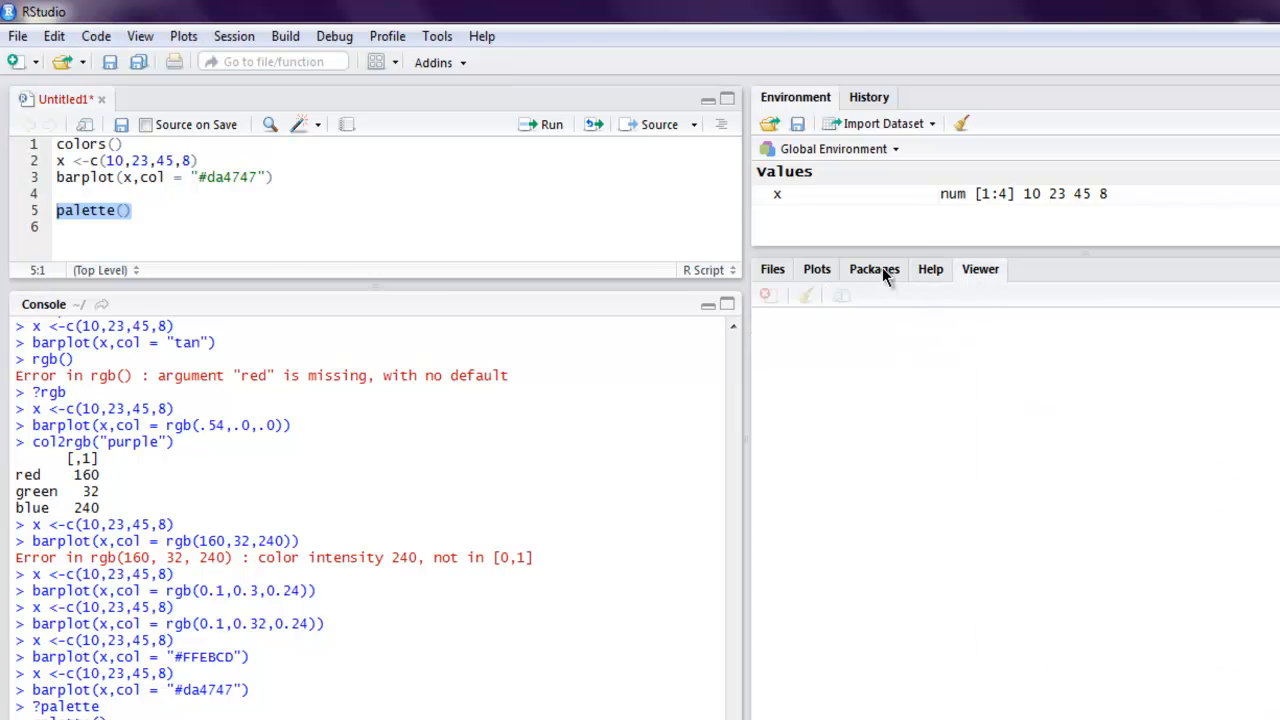
pyautogui.click(929, 268)
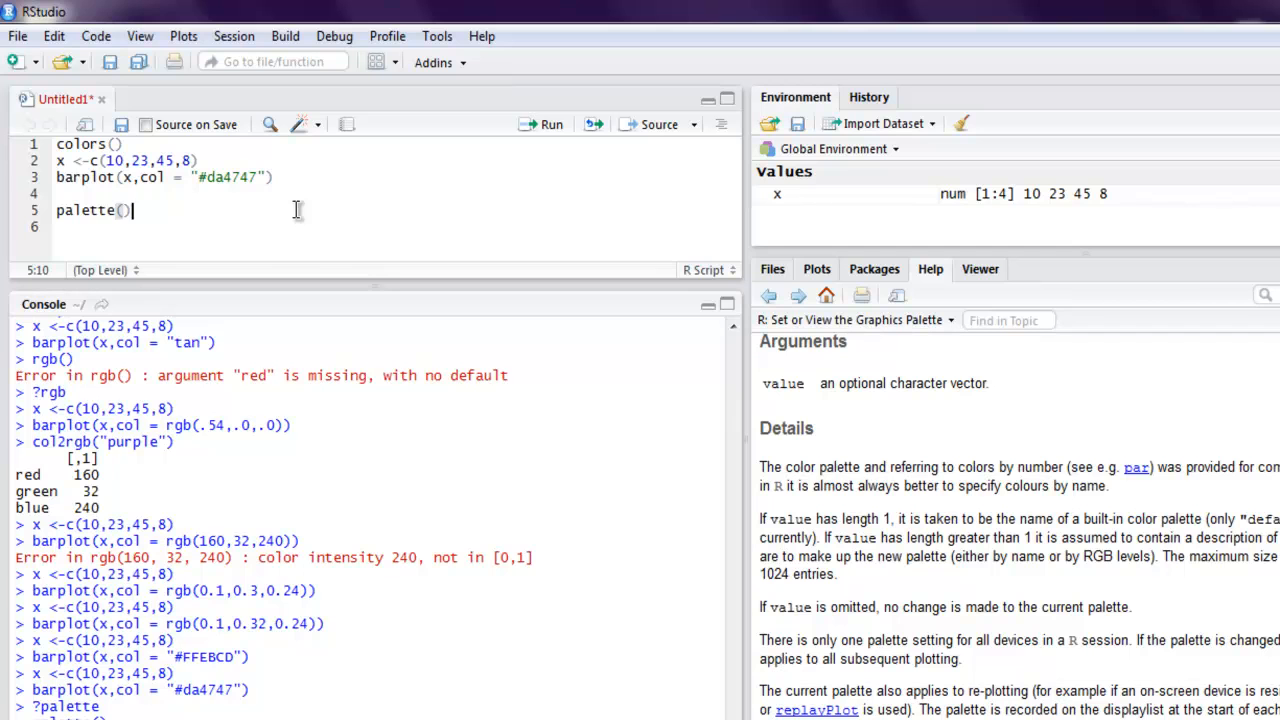
pyautogui.moveTo(217, 195)
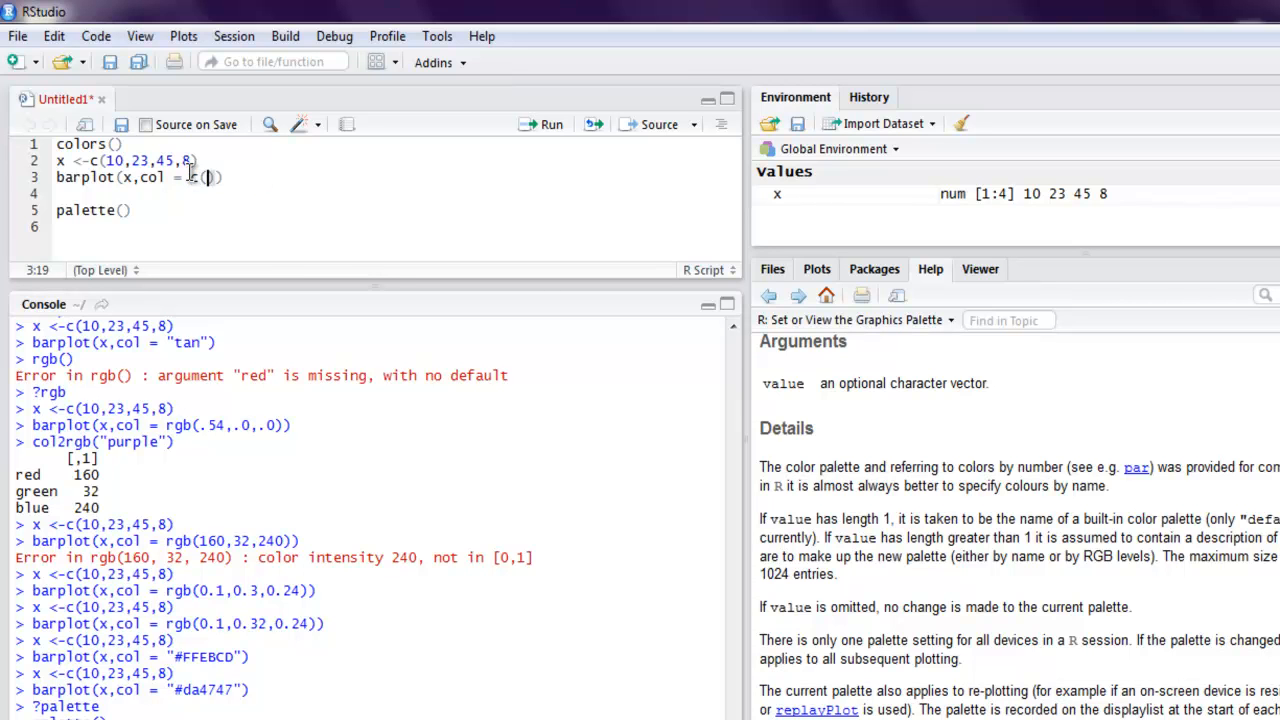
# - Set the barplot col to c("red","blue","green","yellow") and rerun lines 2–3
pyautogui.write('"red,"')
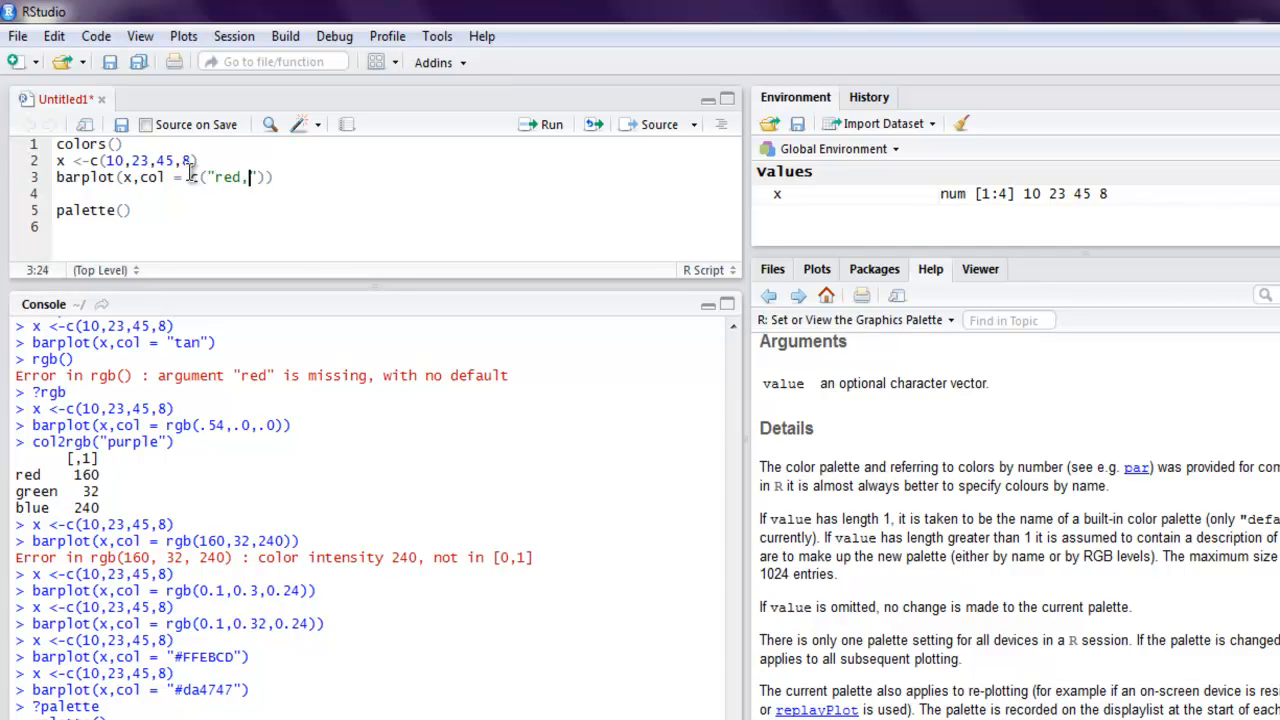
pyautogui.write('","')
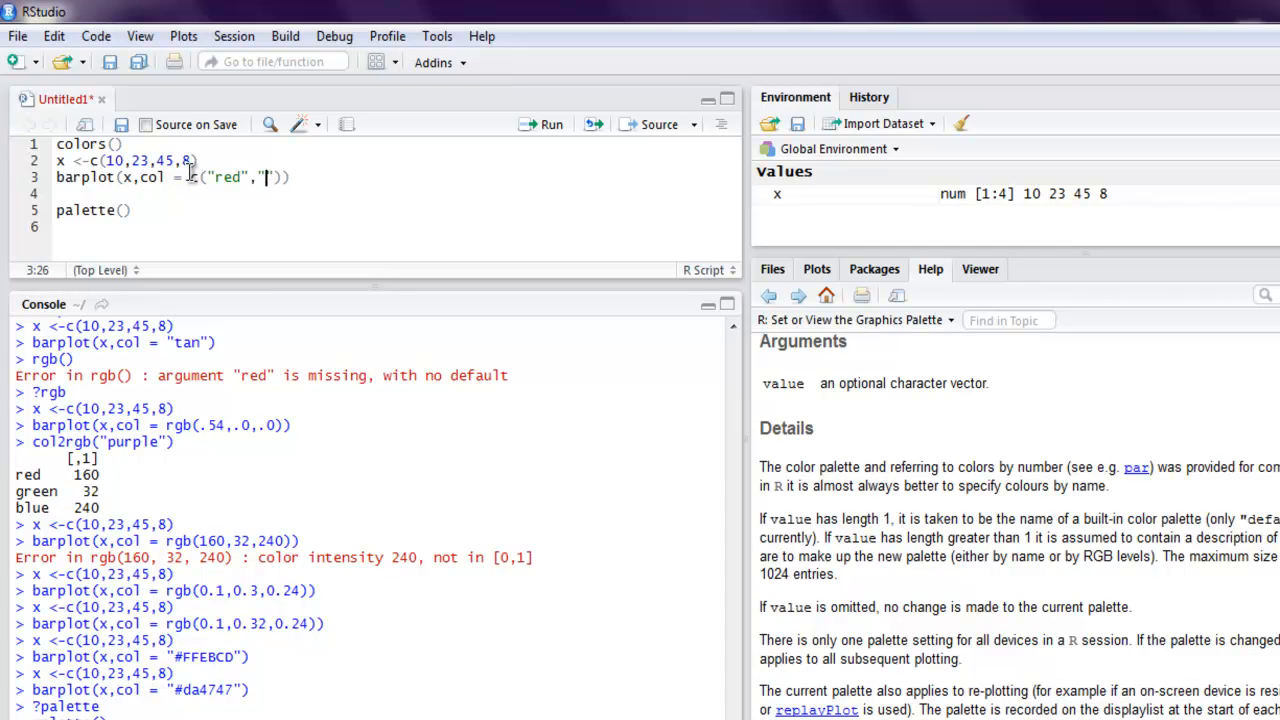
pyautogui.write('blue')
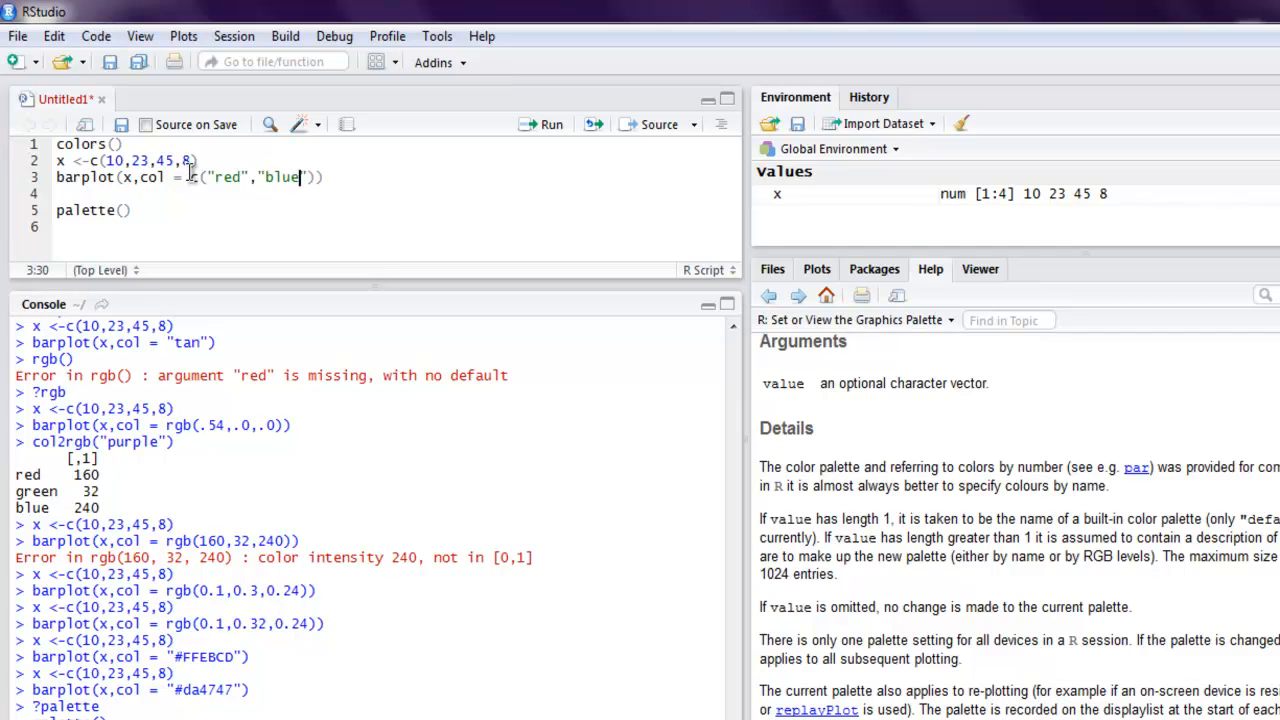
pyautogui.write(',"g')
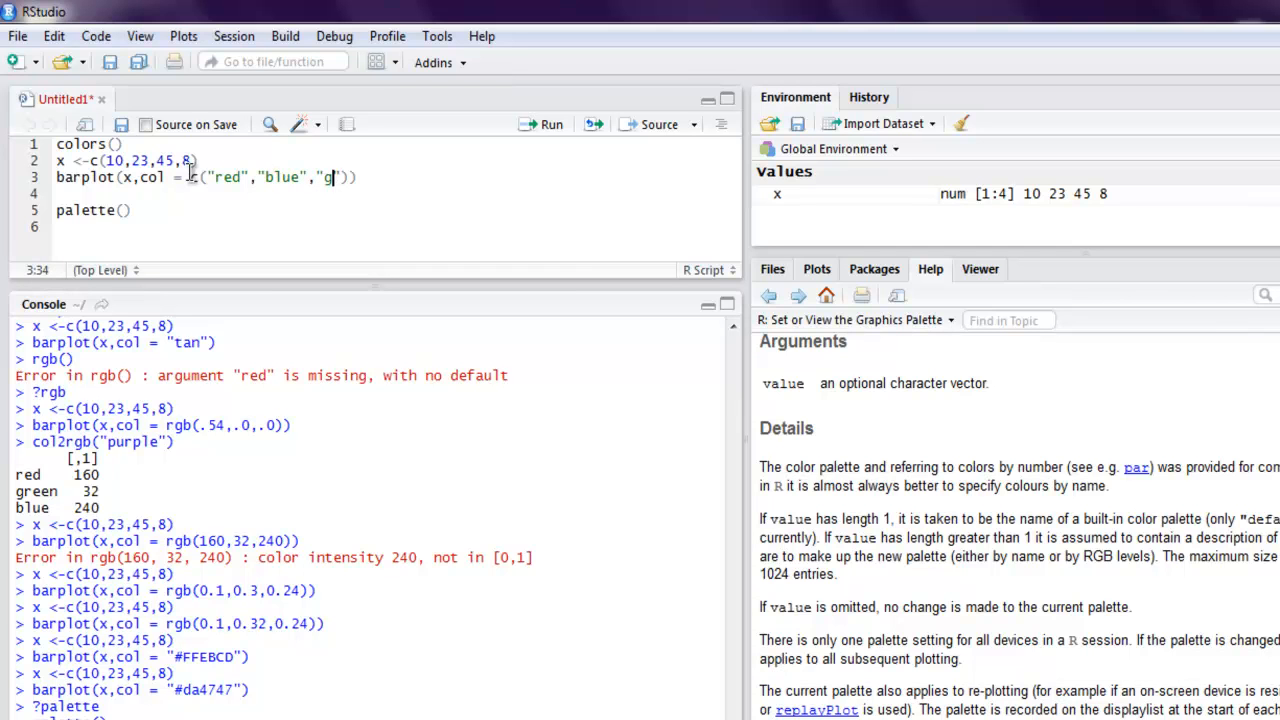
pyautogui.write('reen')
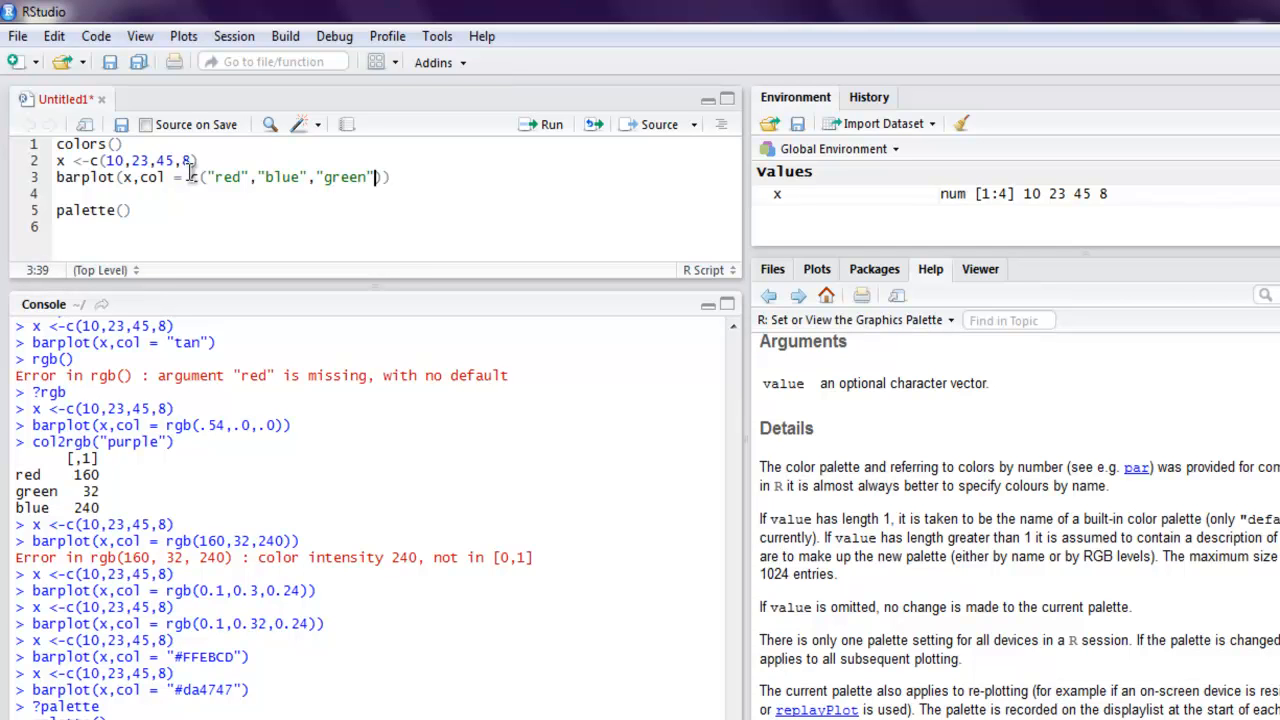
pyautogui.write(',"yellow"')
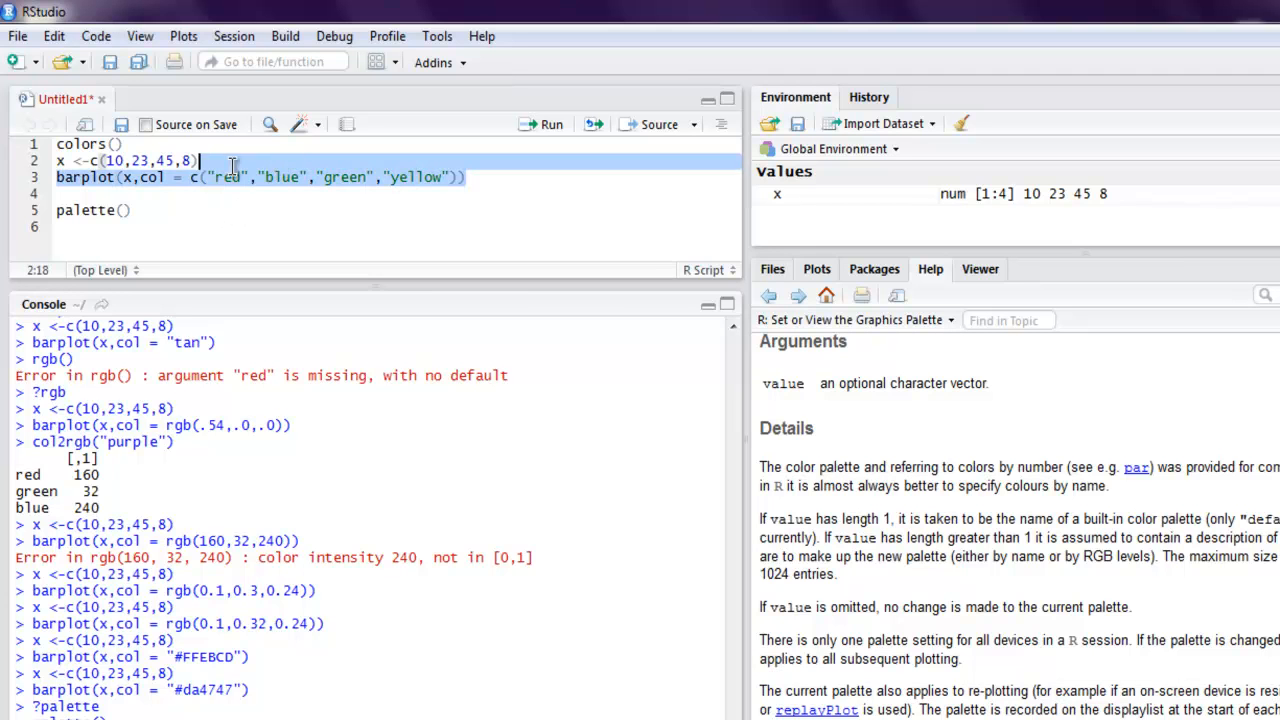
pyautogui.click(551, 124)
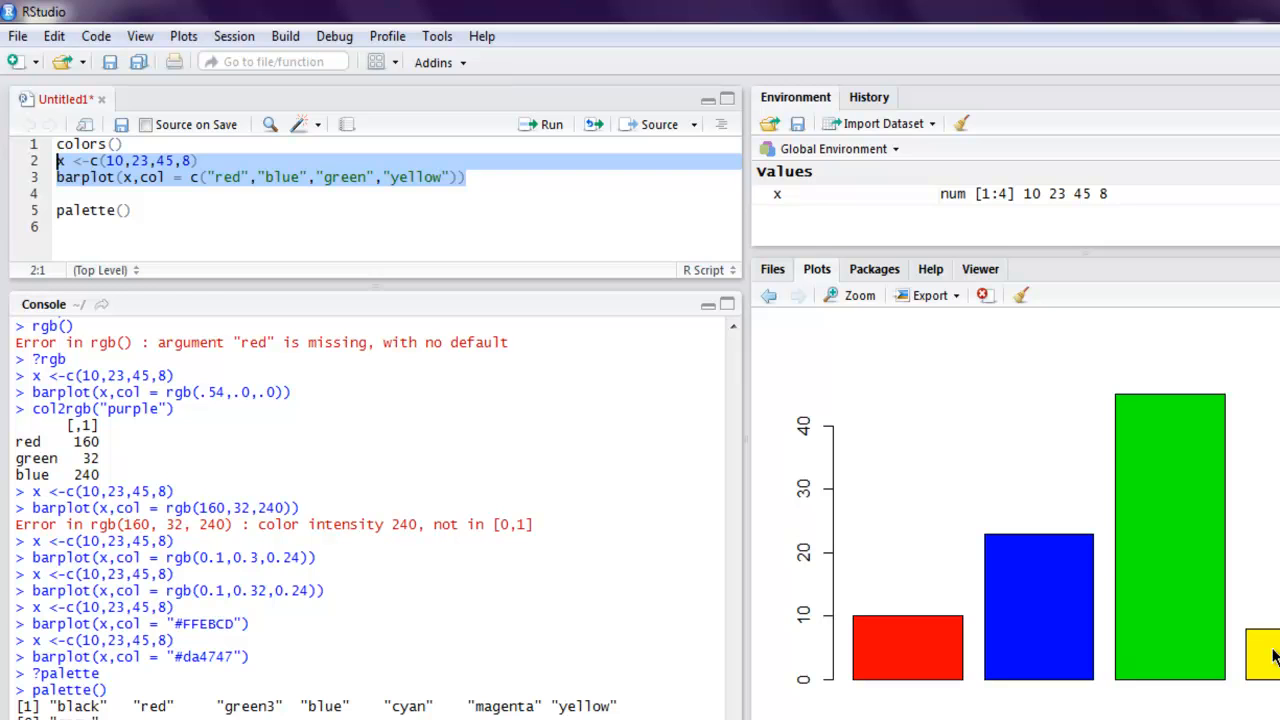
pyautogui.moveTo(1270, 660)
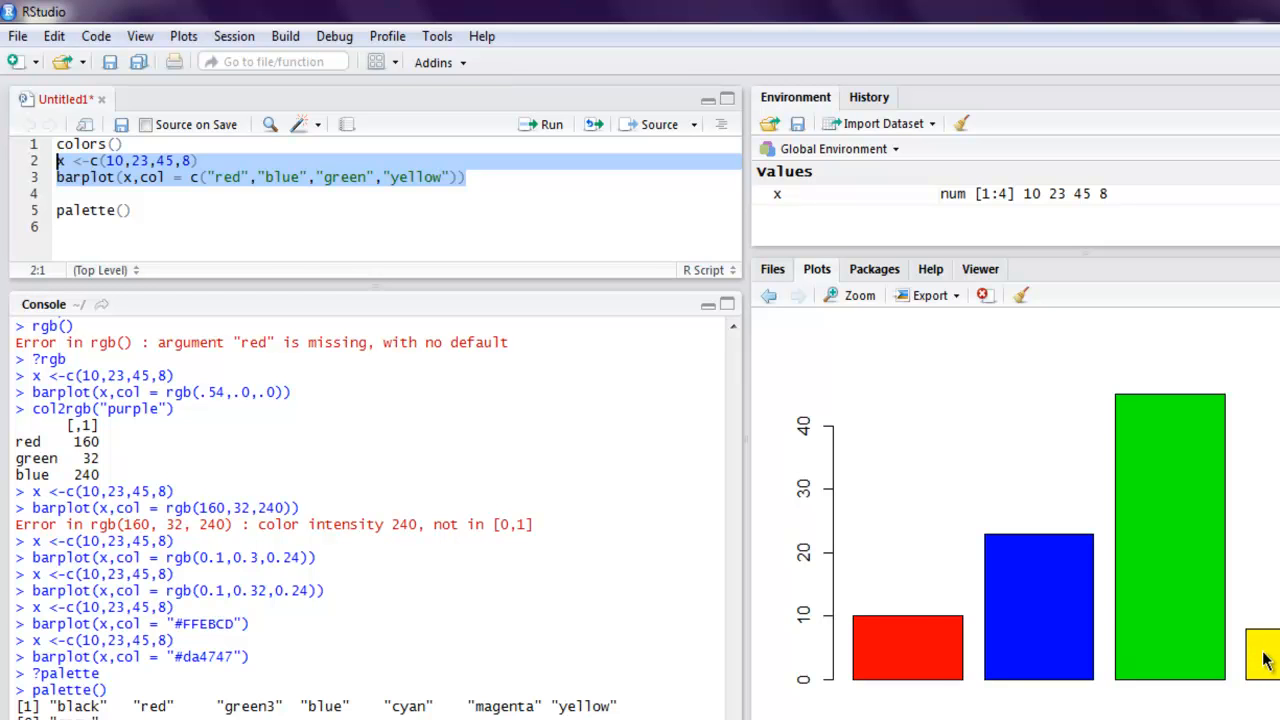
# - Colour bars with rainbow(6), add 11 and 42 to x, and rerun the plot
pyautogui.click(192, 177)
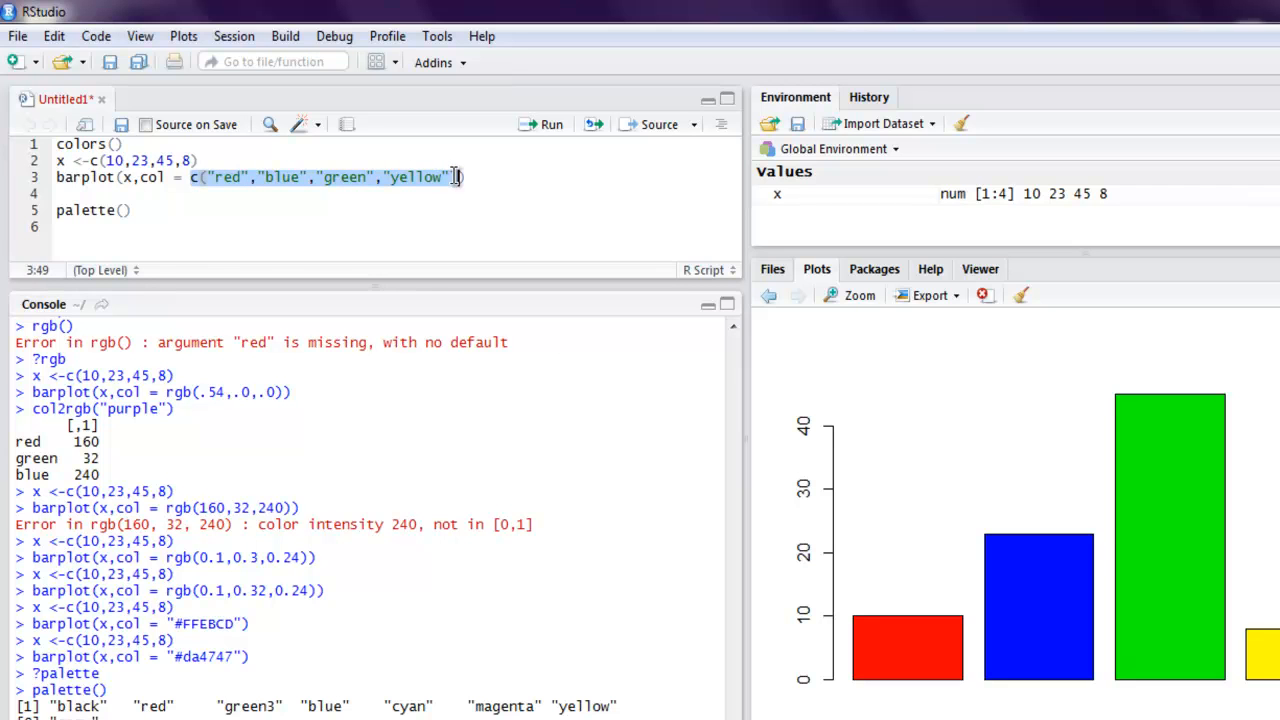
pyautogui.write('rainbow)')
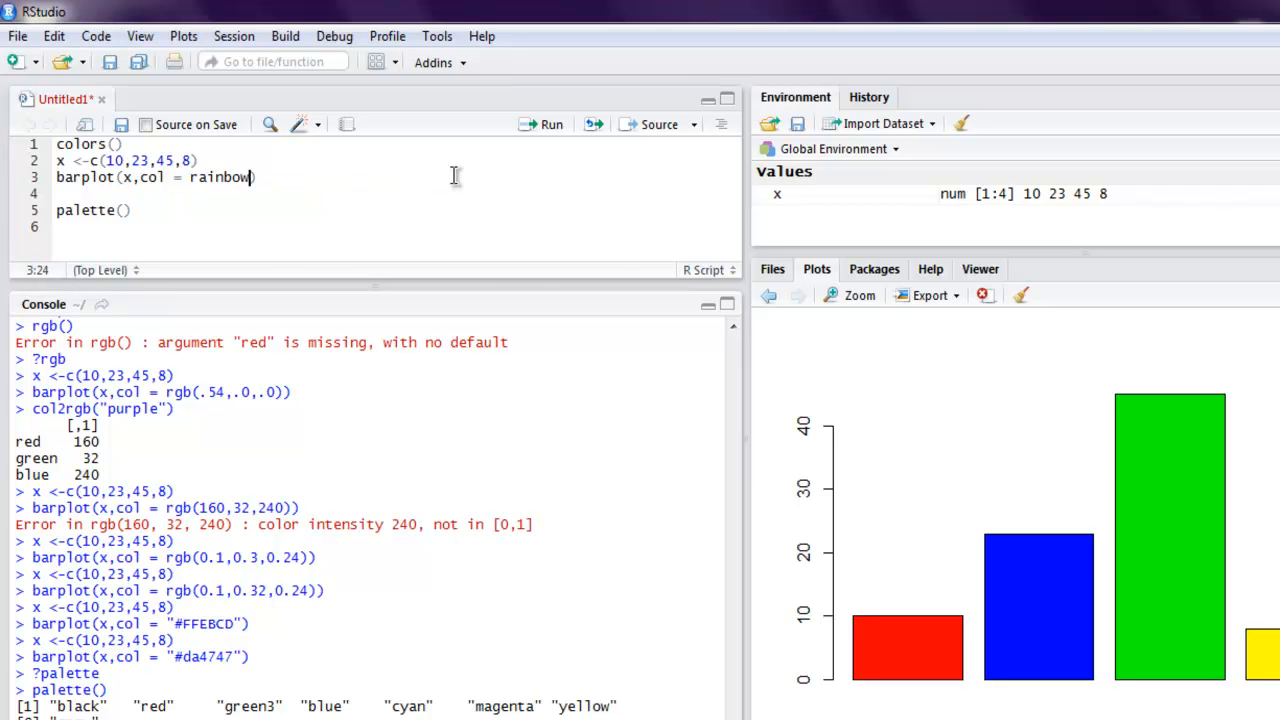
pyautogui.write('(6')
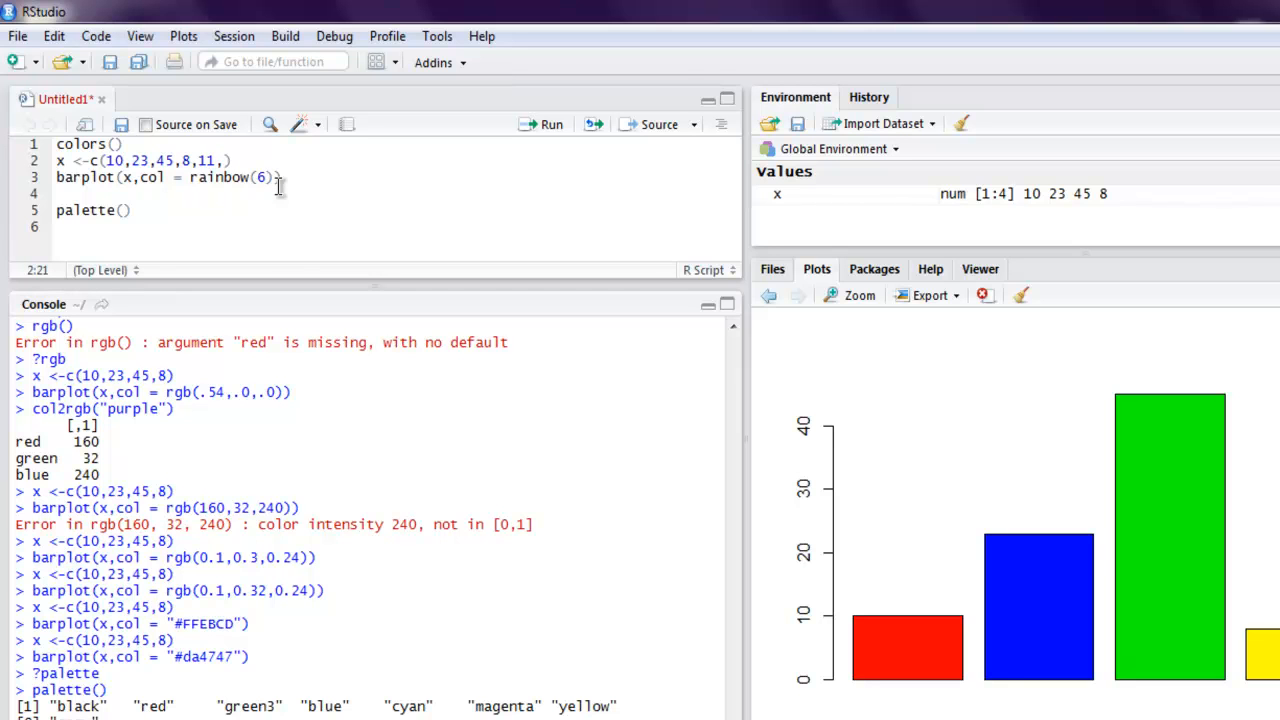
pyautogui.write('42')
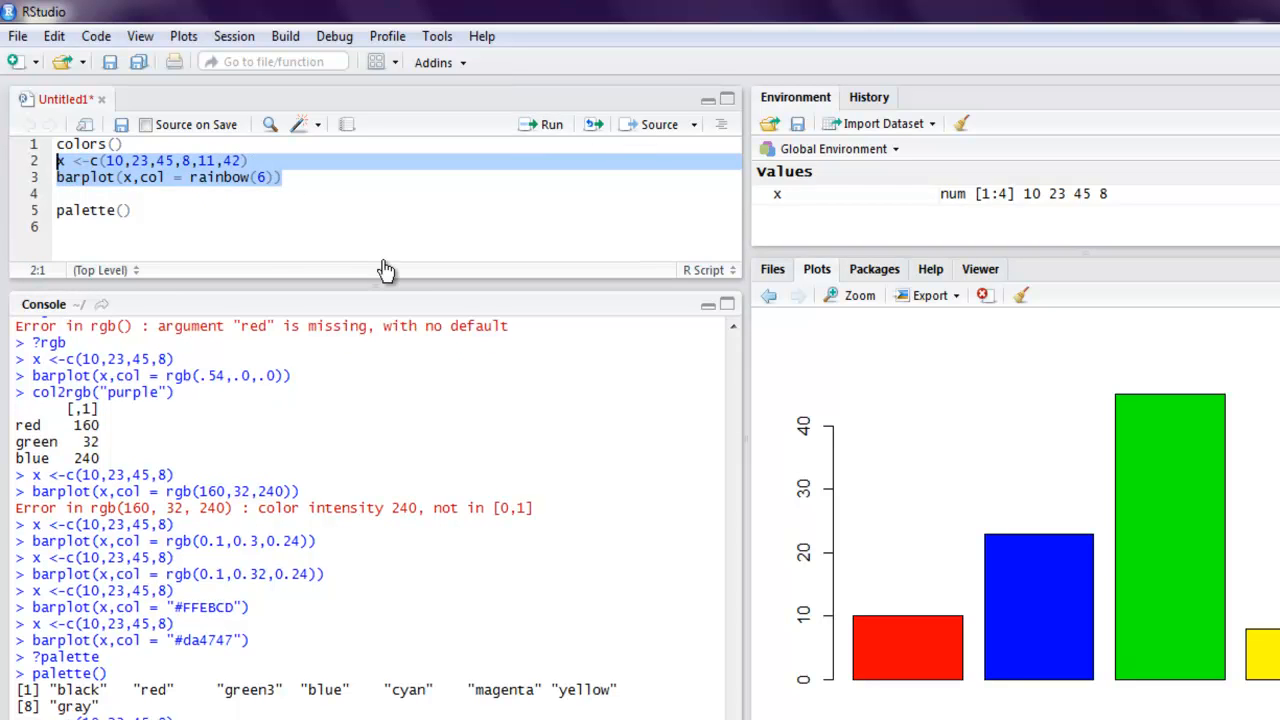
pyautogui.click(550, 124)
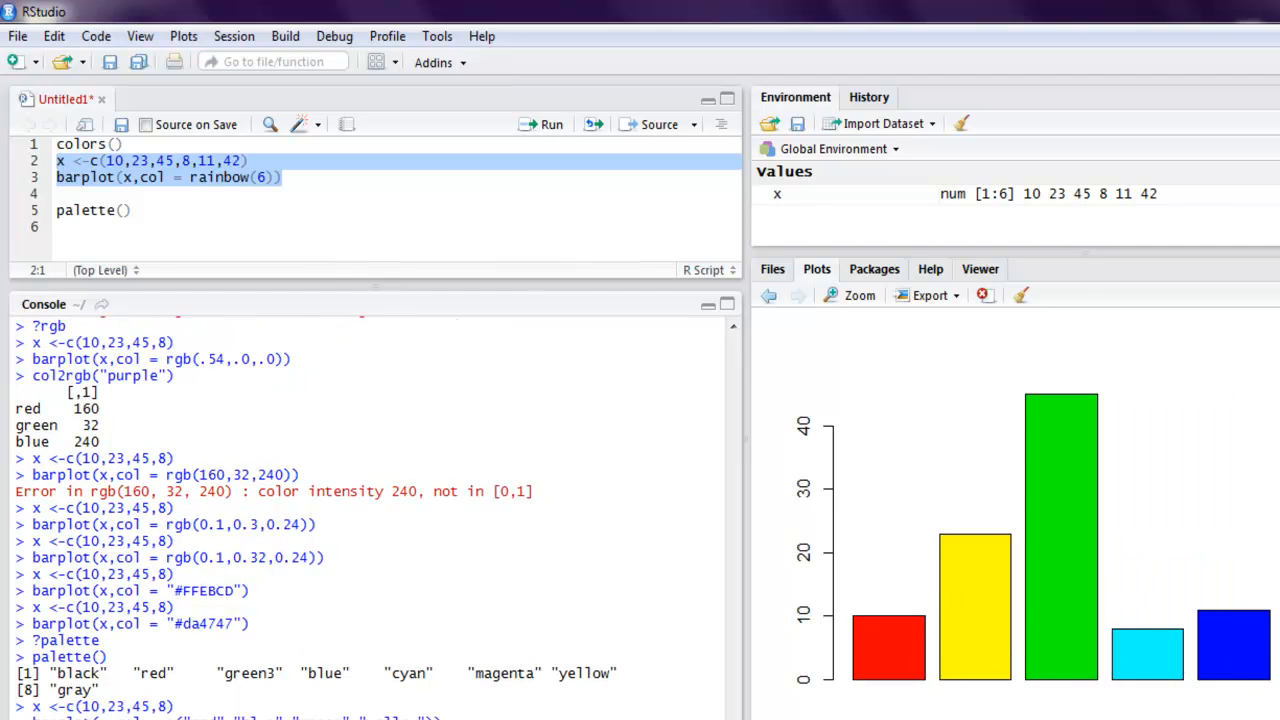
pyautogui.moveTo(855, 637)
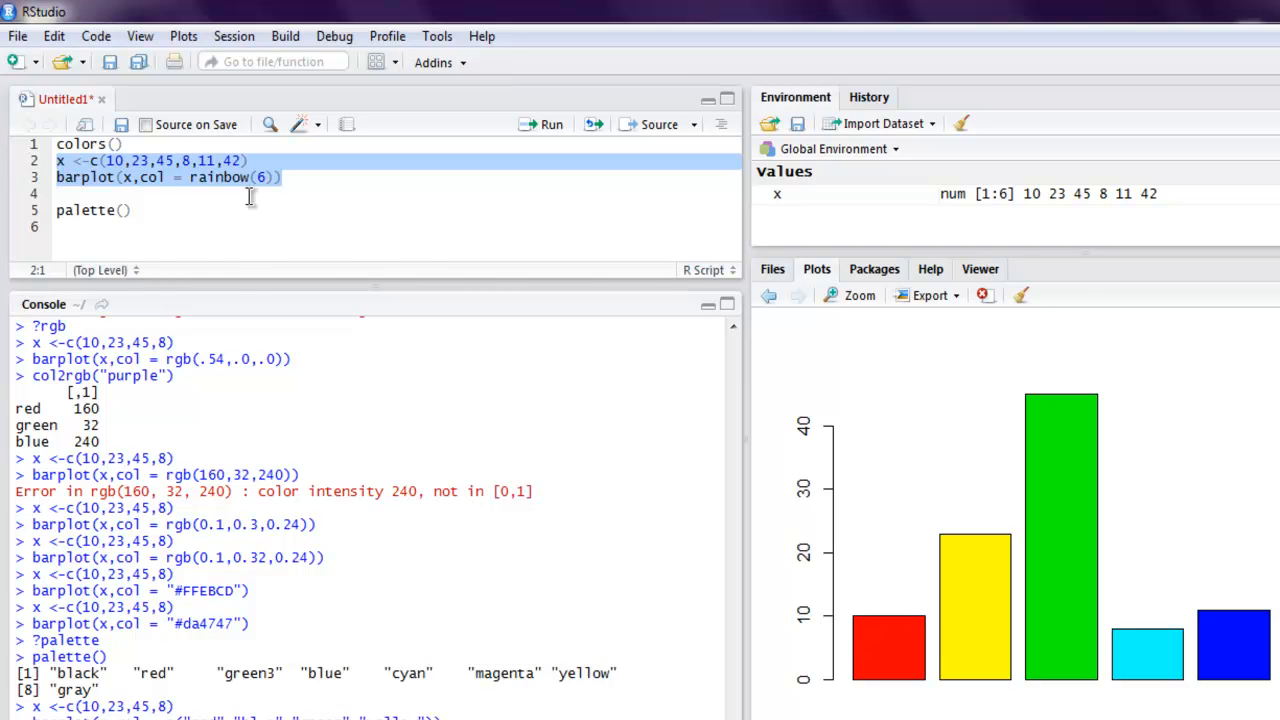
pyautogui.click(130, 210)
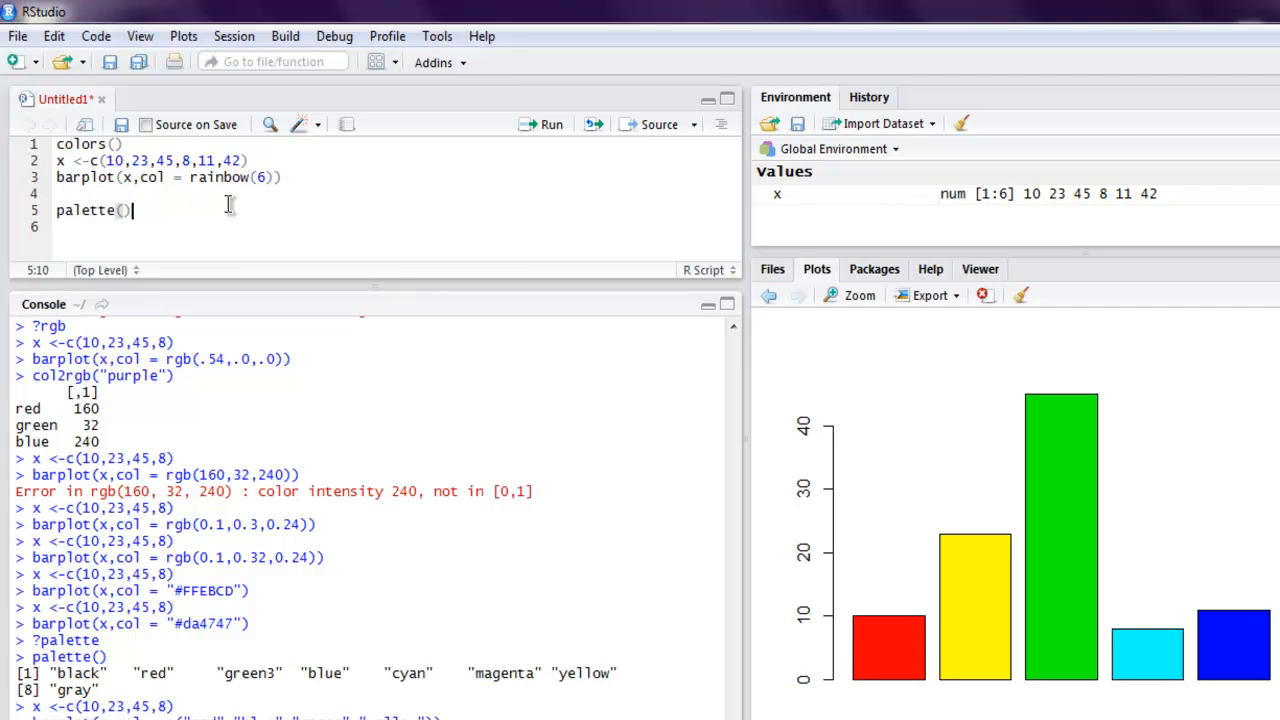